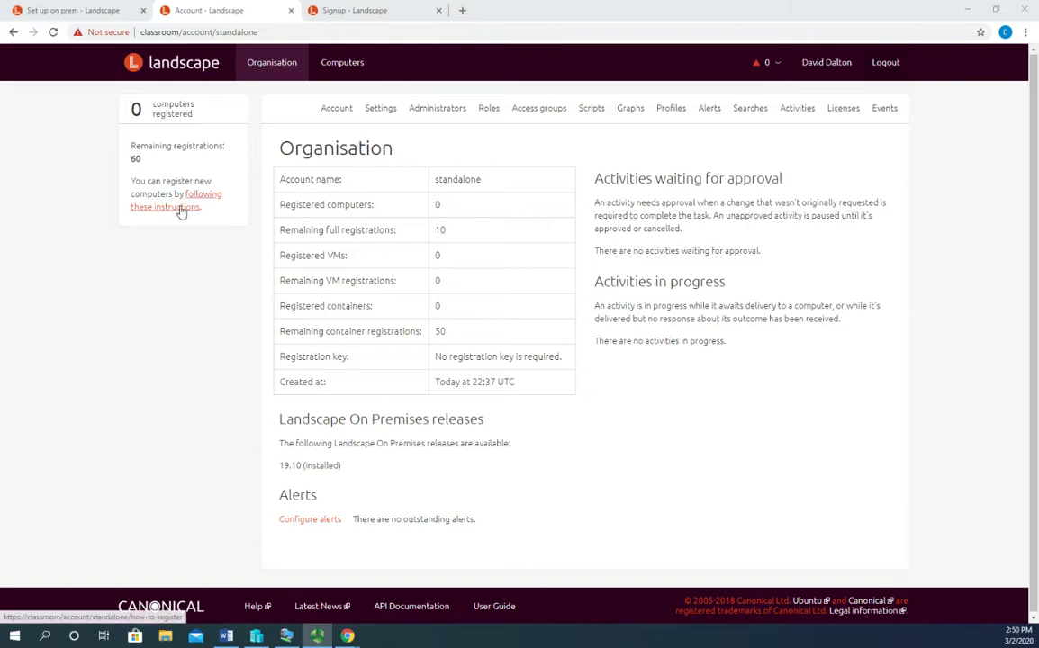
- Open Landscape's client registration instructions, then switch to the Ubuntu server console
left_click(166, 200)
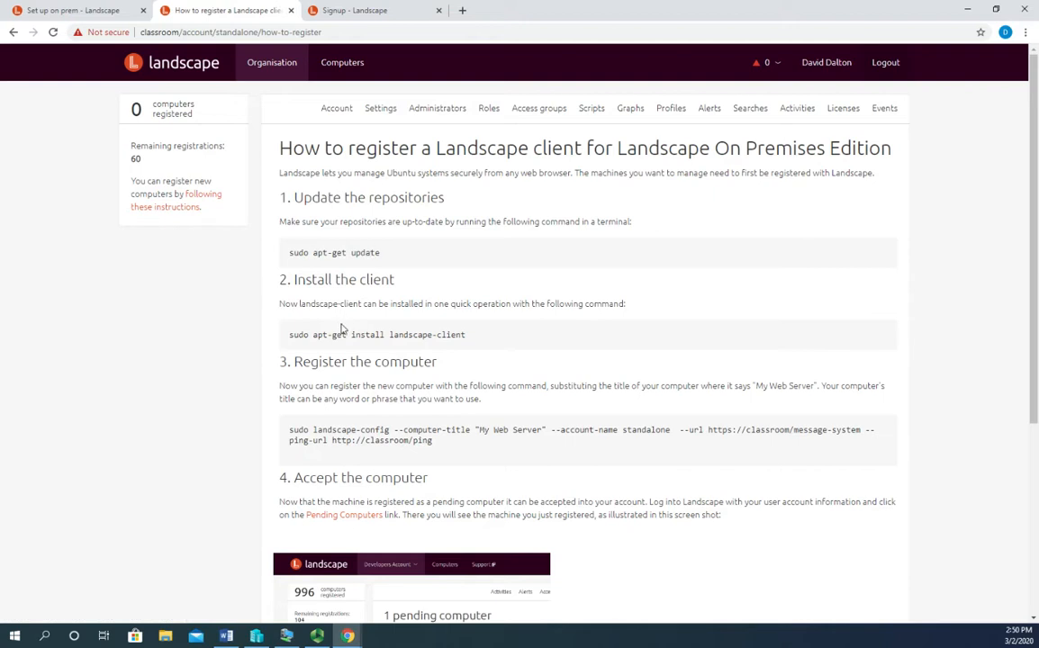
mouse_move(629, 5)
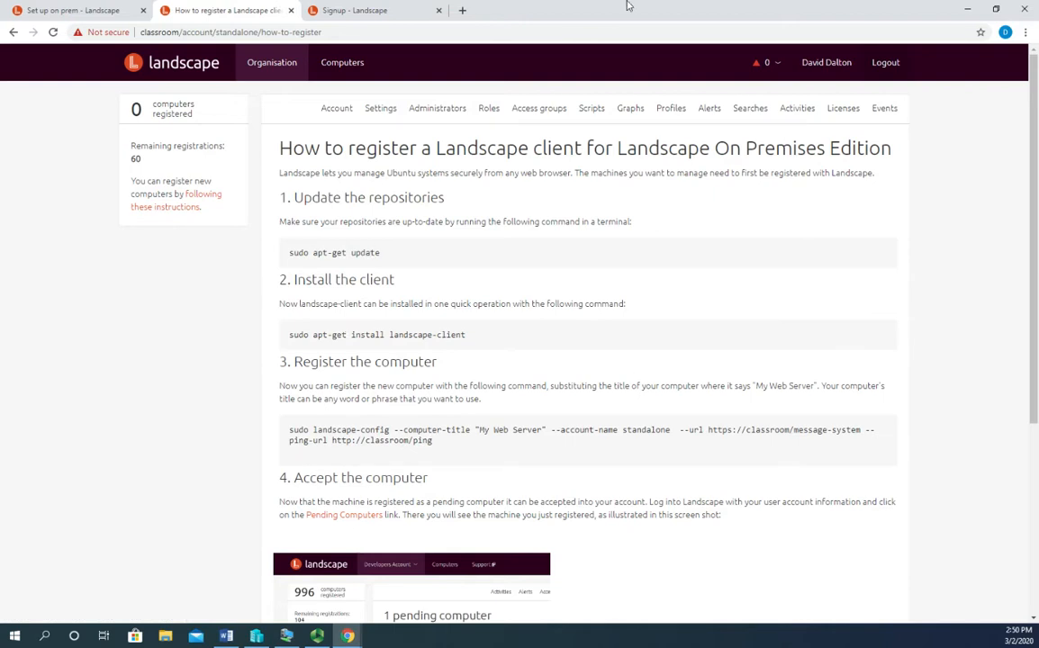
left_click(151, 25)
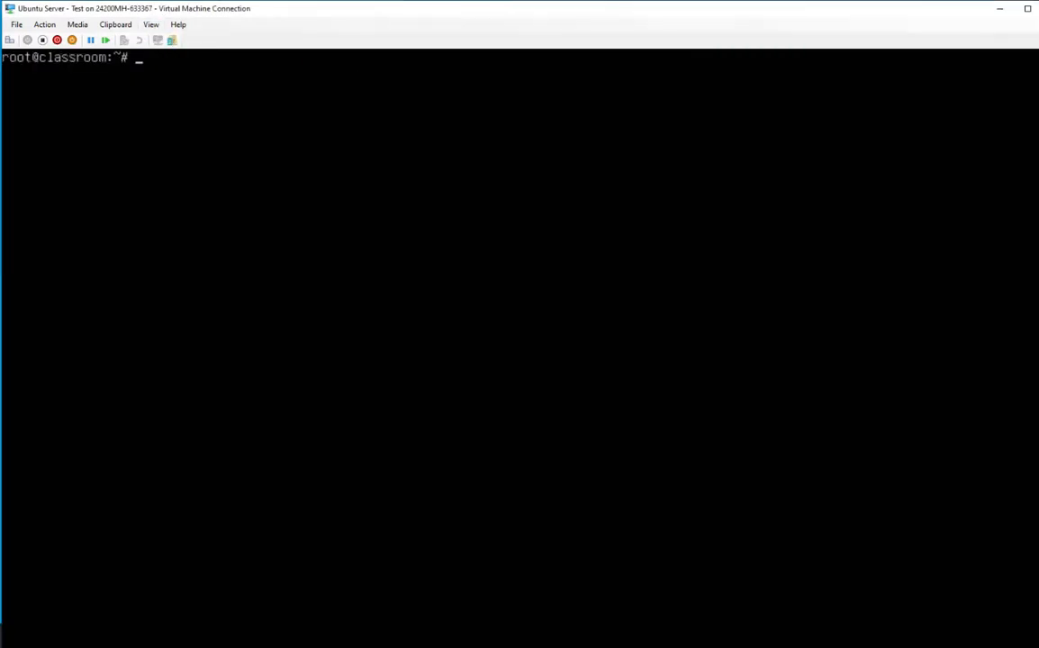
- Run 'apt update', then install landscape-client with 'apt install landscape-client', confirming with y
type("a")
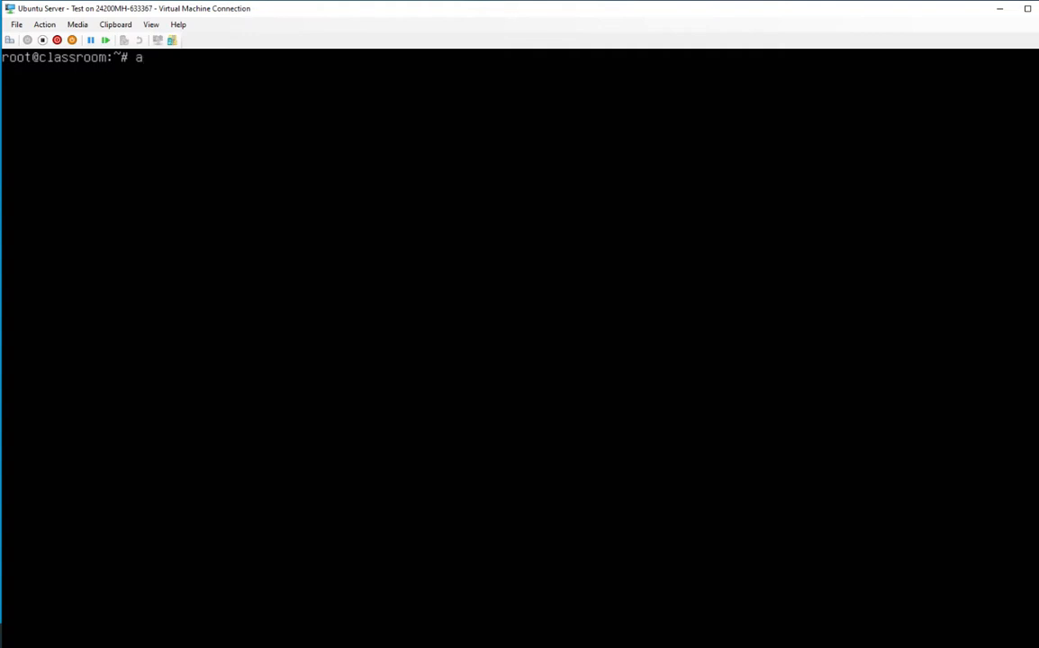
type("pt update")
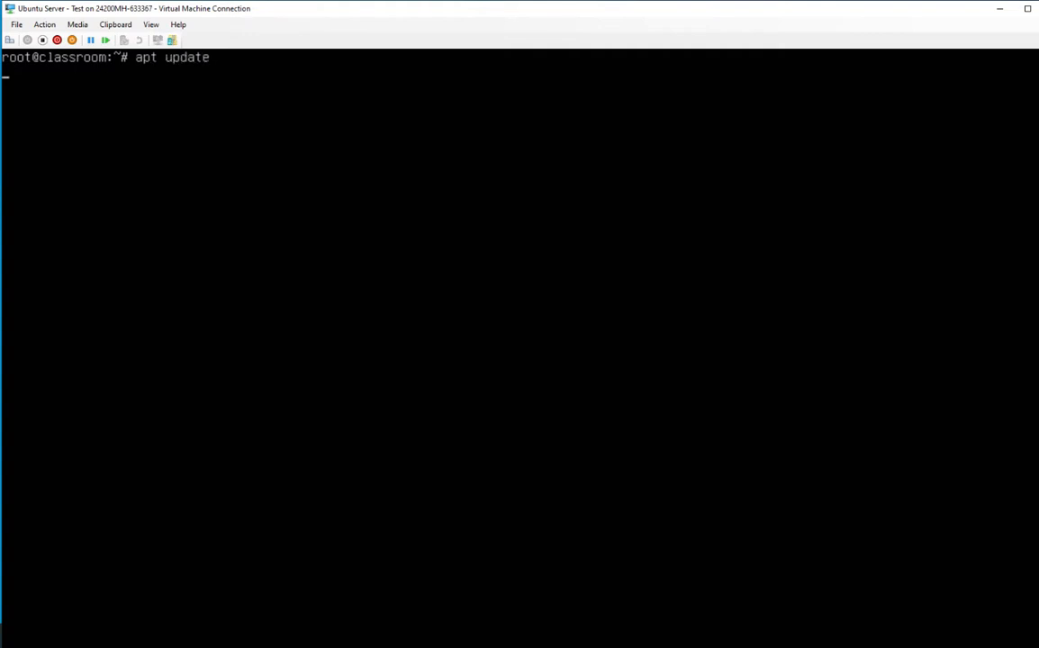
key("Return")
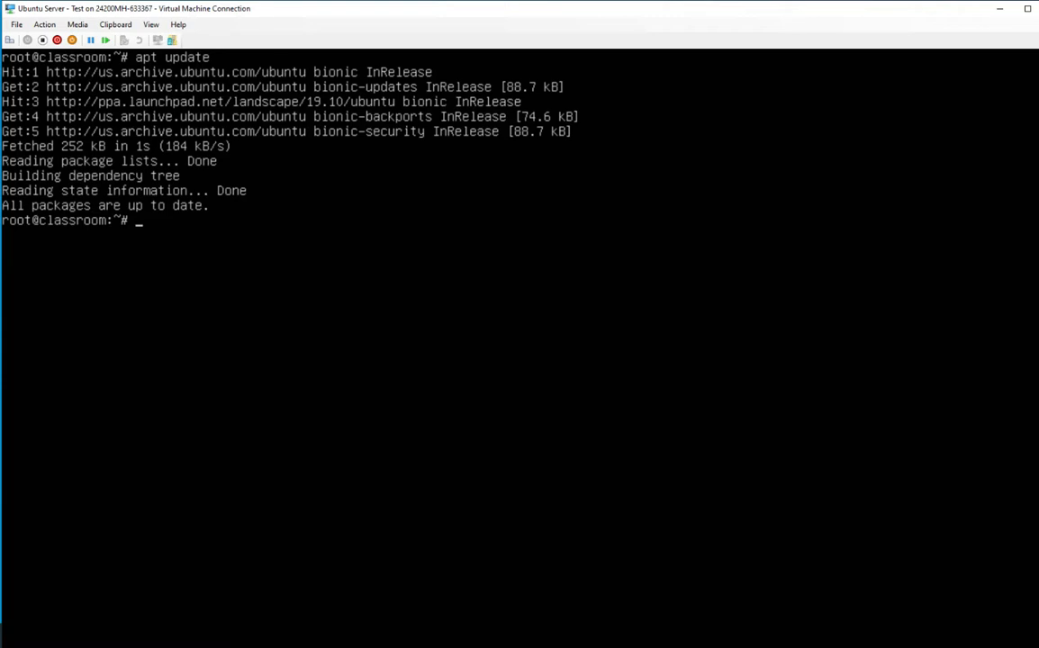
type("apt install lands")
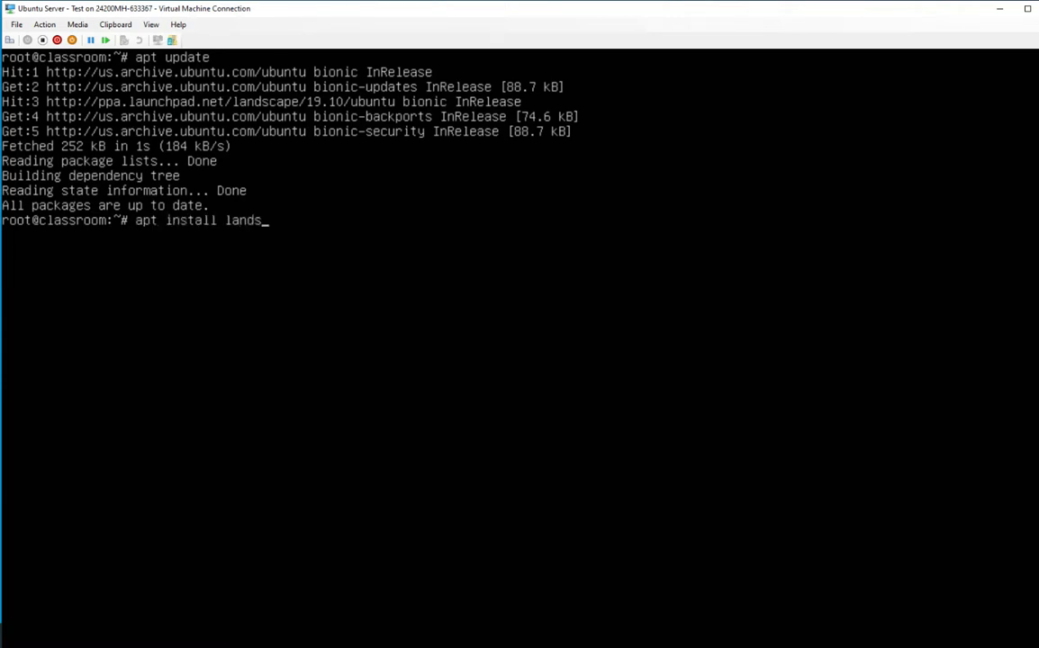
type("cape-client")
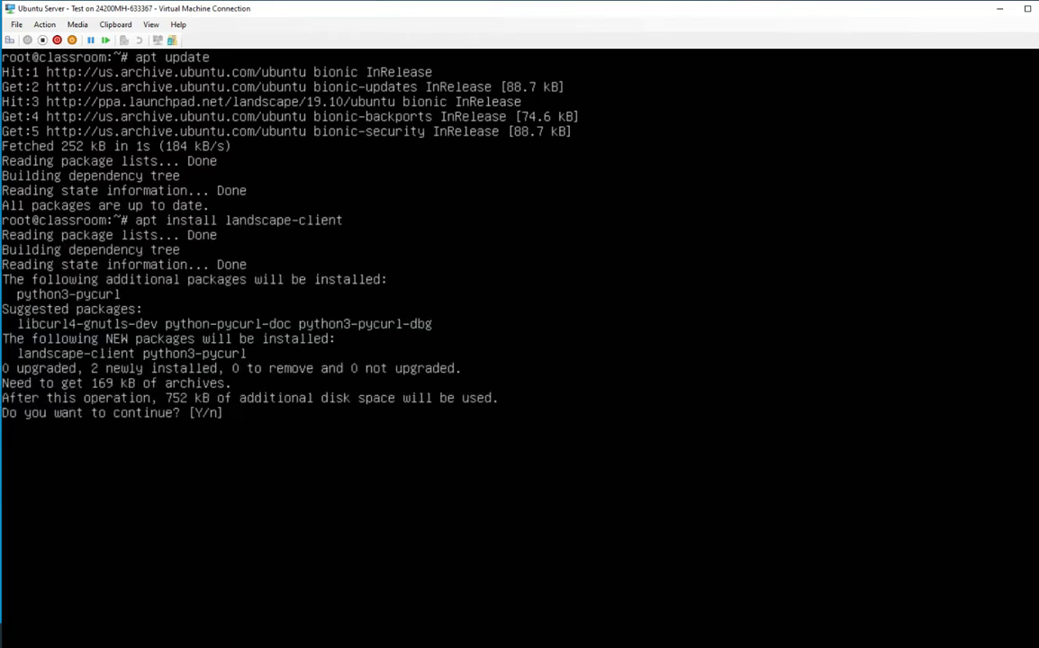
type("y")
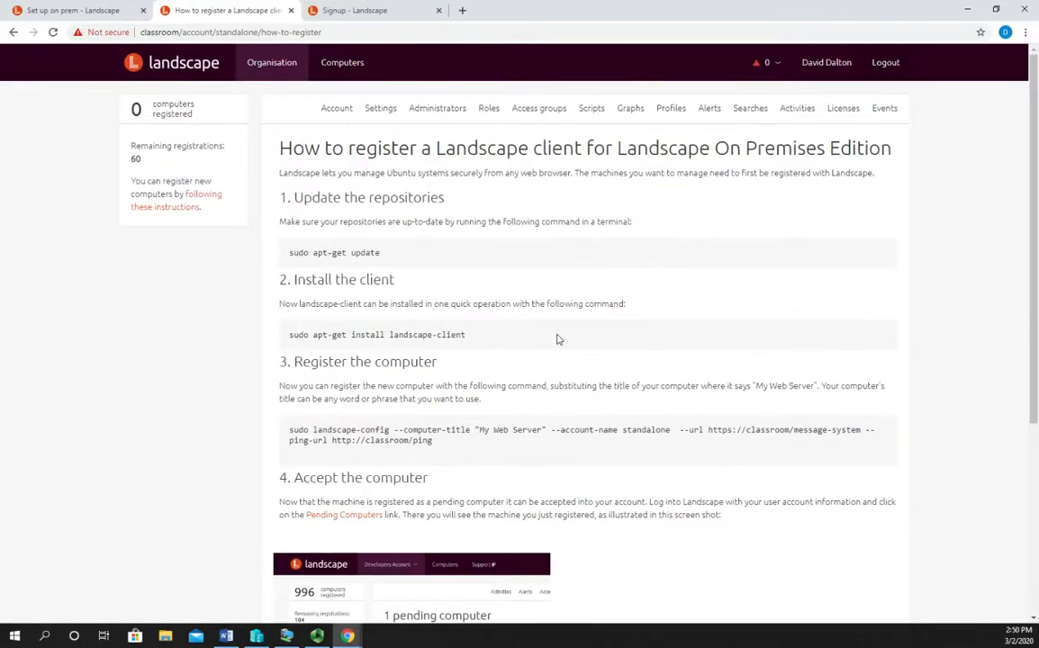
mouse_move(705, 17)
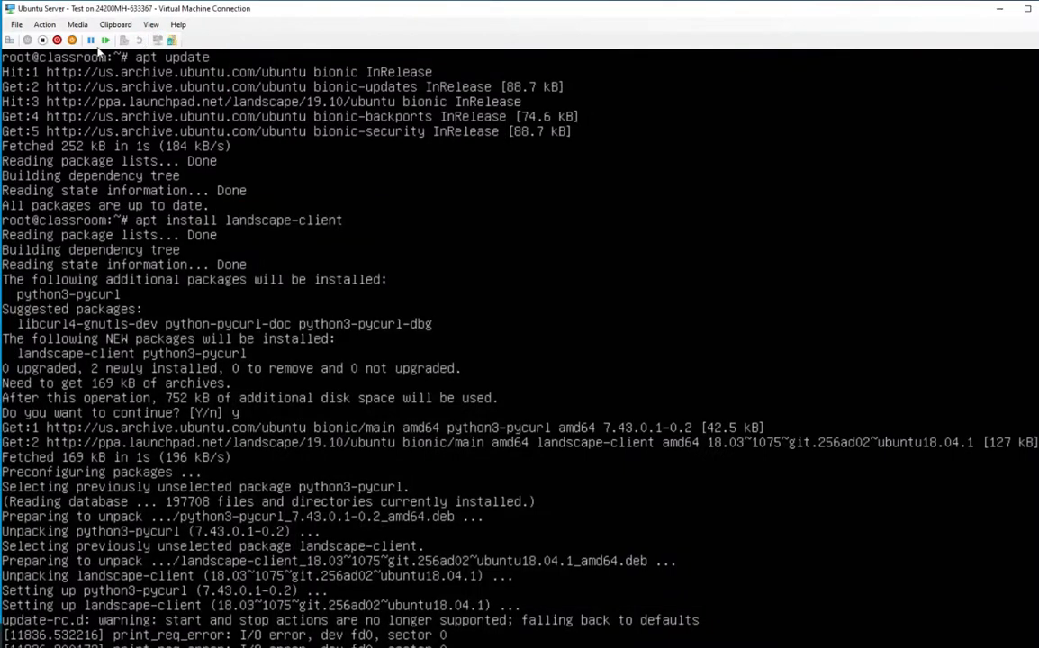
- Clear the root prompt, adjust the console zoom level and maximize the VM window
left_click(150, 25)
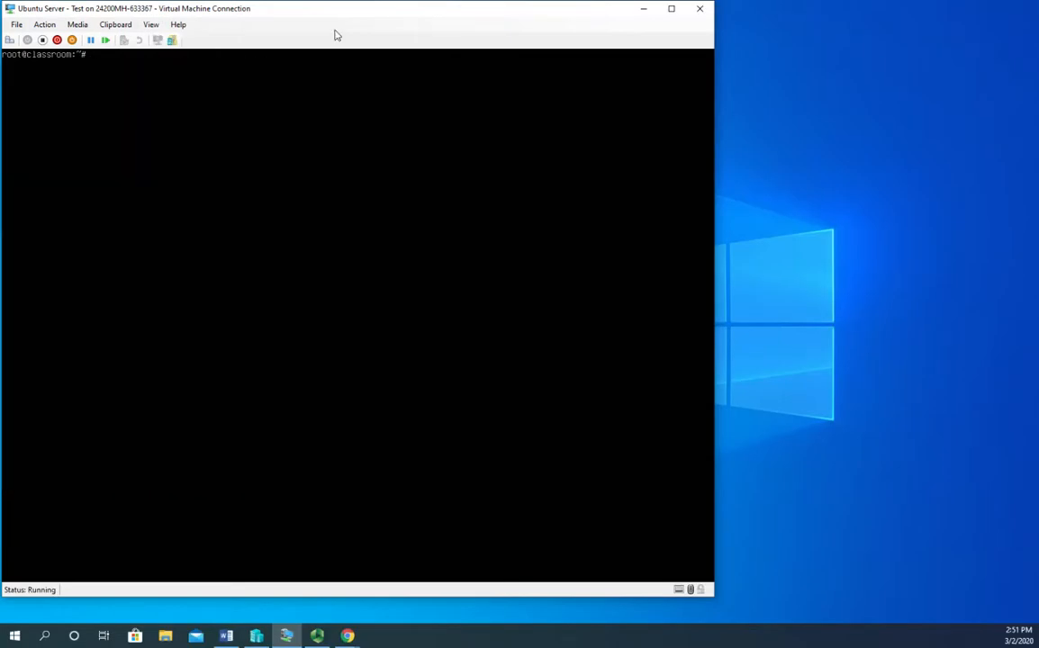
left_click(151, 25)
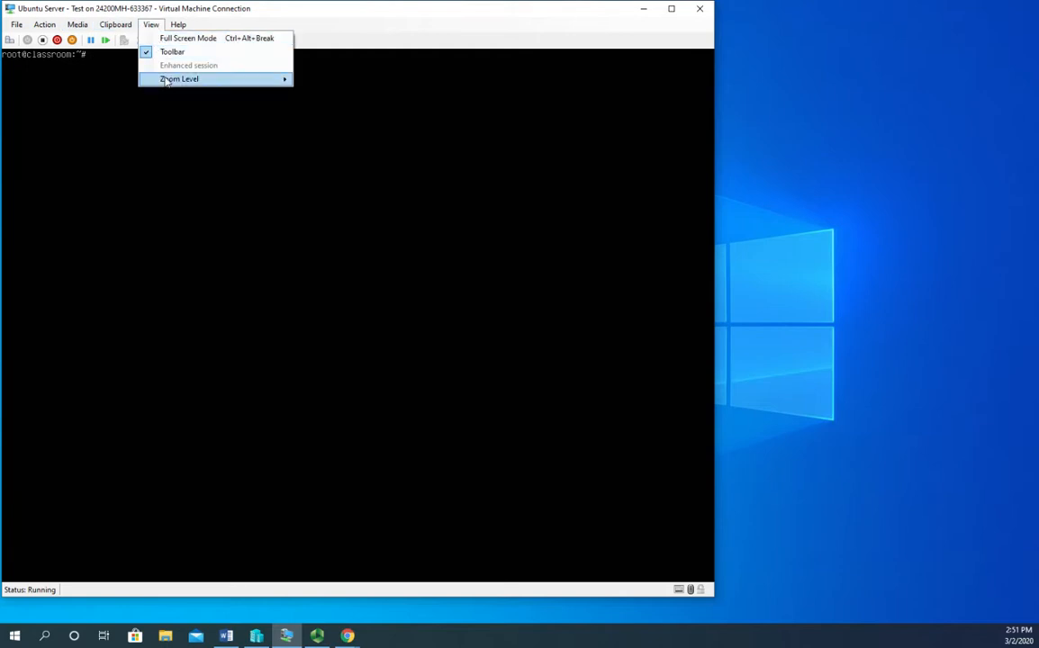
left_click(671, 8)
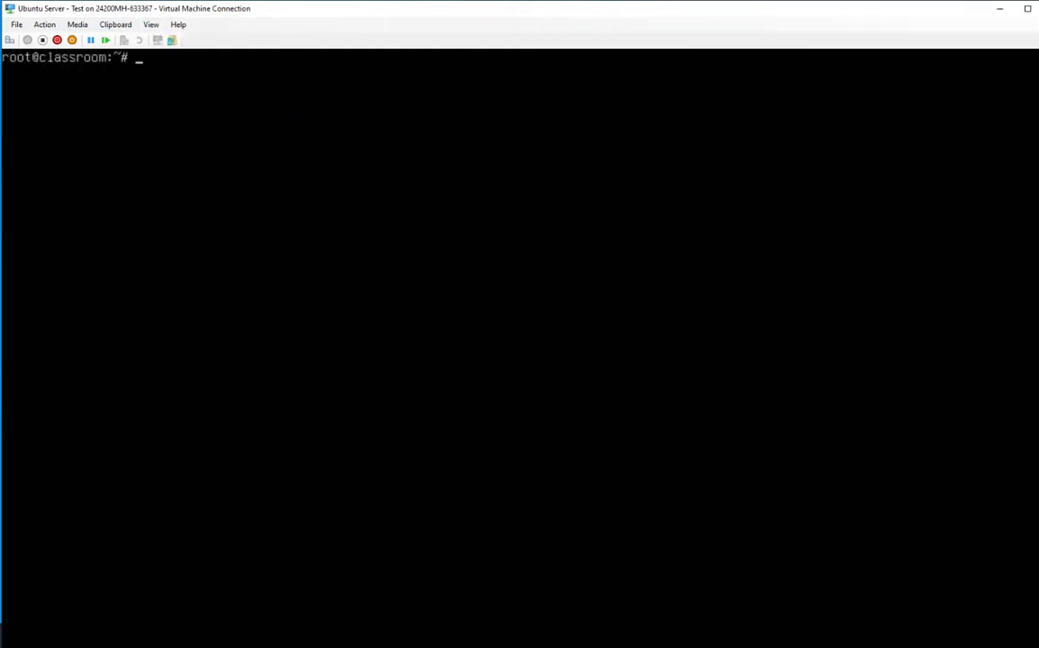
- Type landscape-config with computer title "Server 1" and account name standalone
type("land")
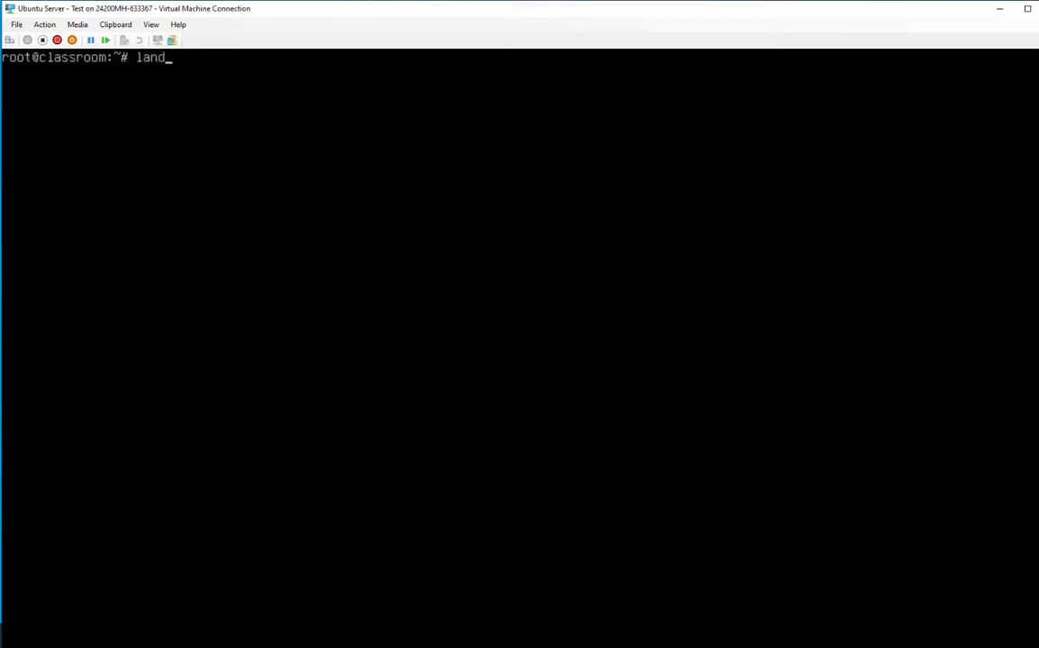
type("sc")
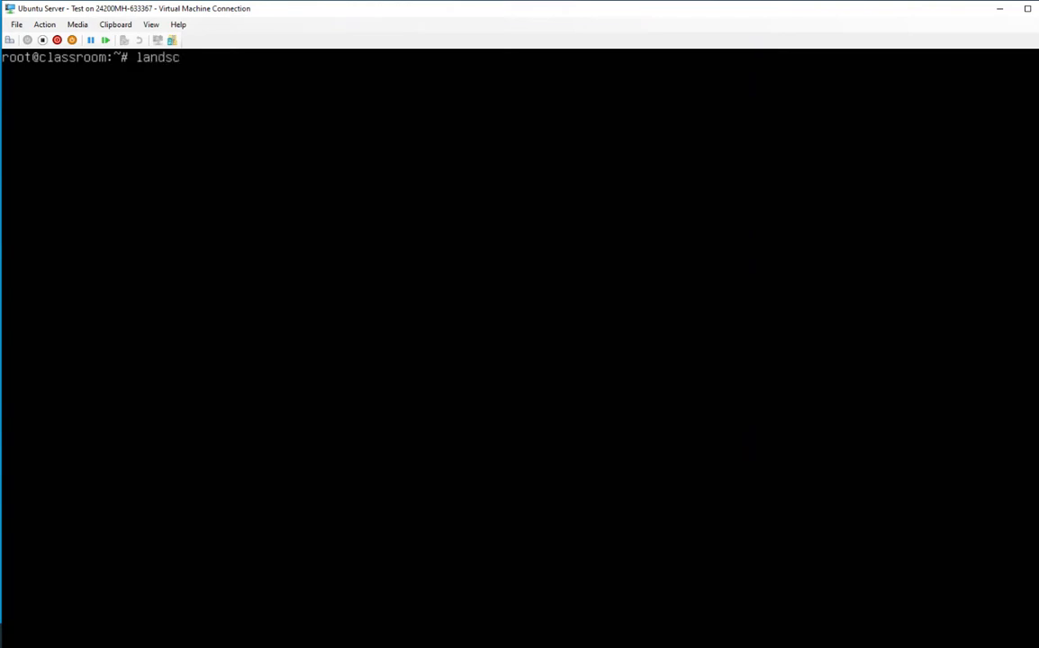
type("ape-config")
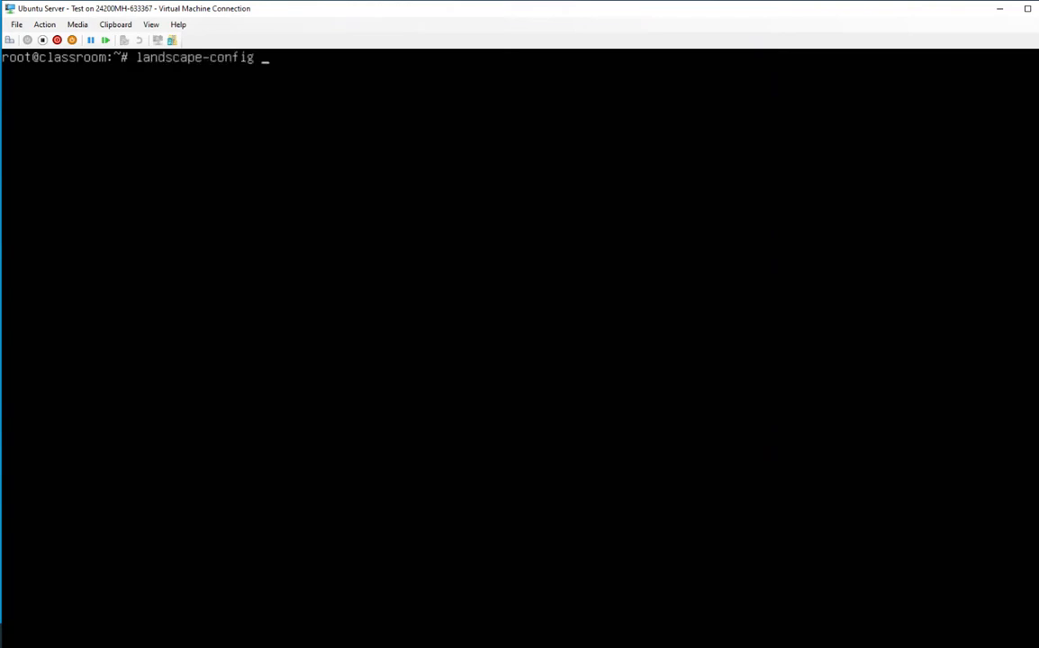
type("--computer")
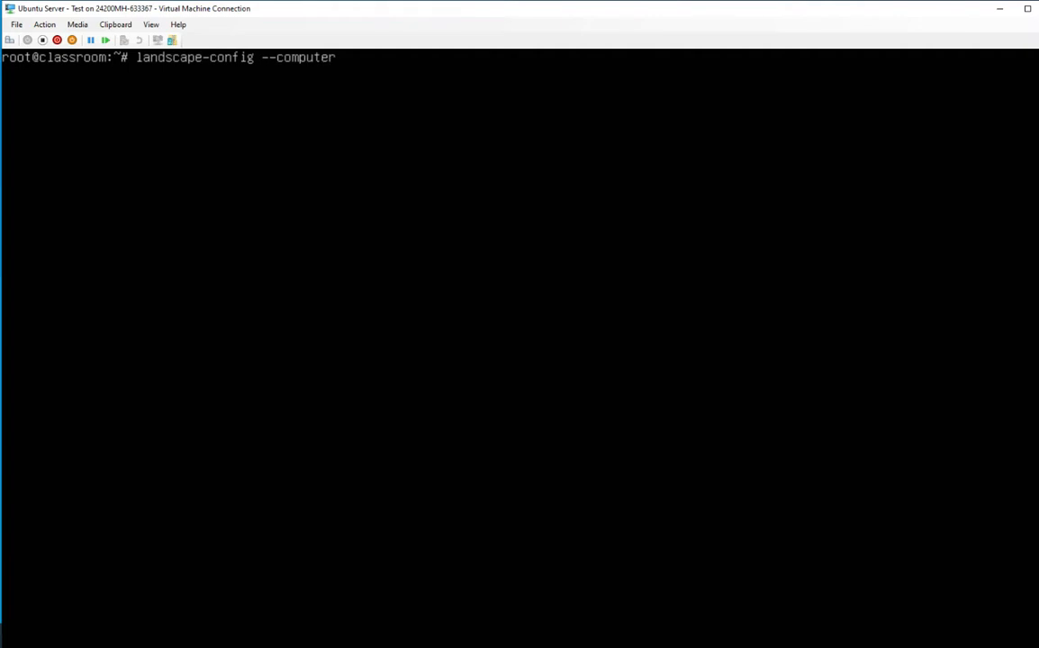
type("-tiu")
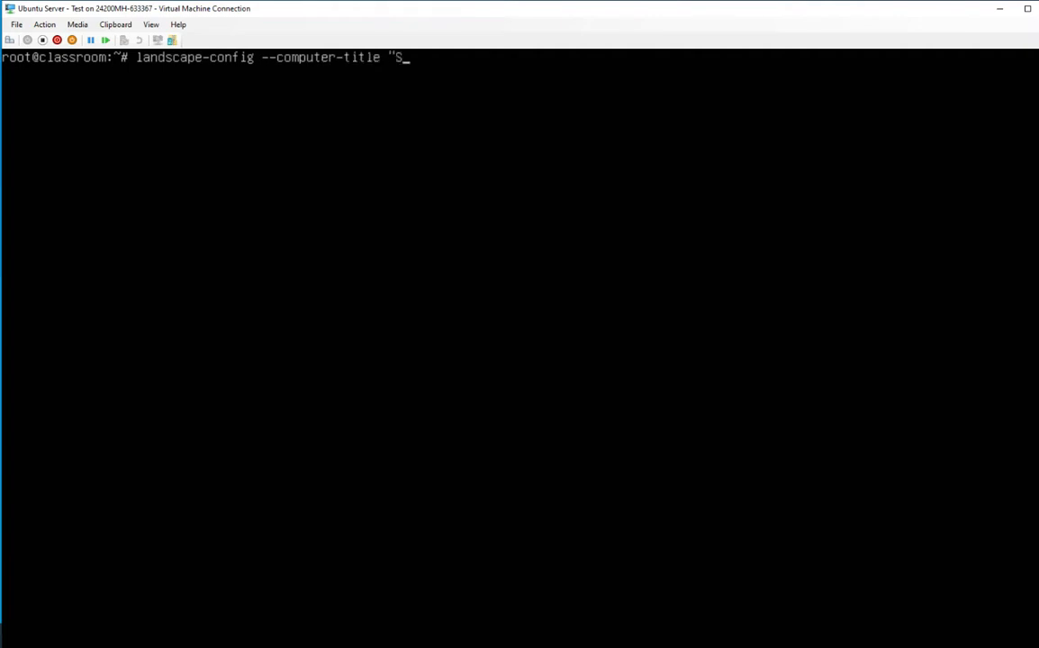
type("erver 1\"")
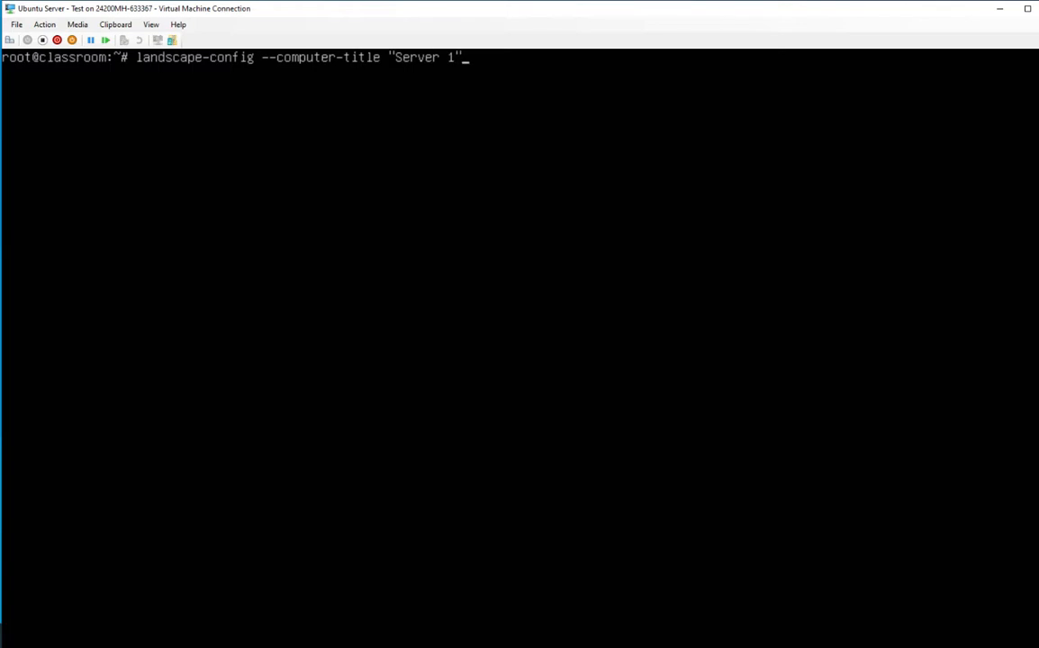
type("--aco")
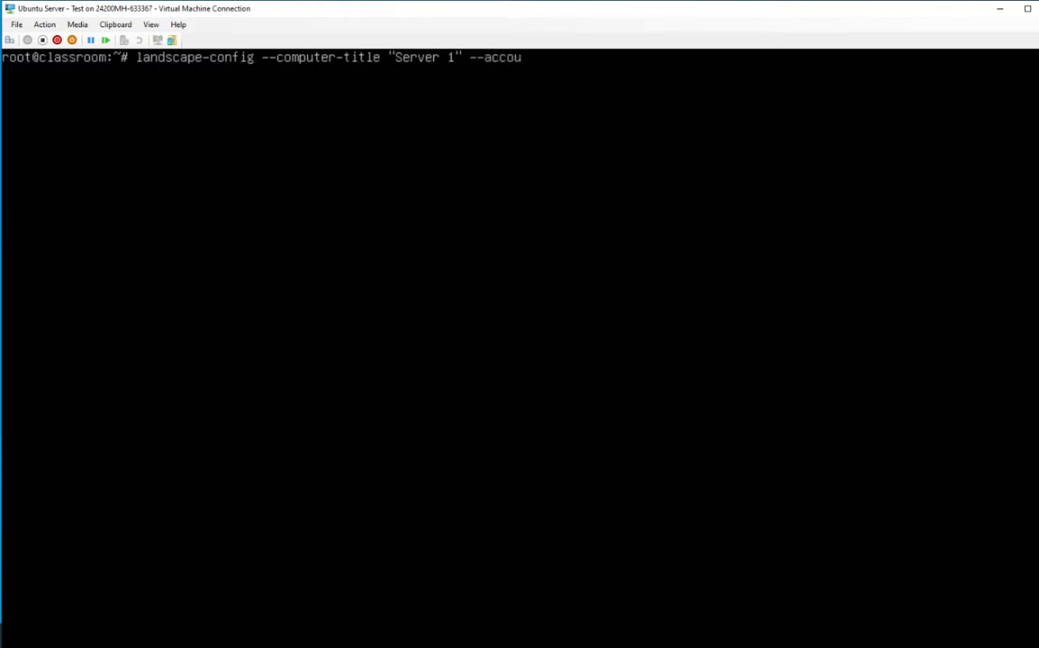
type("nt-name")
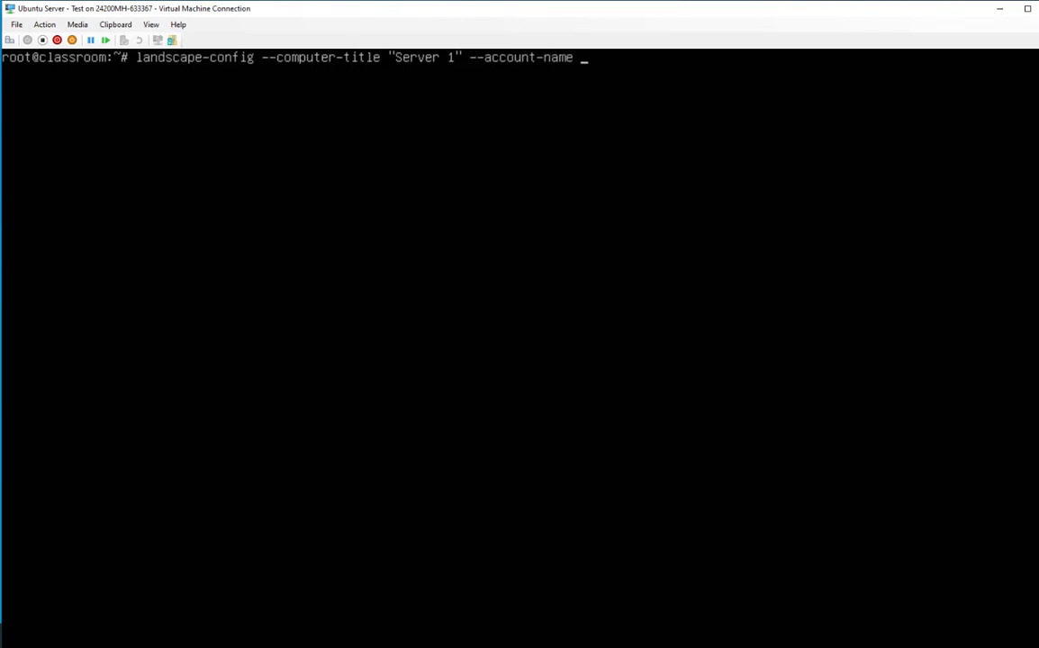
type("standalone")
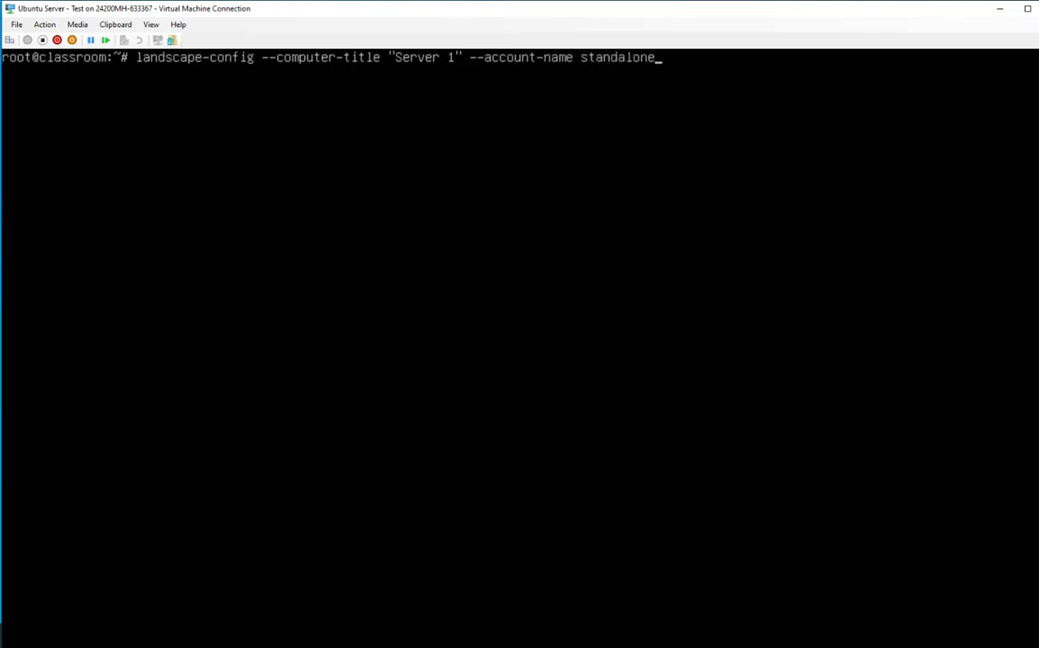
type("--url h")
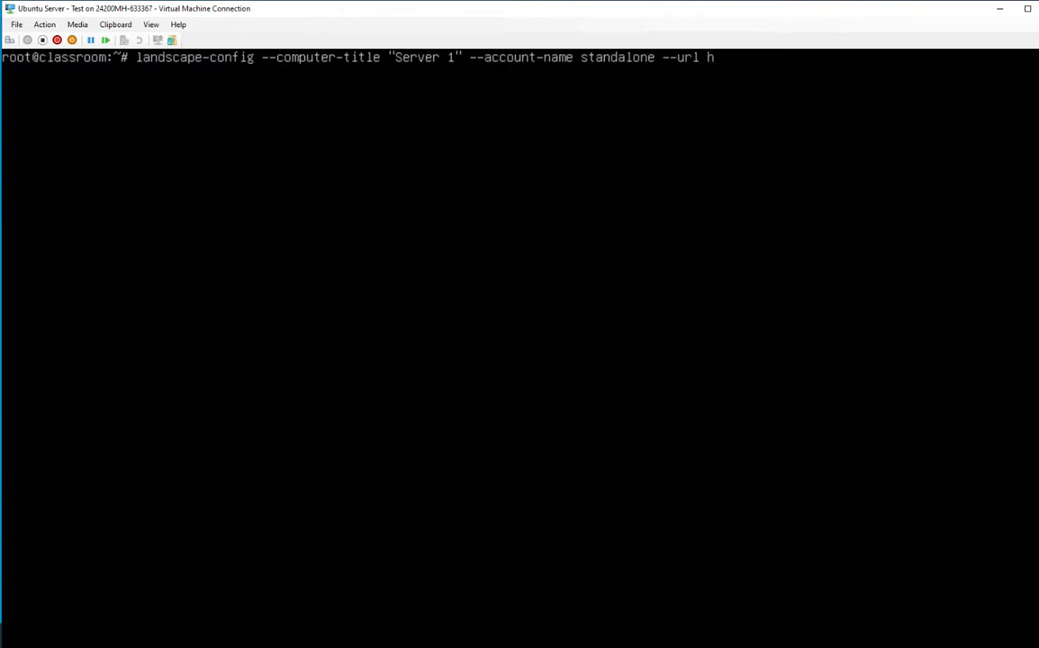
type("ttps://")
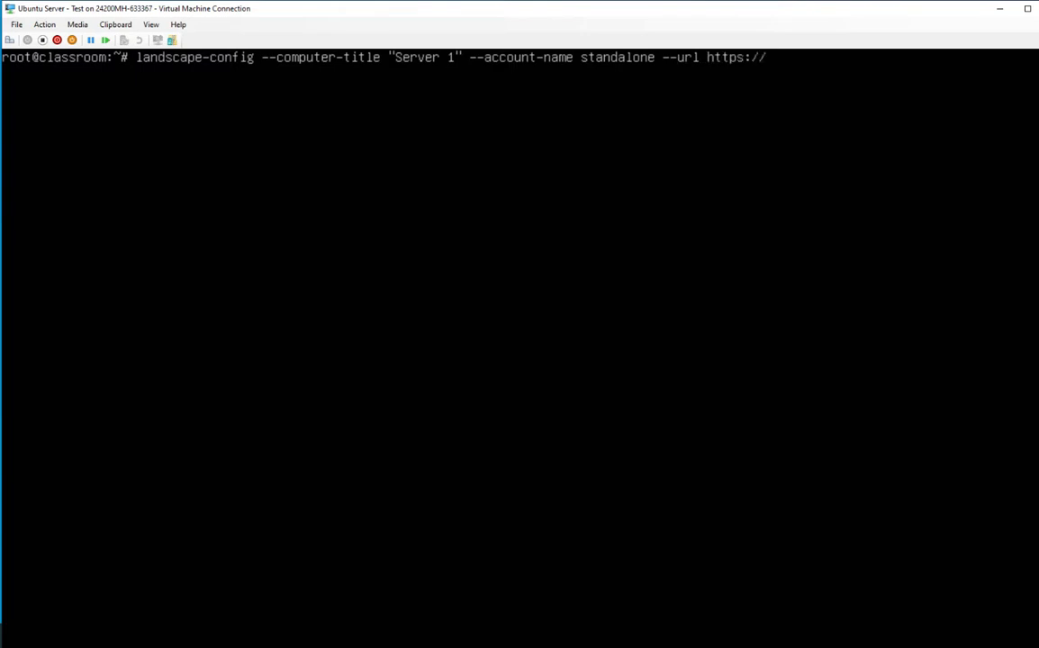
type("cl")
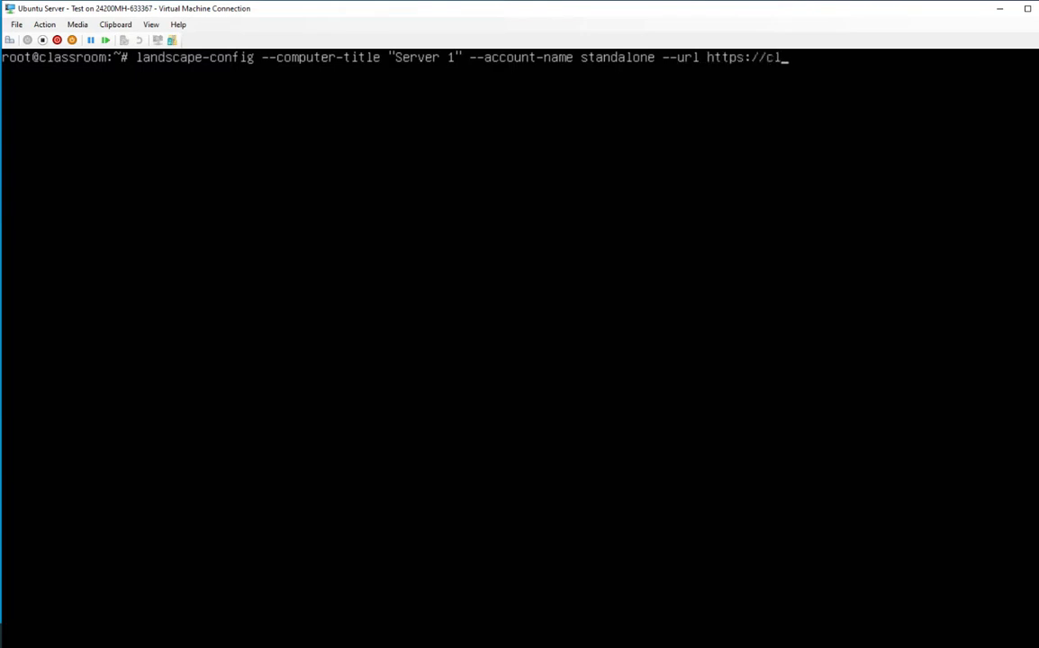
type("asstoom")
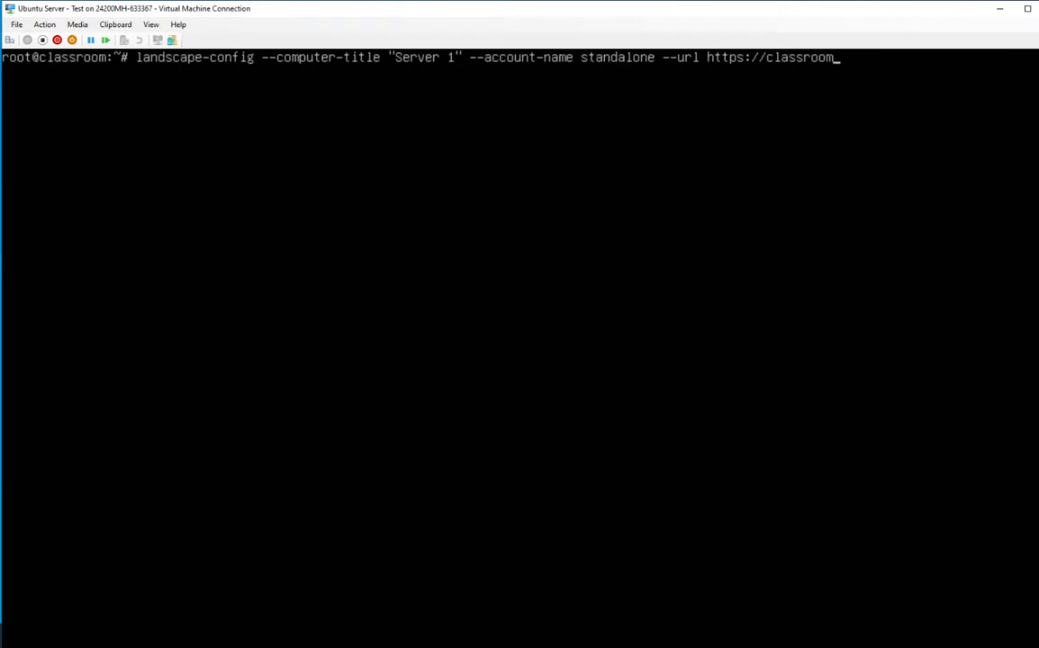
type("/me")
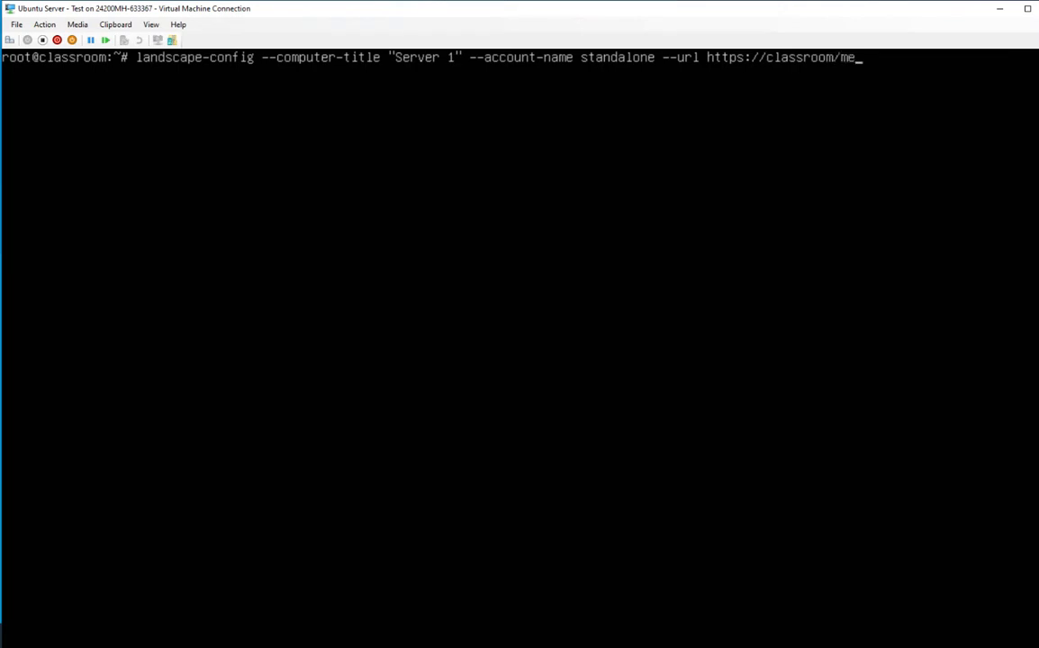
type("ssage")
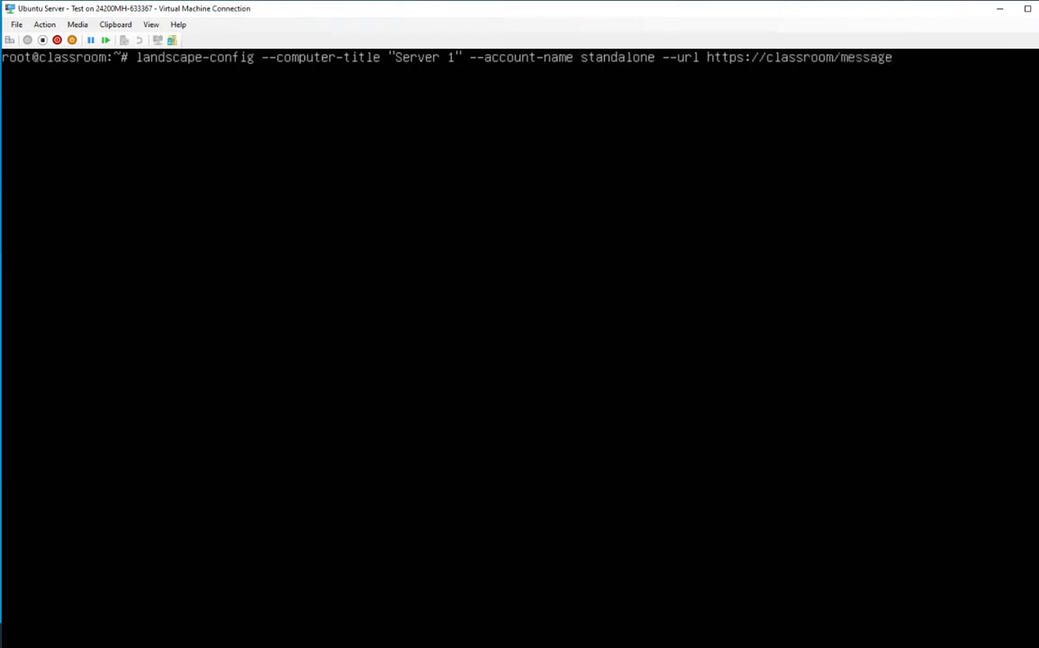
type("-system")
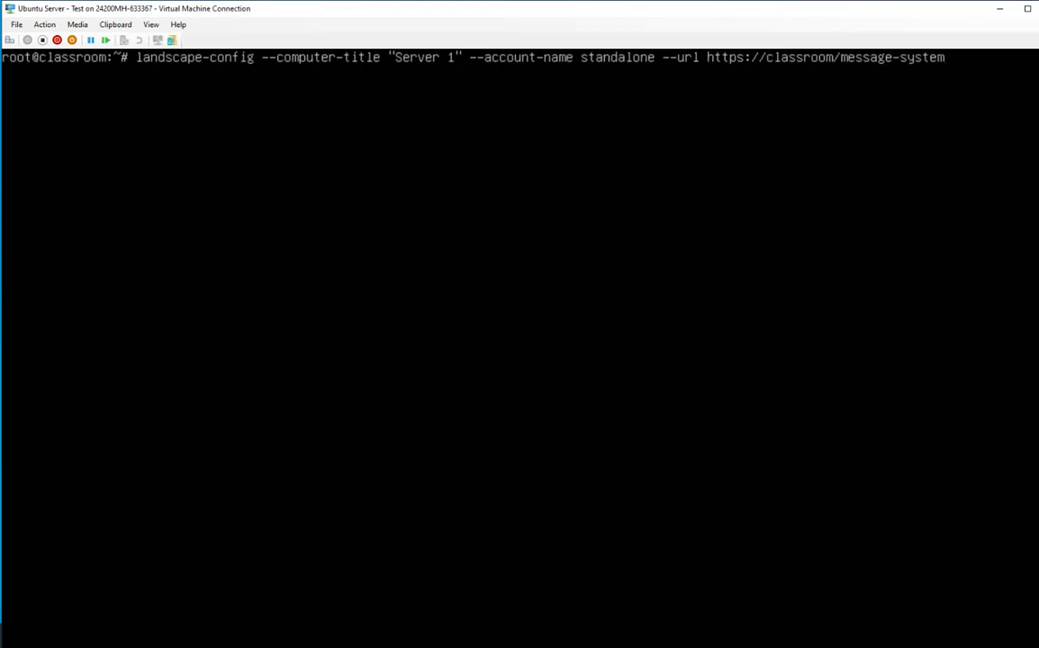
type("--pi")
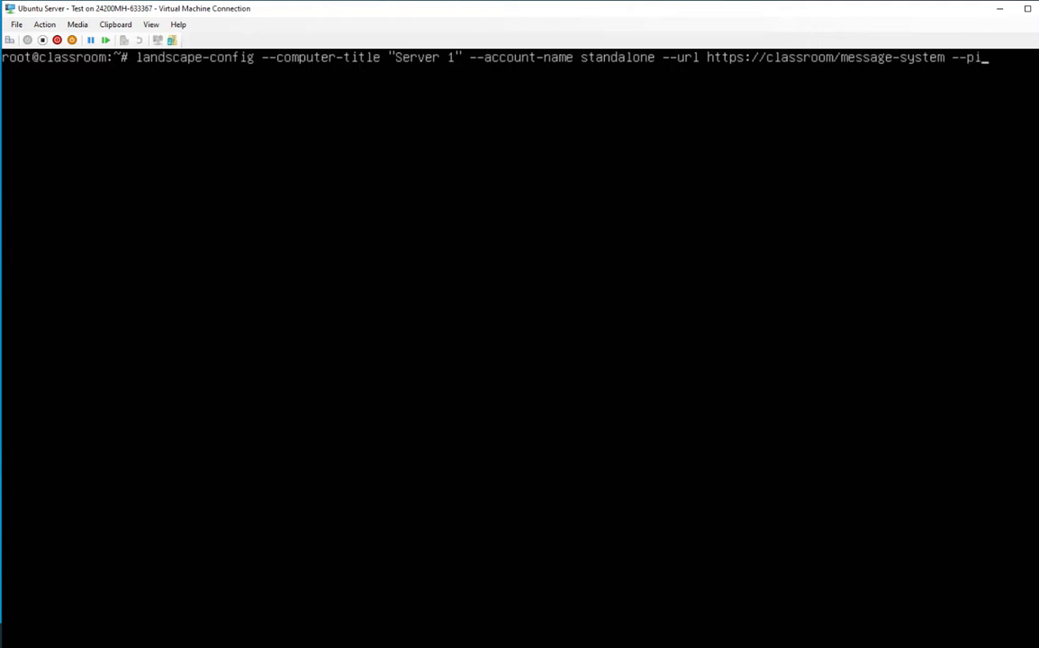
type("ng")
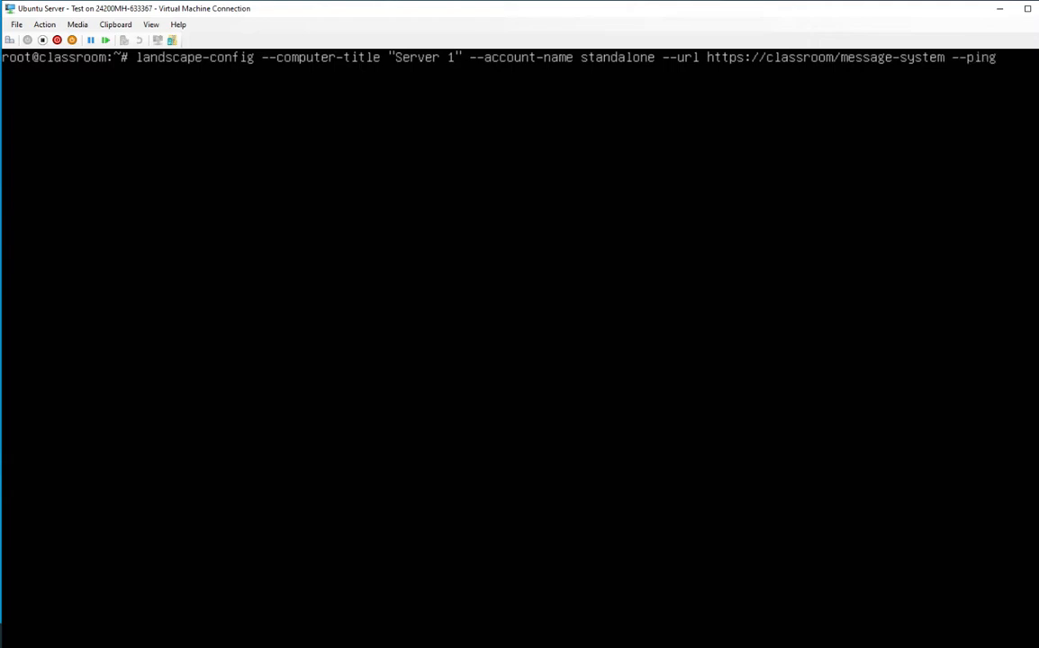
type("-url")
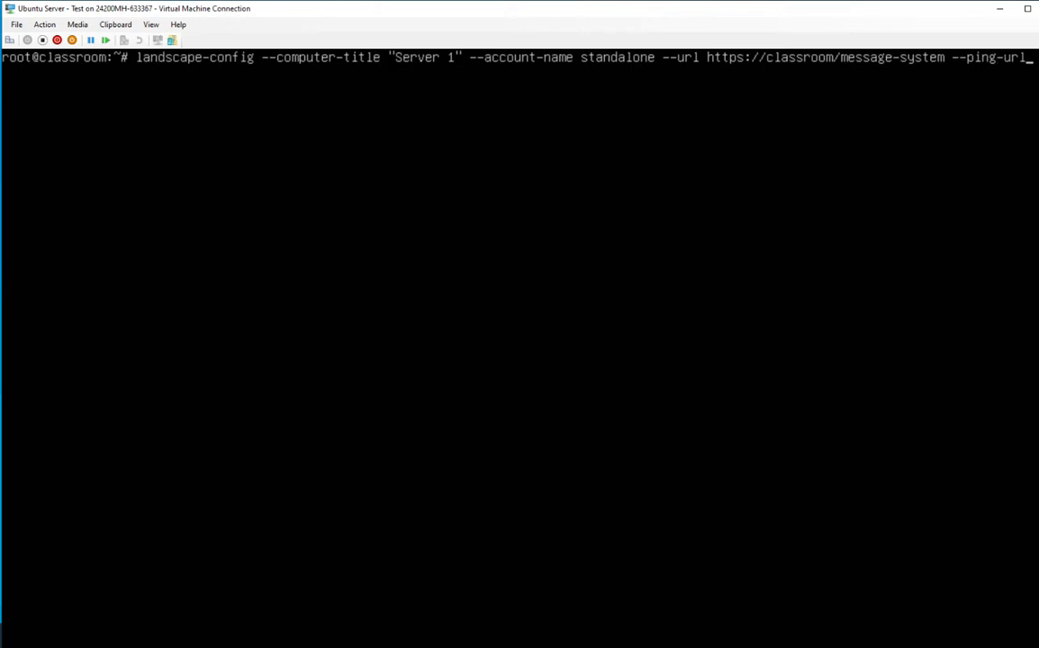
type("h")
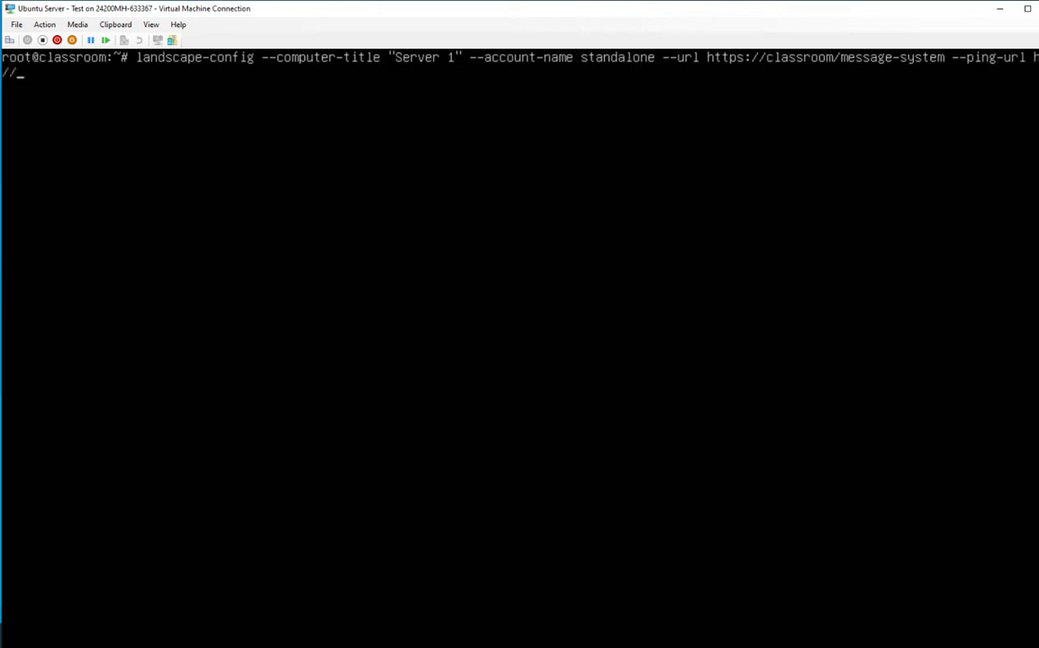
type("clasroo")
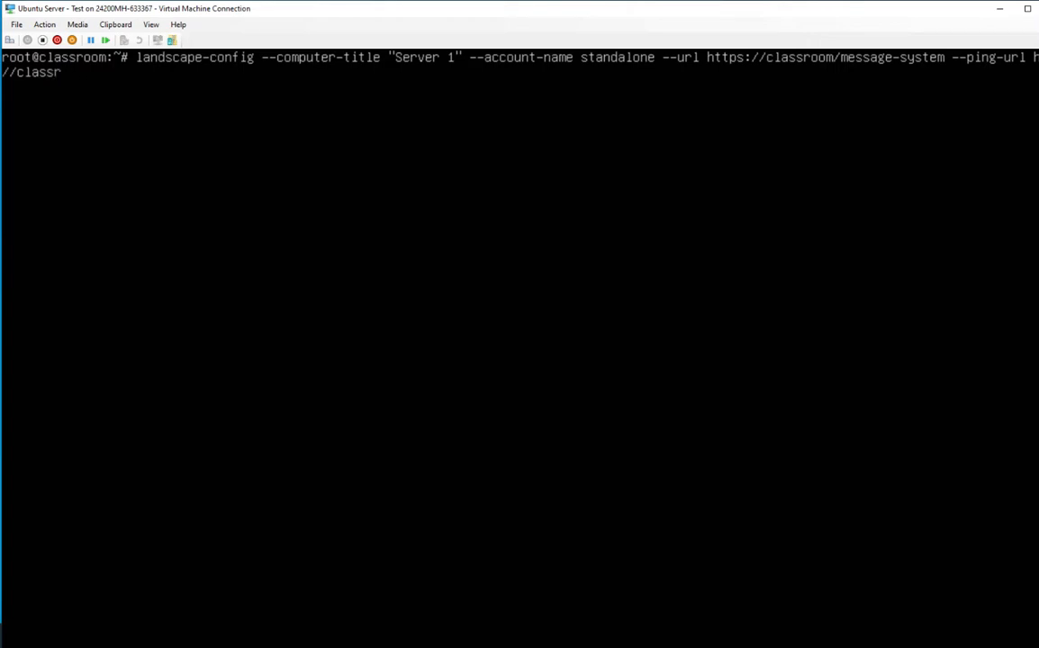
type("oom")
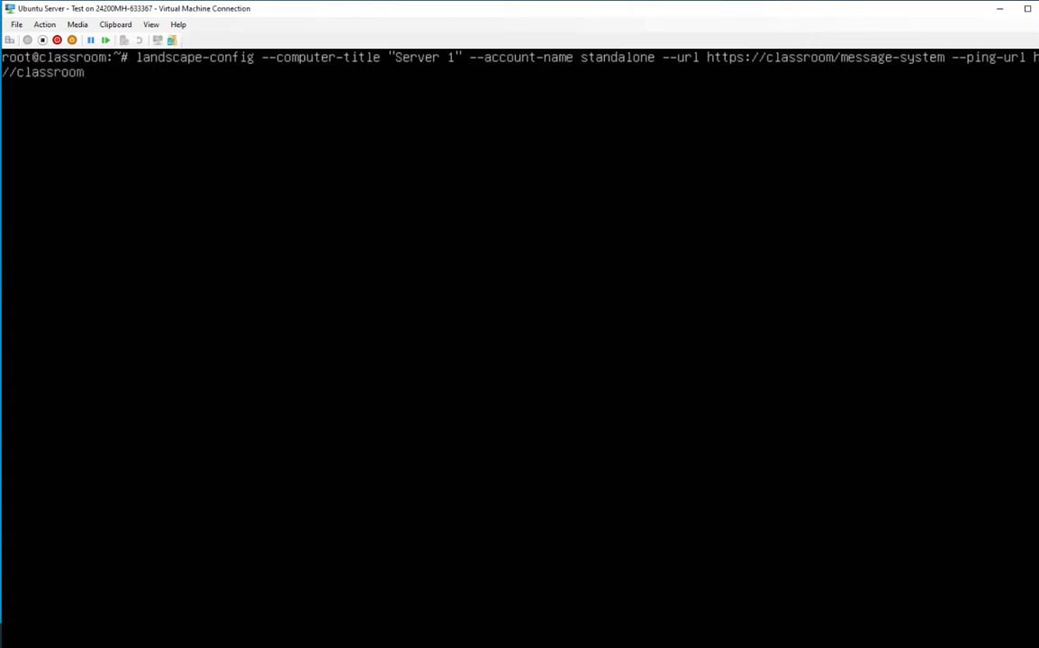
type("ping")
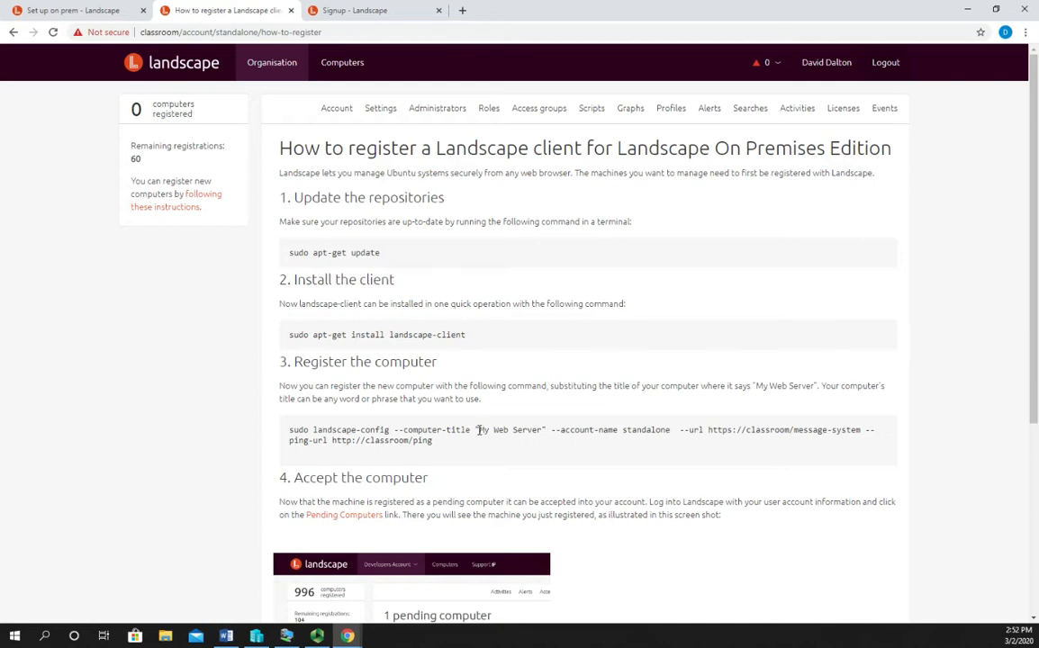
double_click(509, 429)
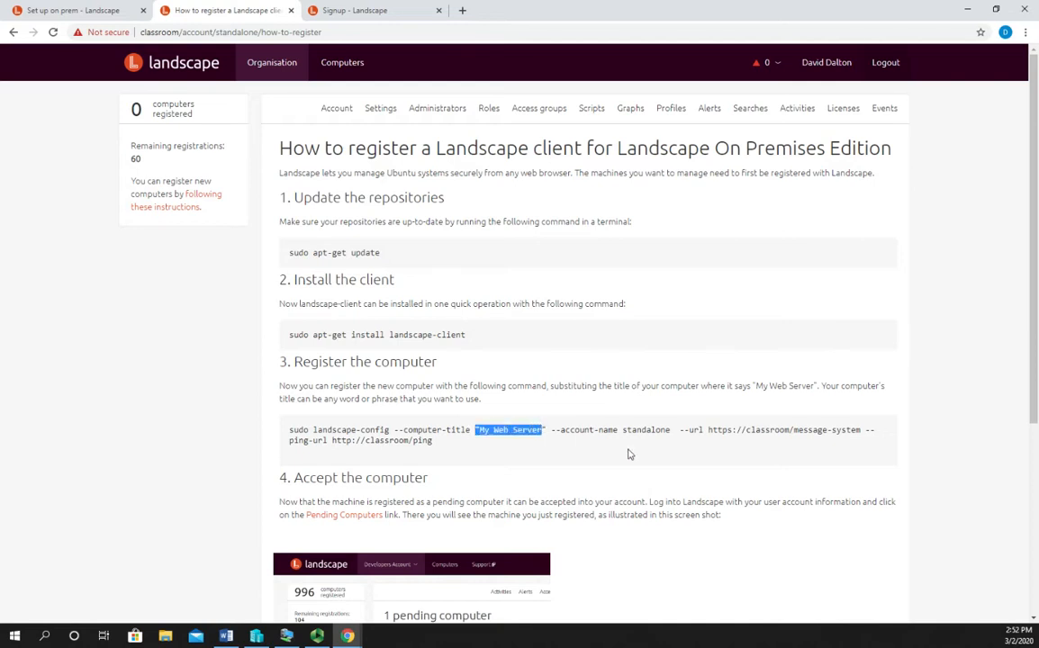
double_click(645, 429)
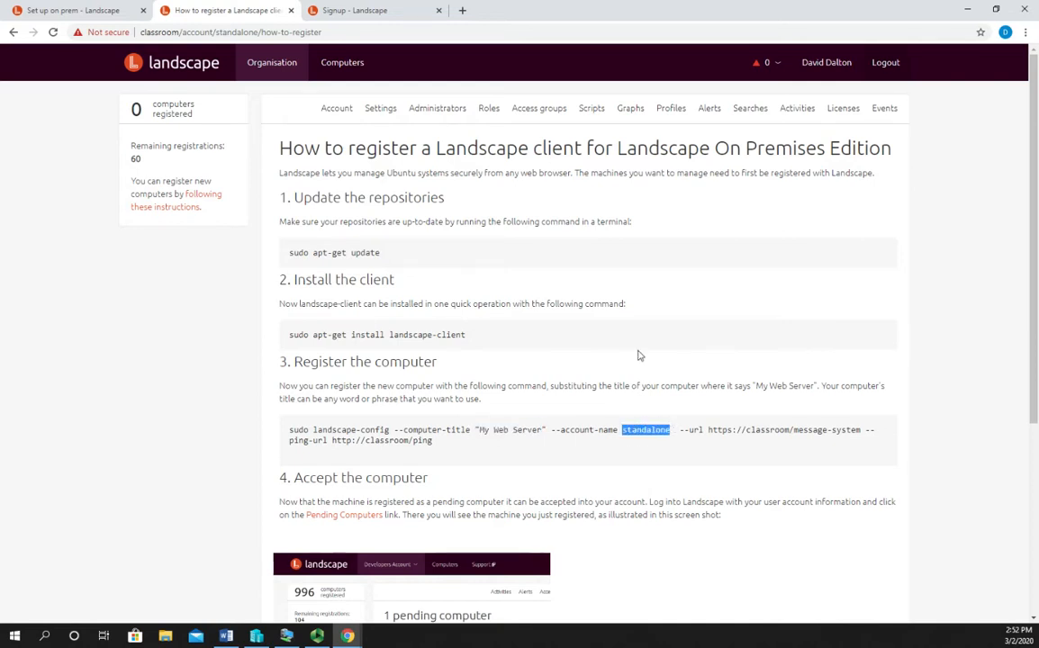
left_click(341, 108)
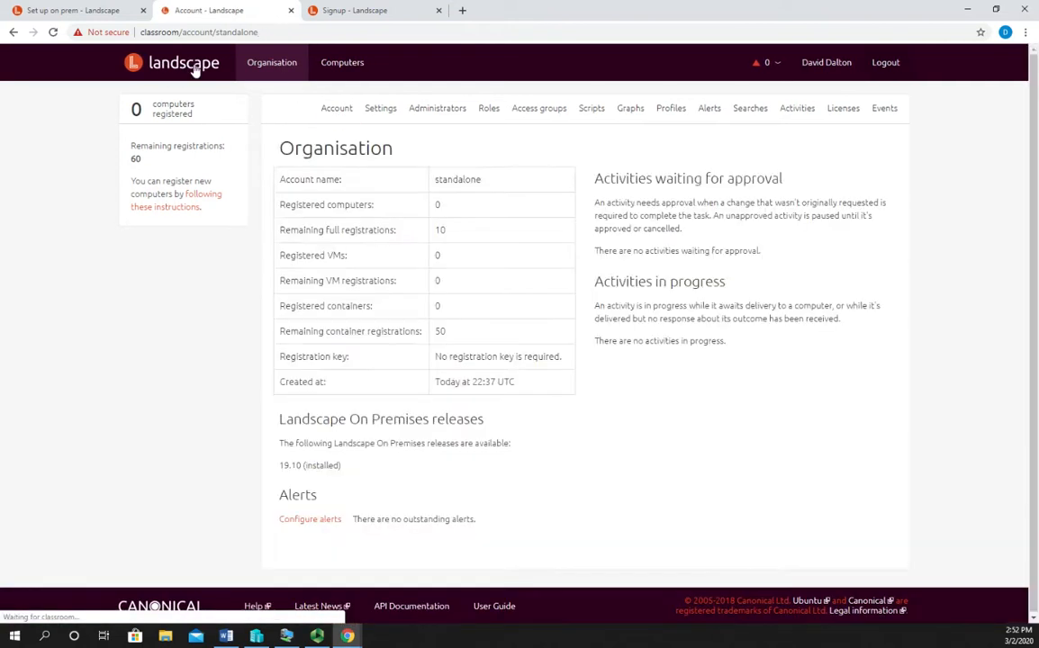
double_click(457, 179)
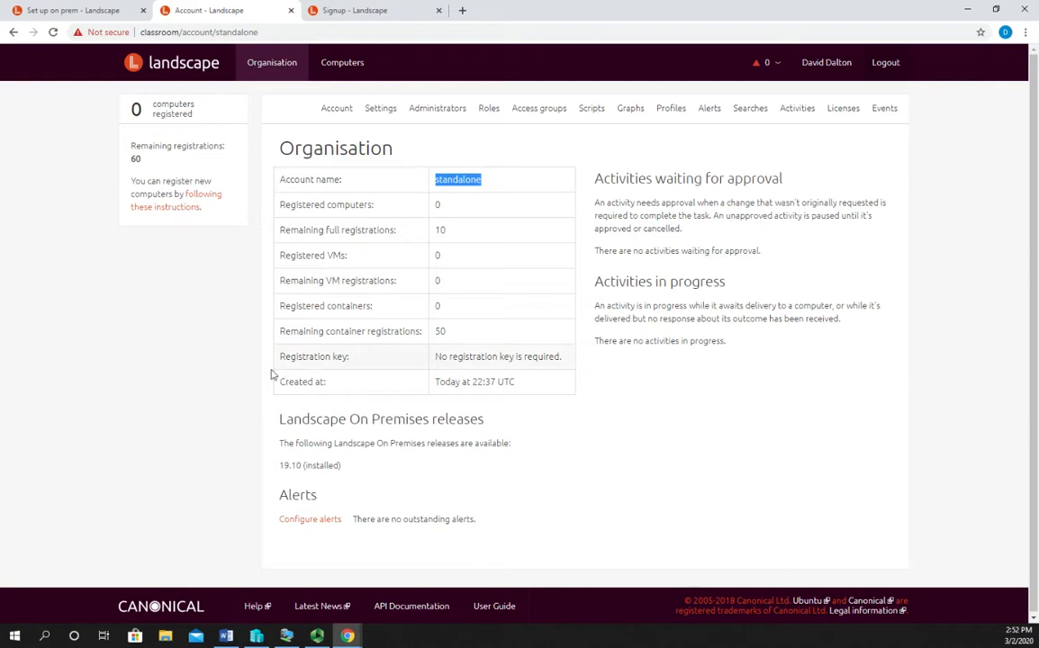
mouse_move(201, 195)
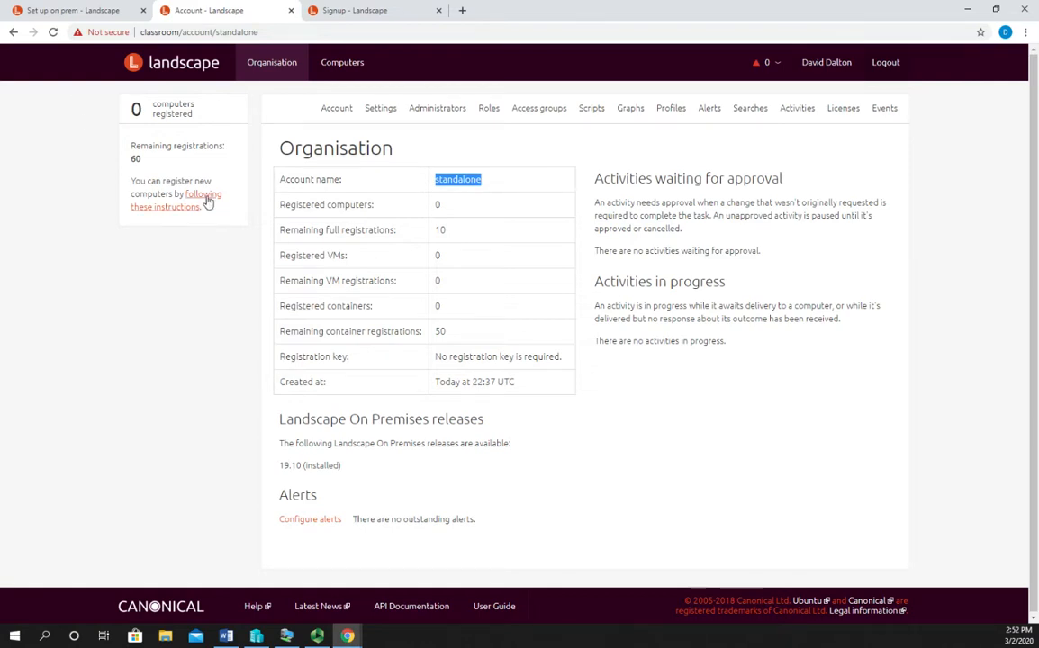
left_click(201, 194)
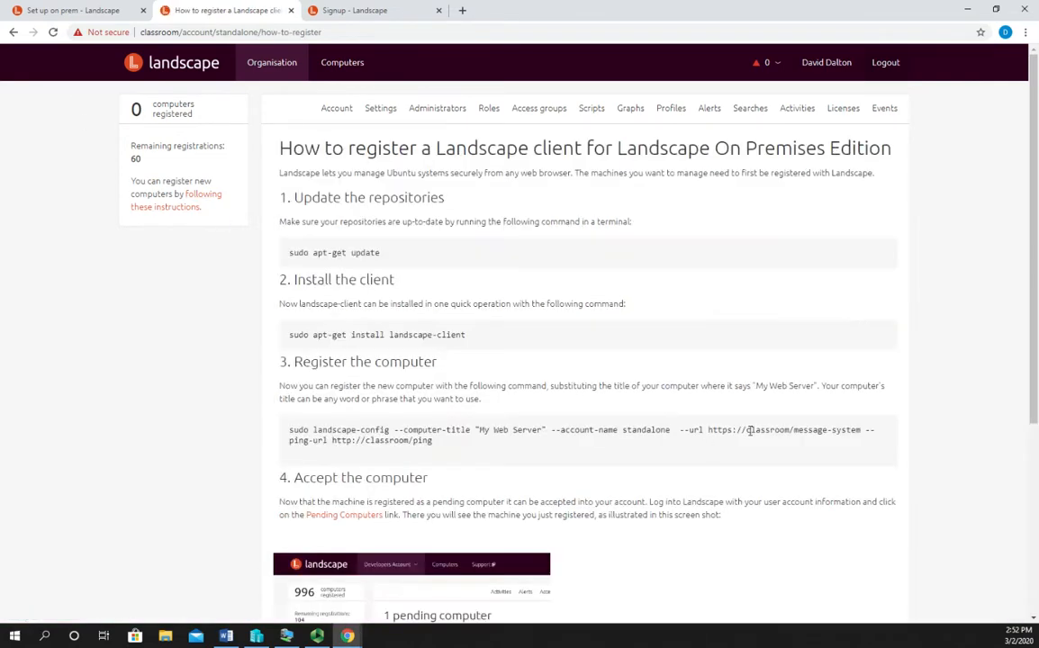
double_click(768, 430)
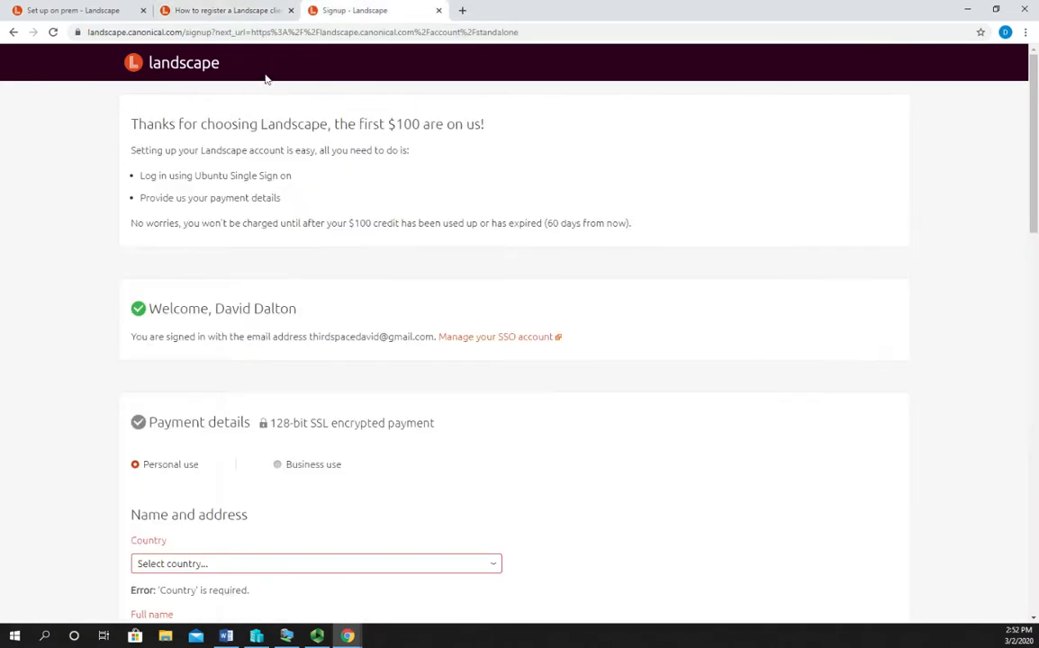
- Switch to the Signup - Landscape browser tab with the payment details form
left_click(225, 10)
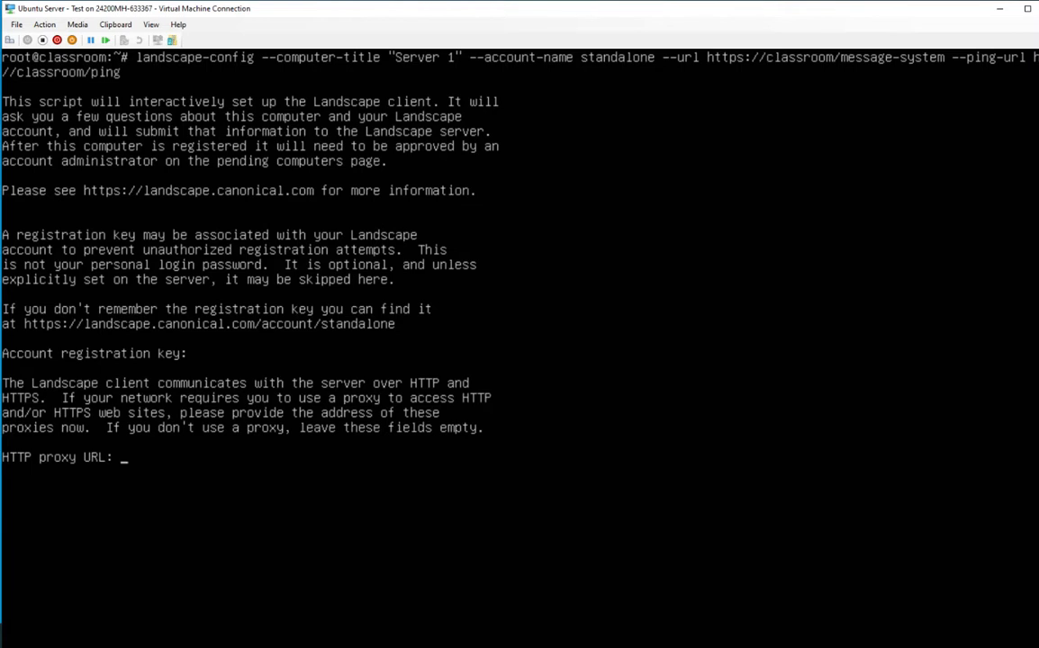
- Skip proxies, enable script execution, set access group 'servers' and confirm registration
key("Return")
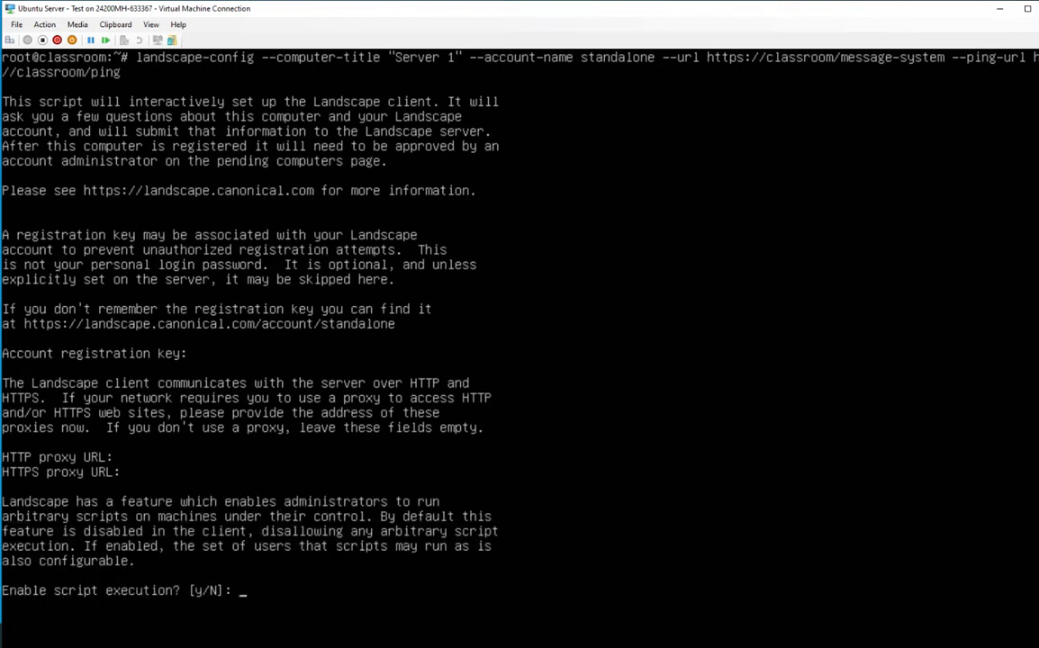
type("y")
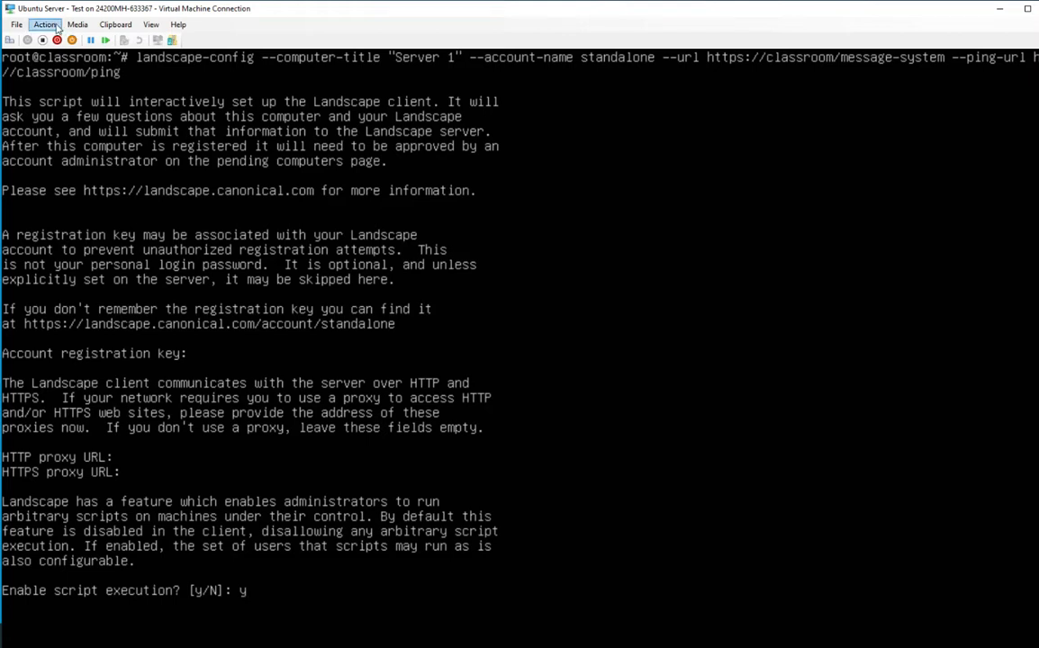
left_click(150, 25)
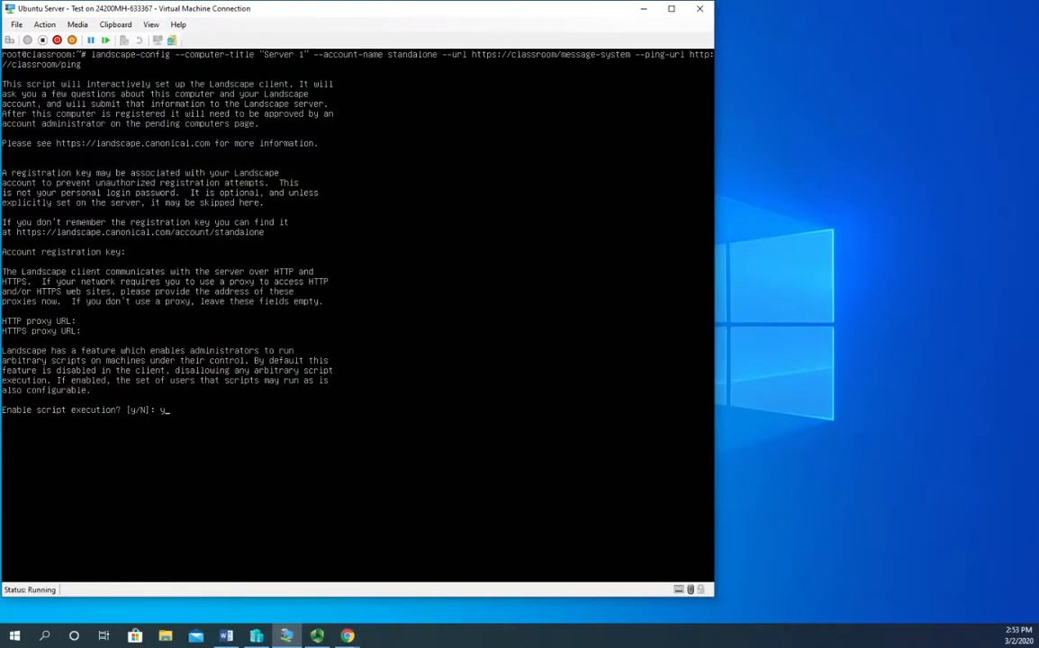
mouse_move(794, 345)
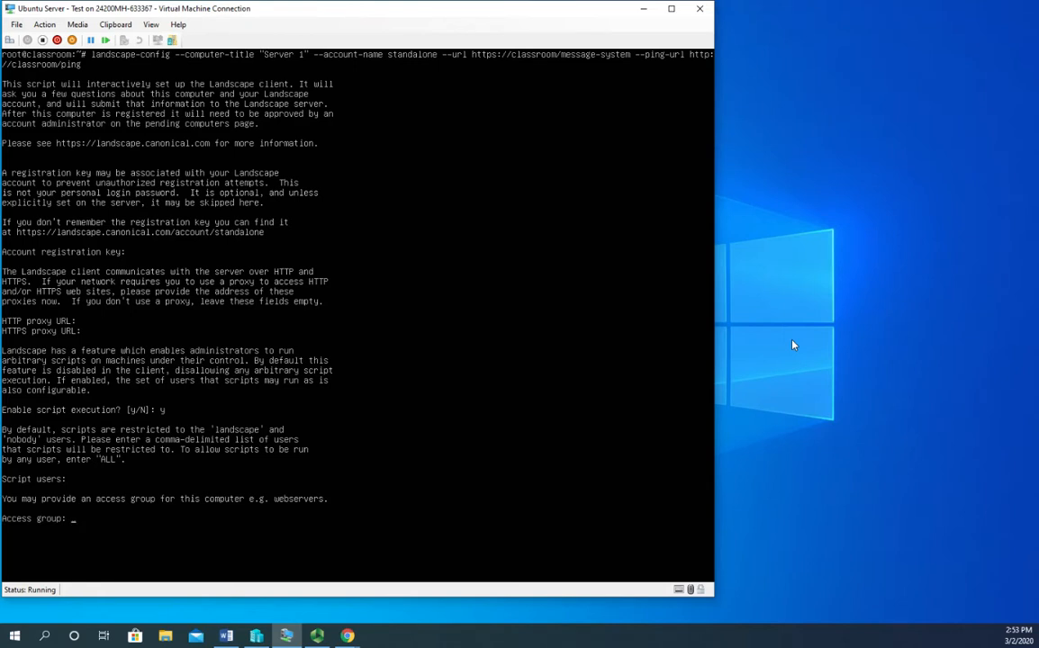
type("servers")
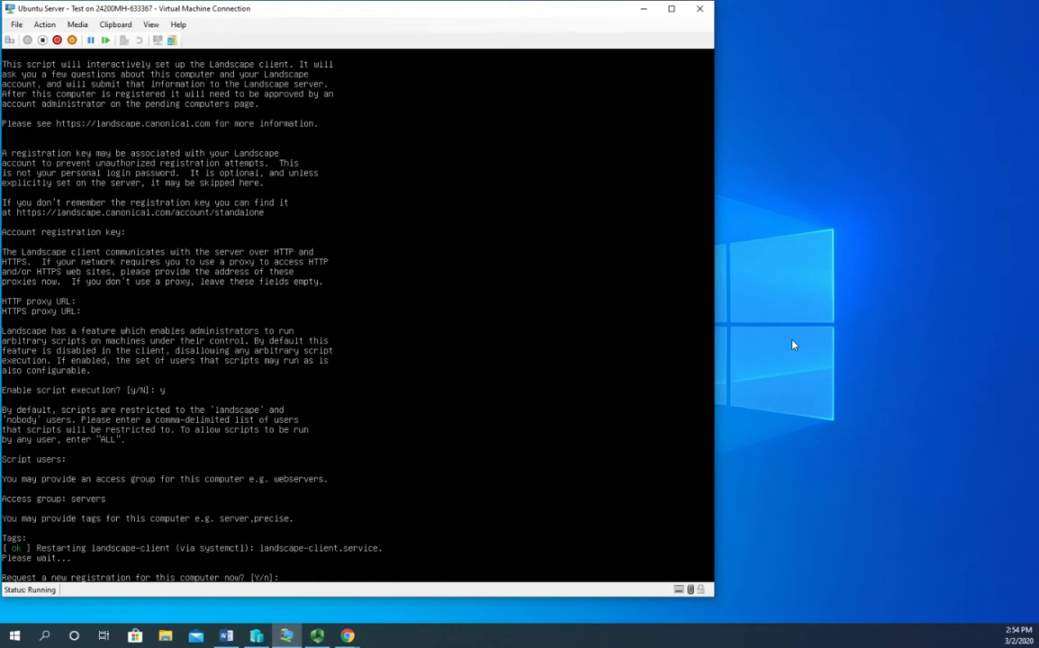
type("y")
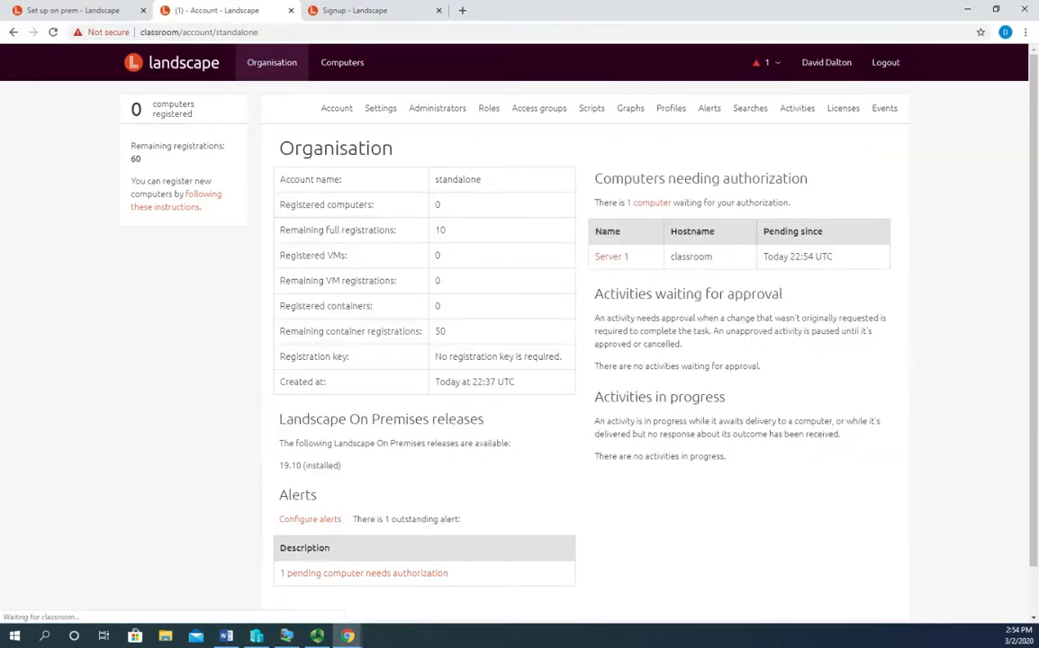
- Check the organisation overview tab, return to Signup and scroll through the payment form
double_click(505, 357)
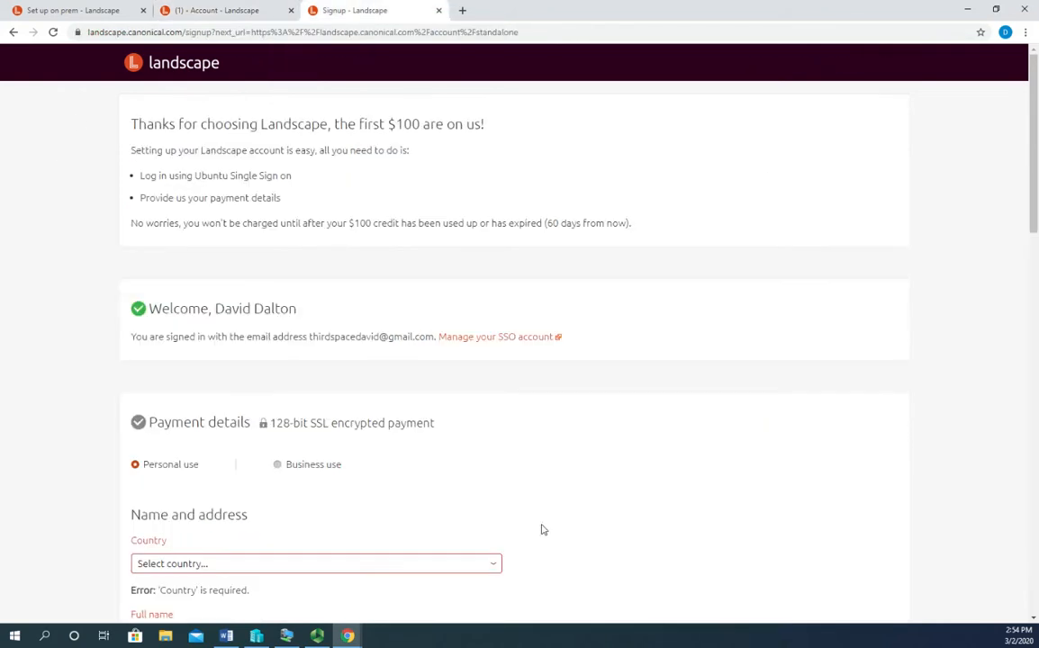
mouse_move(451, 178)
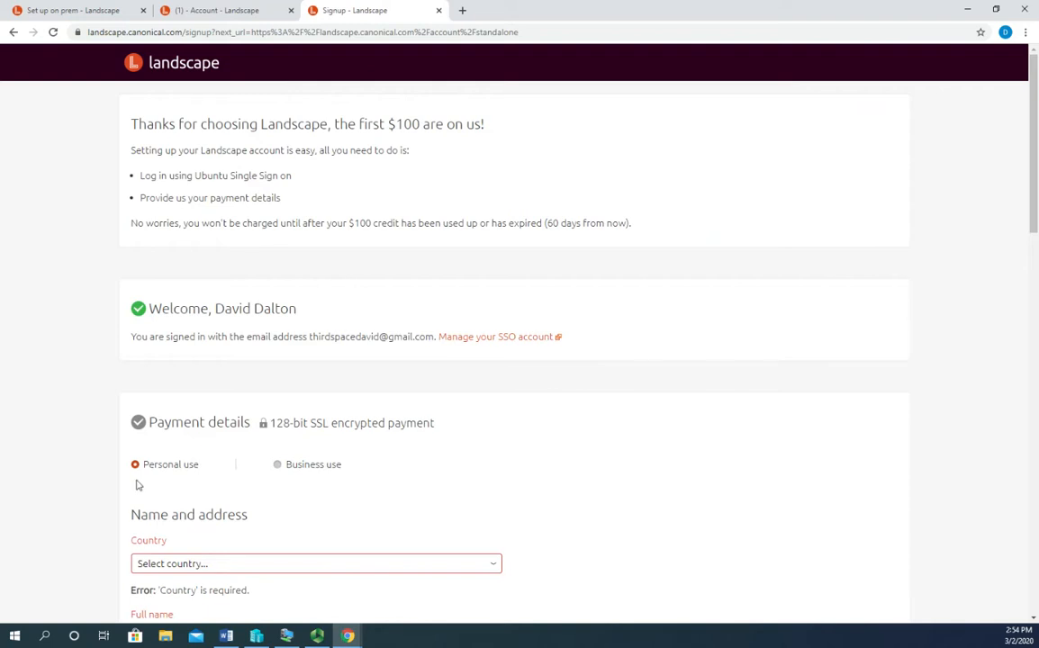
mouse_move(354, 503)
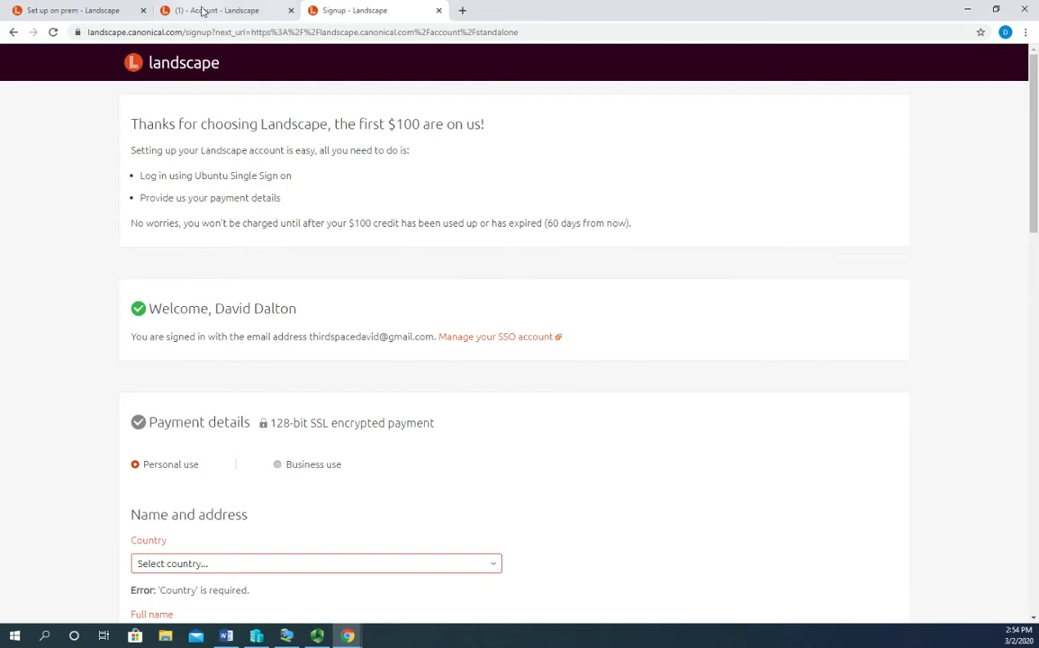
left_click(225, 10)
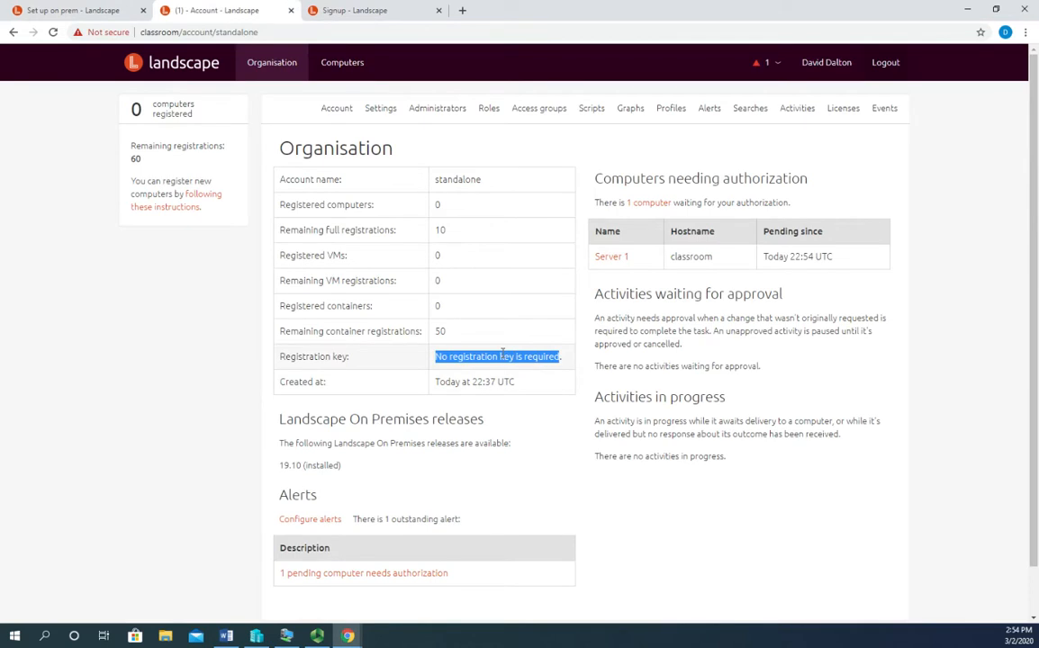
left_click(352, 10)
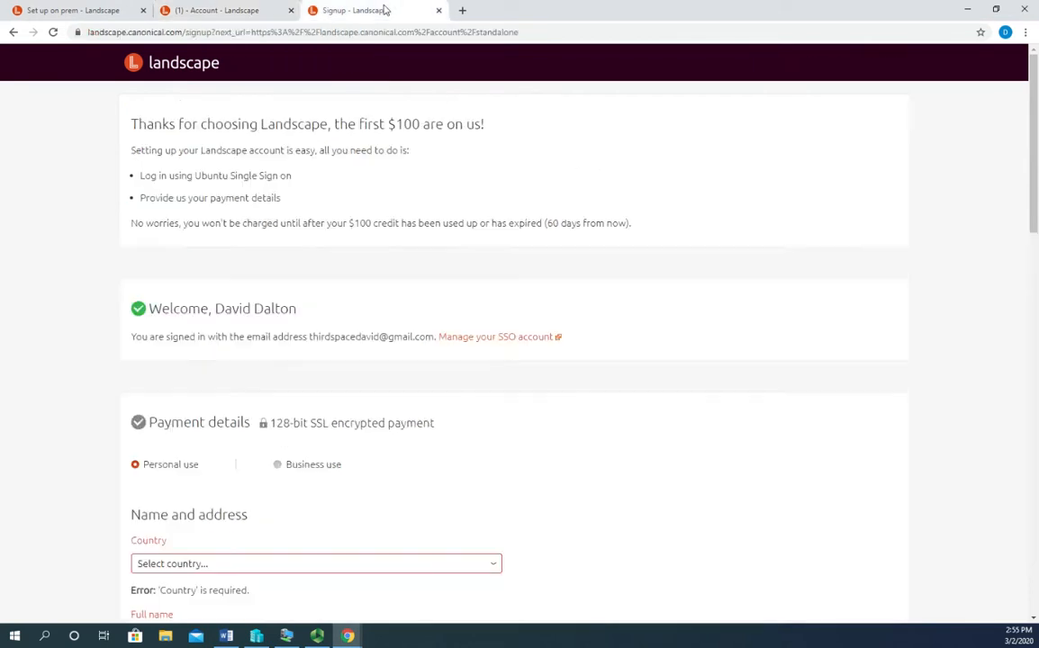
scroll("down", 3)
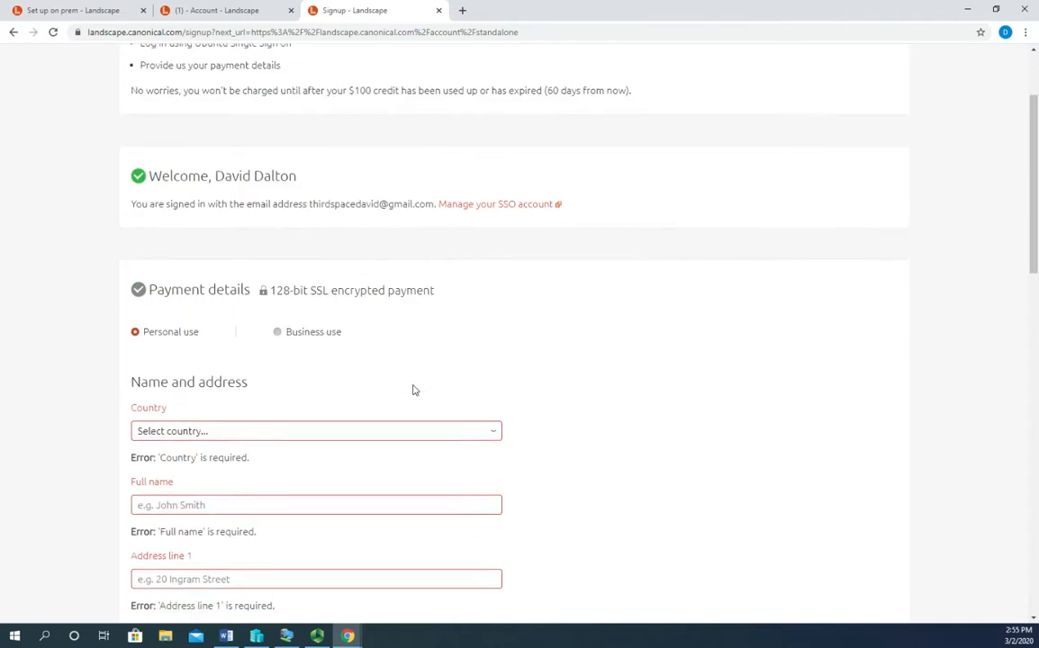
scroll("down", 3)
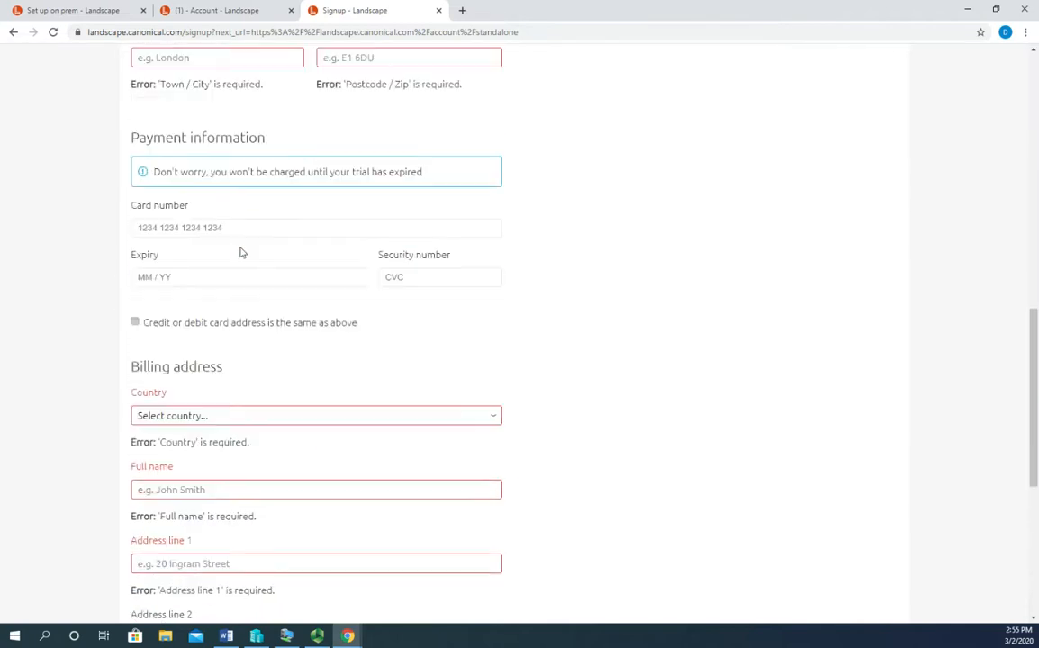
scroll("down", 3)
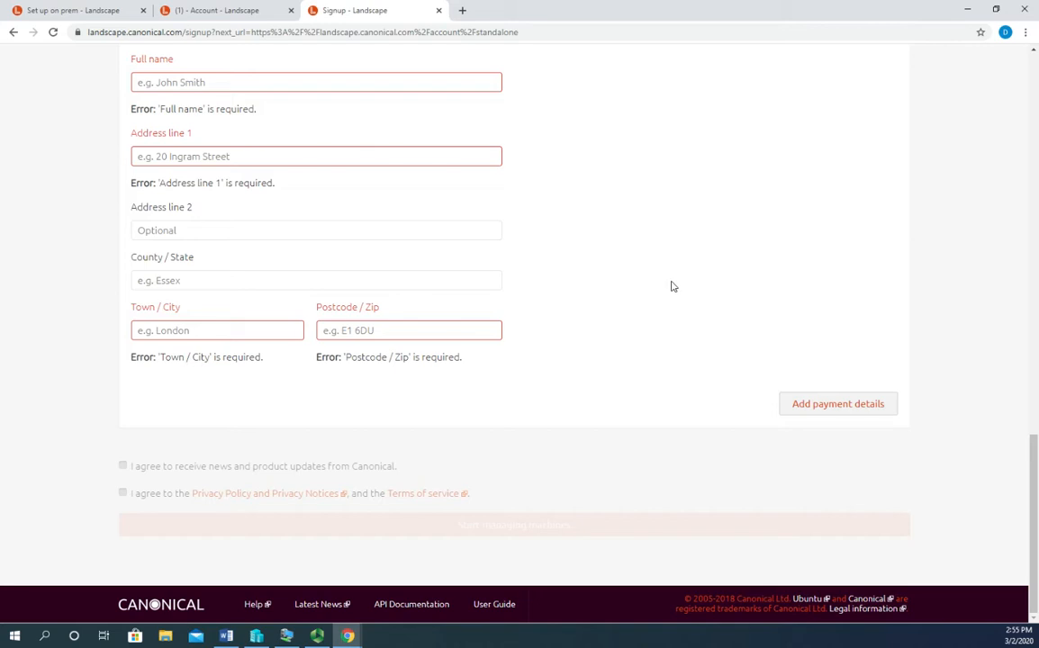
mouse_move(440, 14)
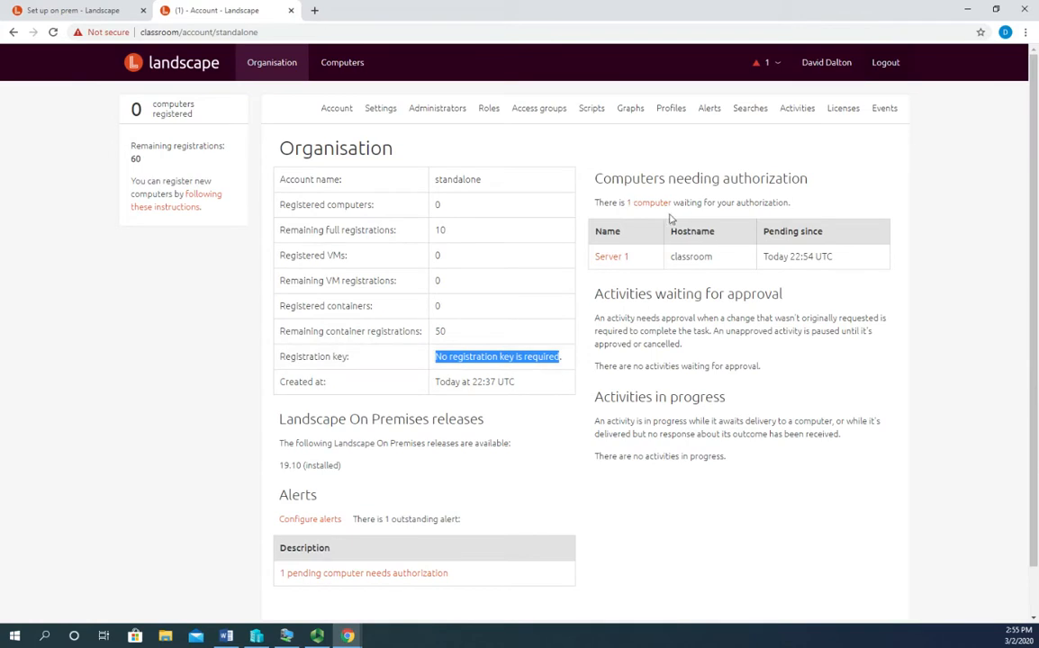
mouse_move(808, 214)
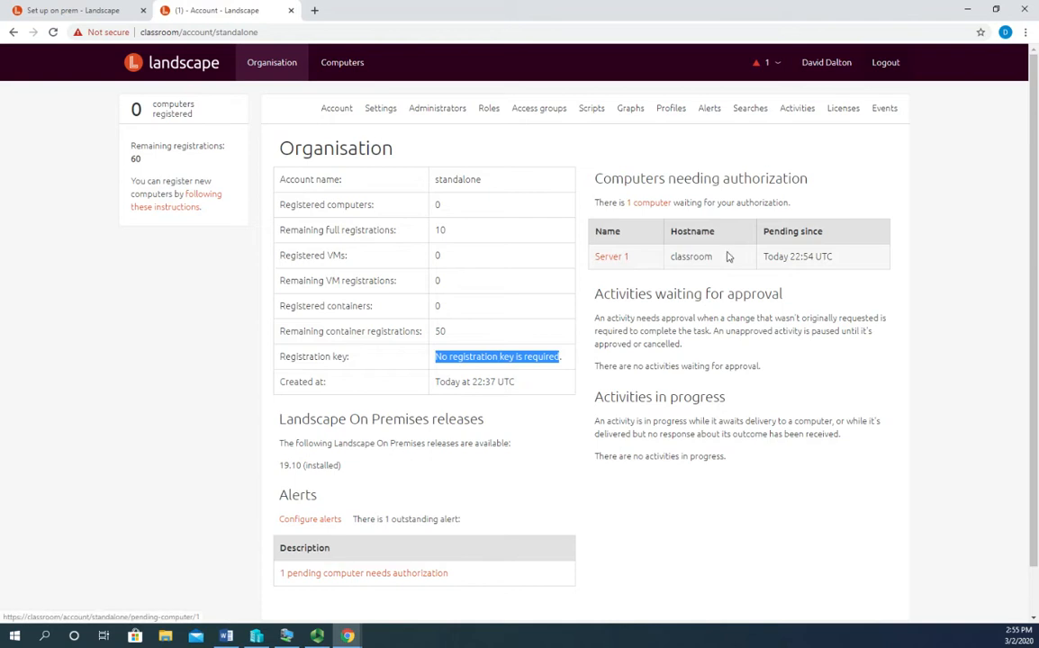
- Open pending Server 1, review its authorization form and click Accept
left_click(611, 257)
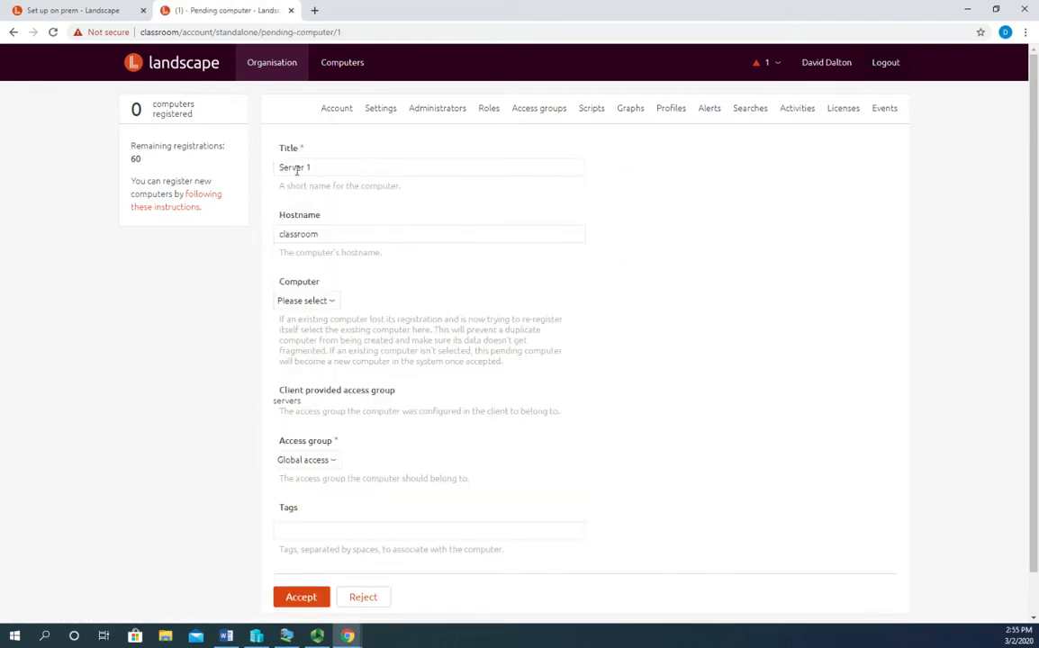
left_click(306, 299)
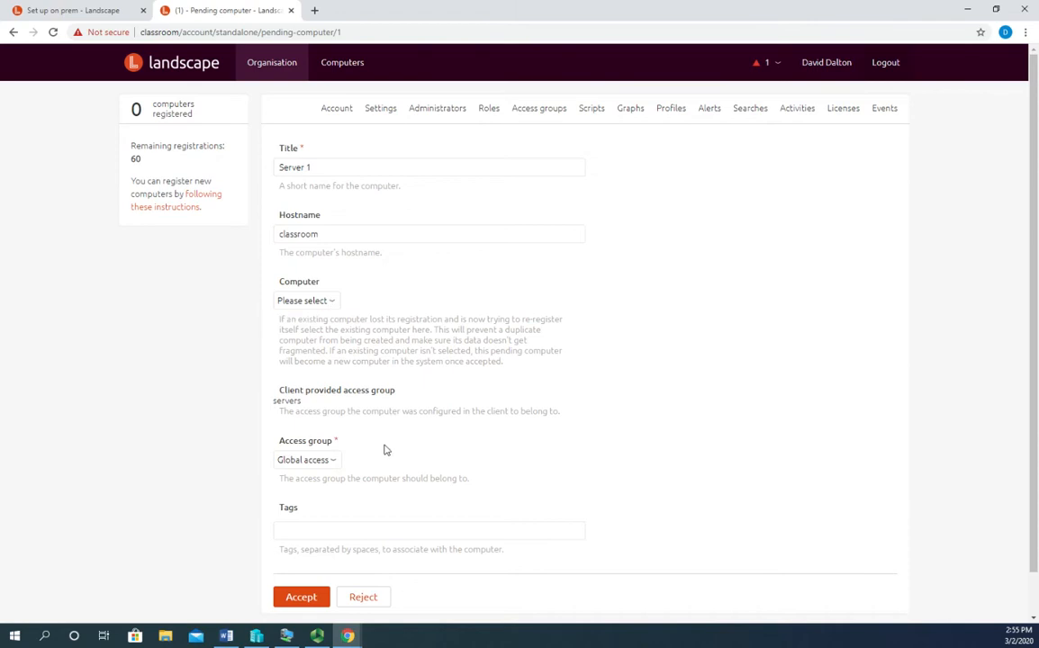
scroll("down", 3)
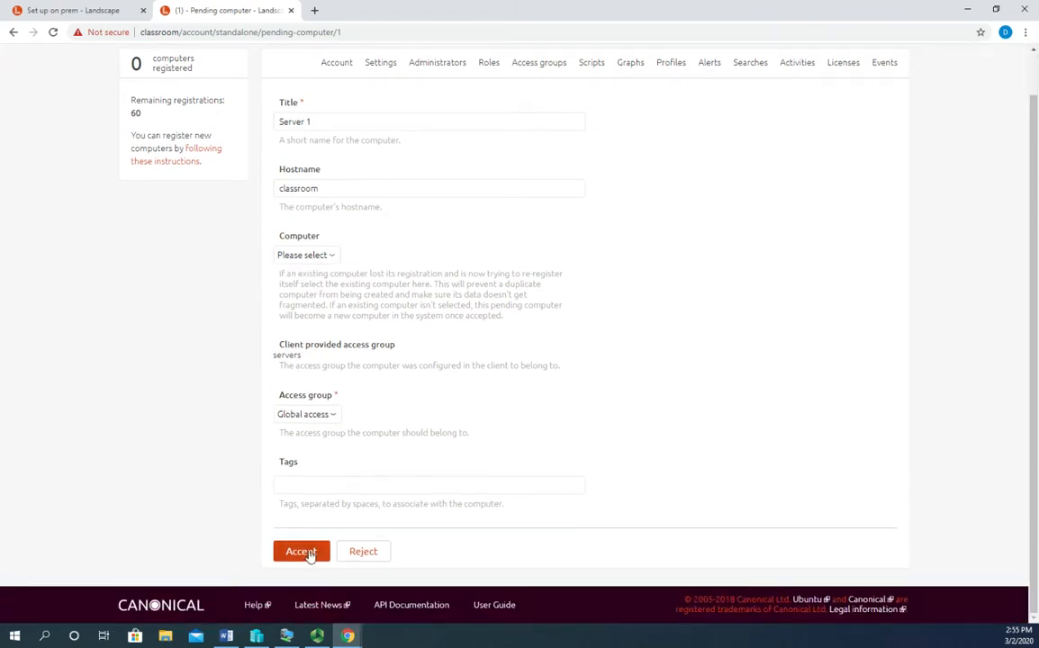
left_click(301, 551)
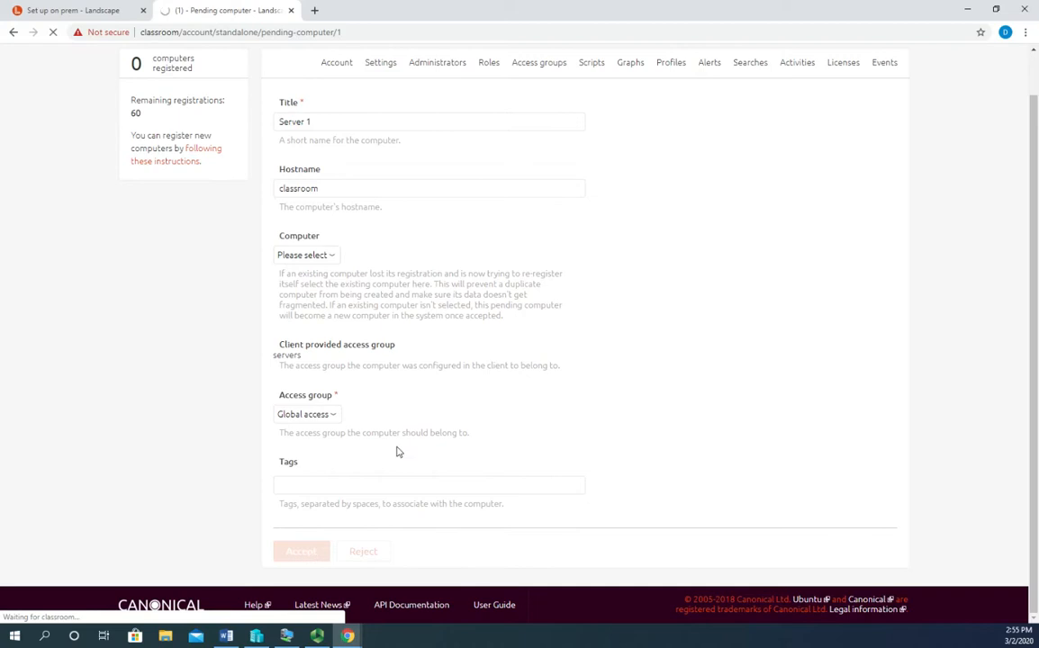
left_click(301, 551)
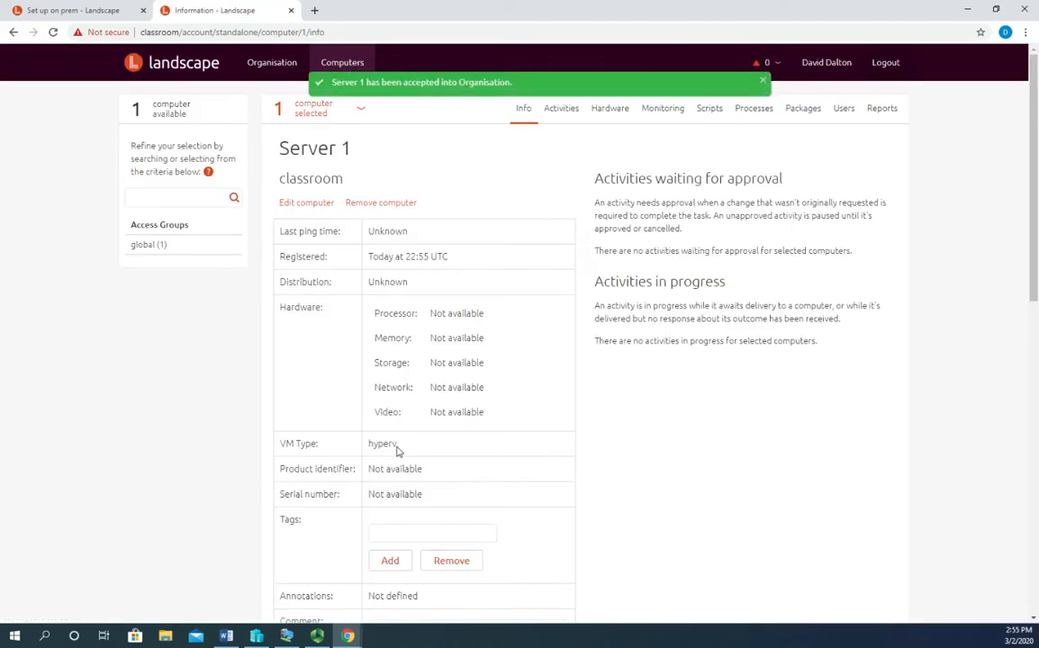
mouse_move(393, 116)
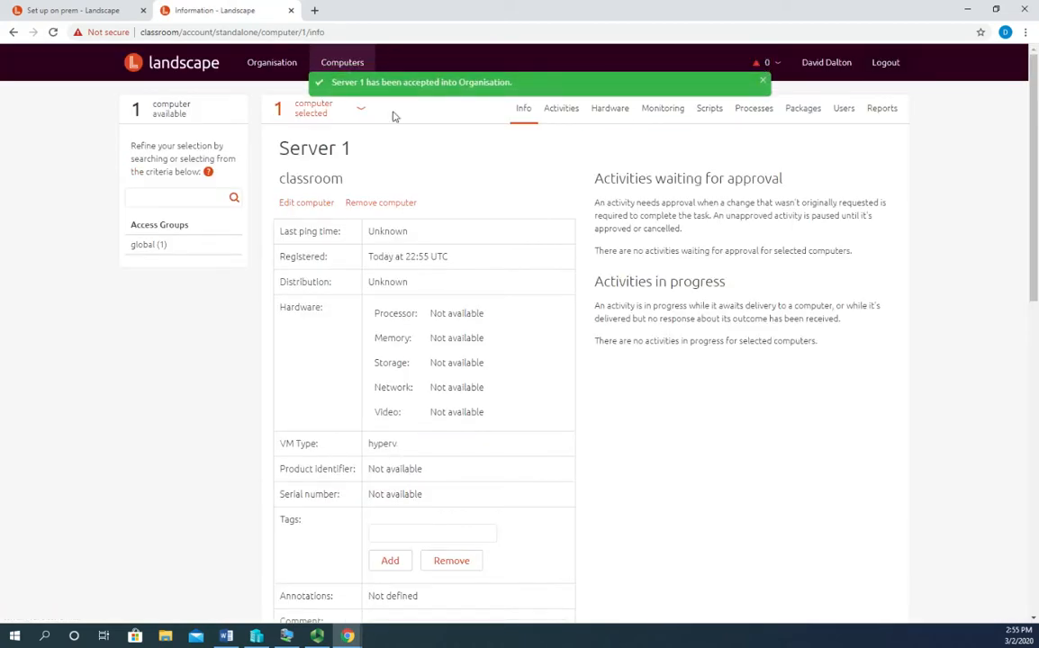
mouse_move(107, 144)
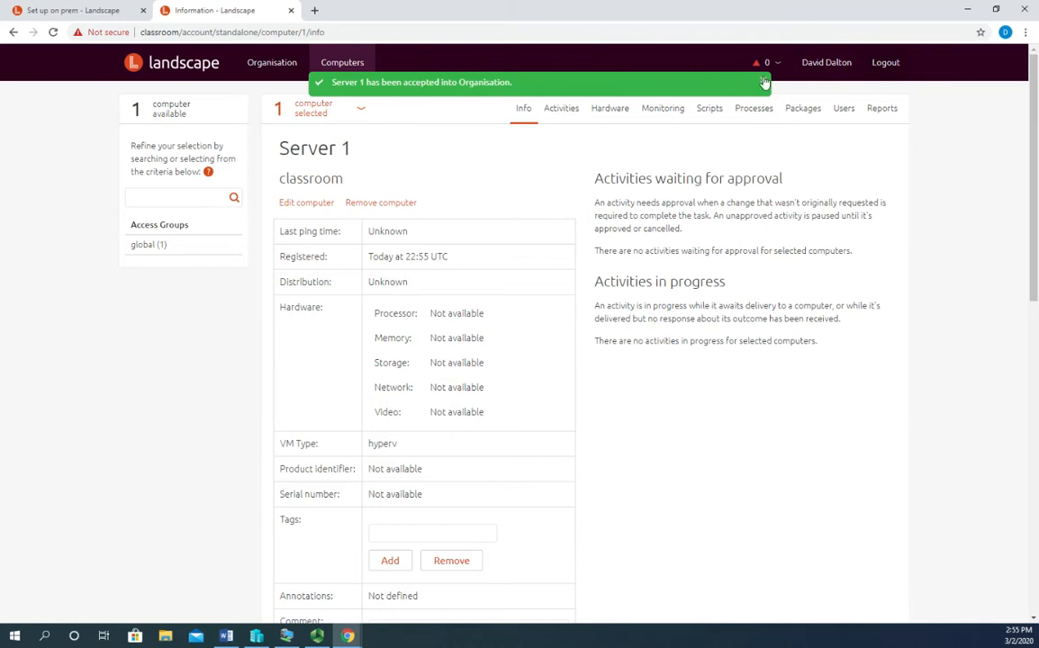
left_click(763, 83)
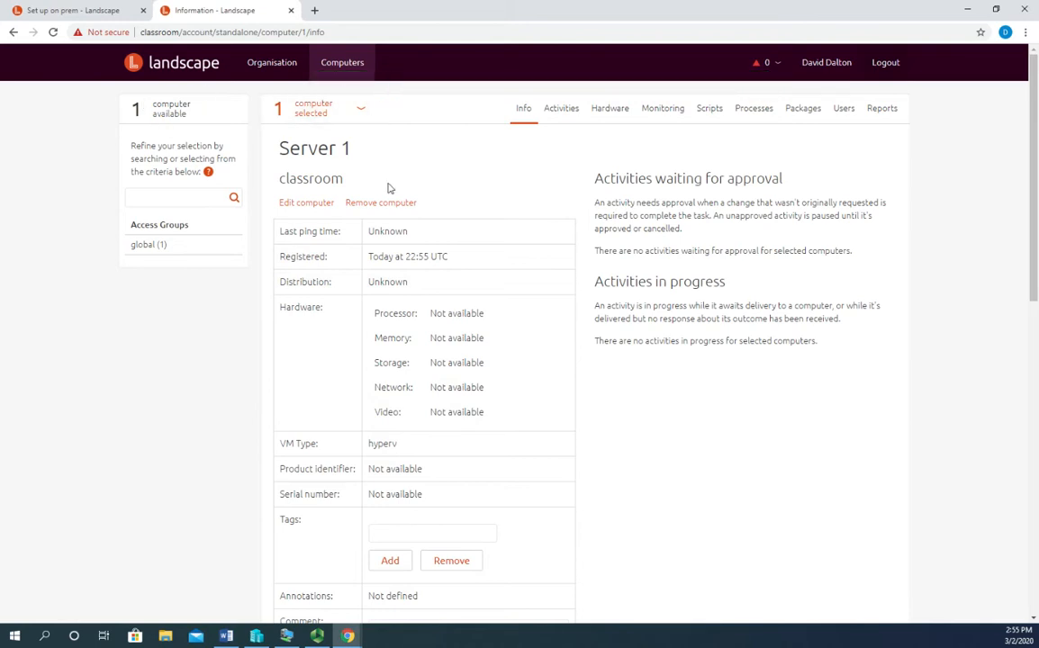
mouse_move(512, 294)
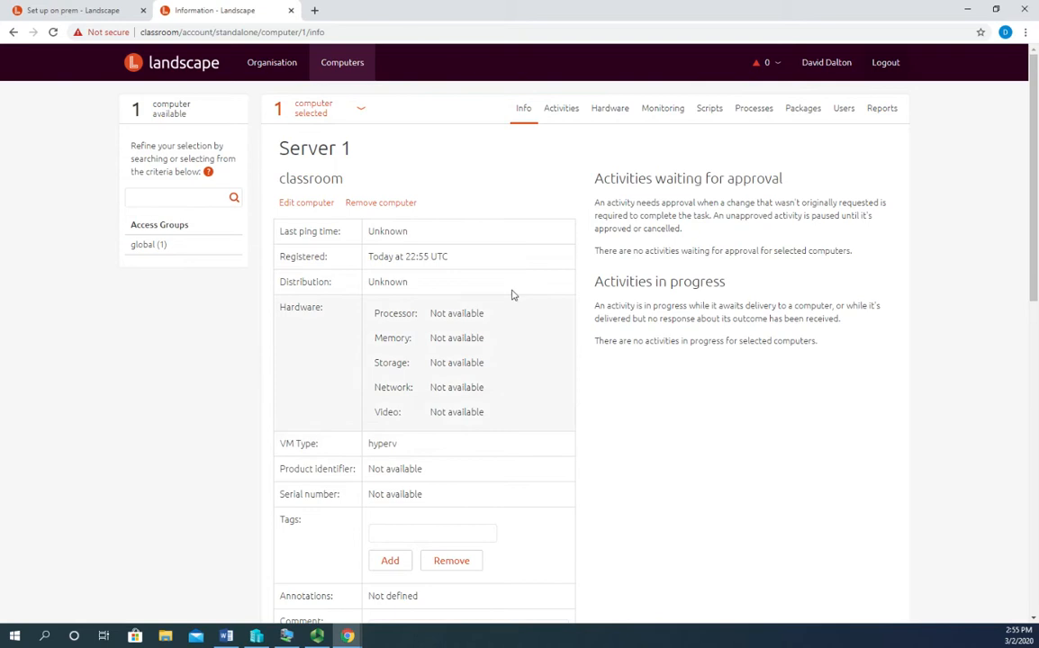
scroll("down", 3)
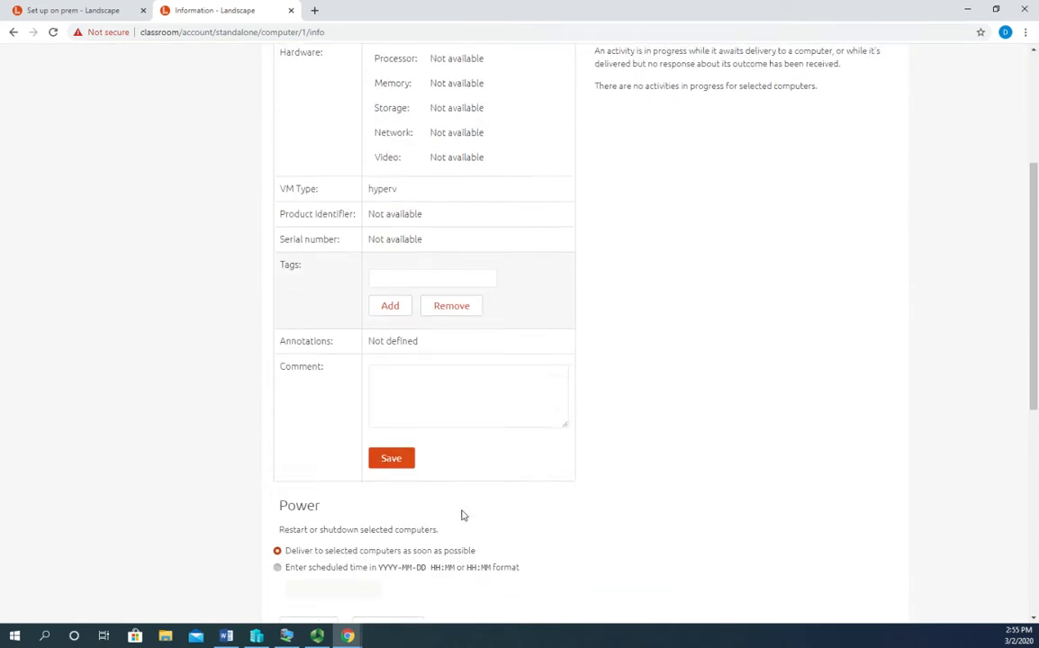
scroll("down", 3)
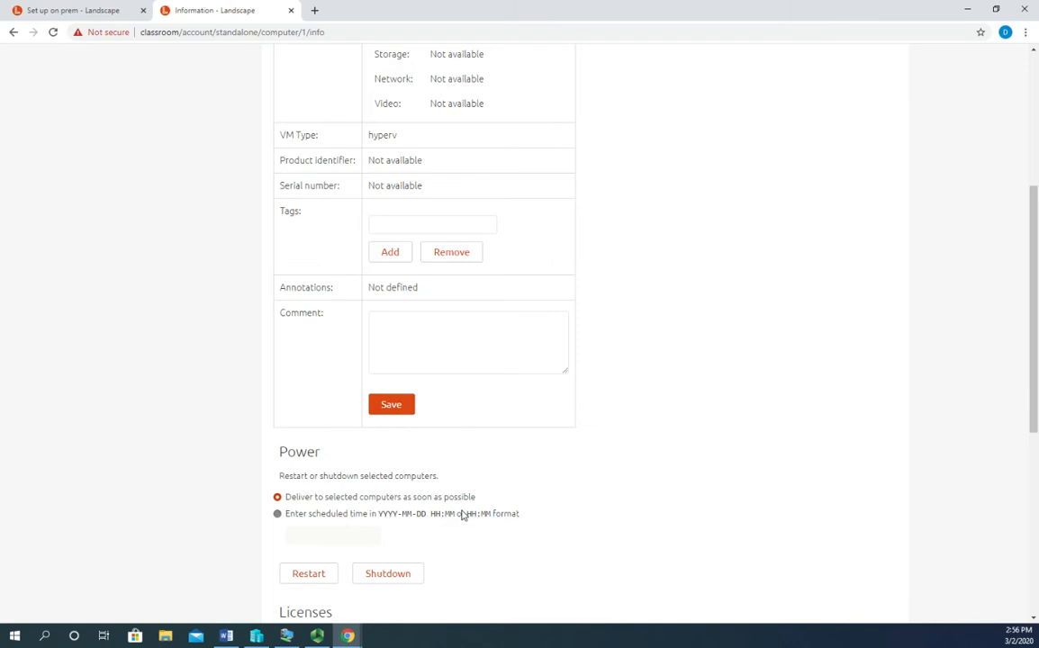
scroll("down", 3)
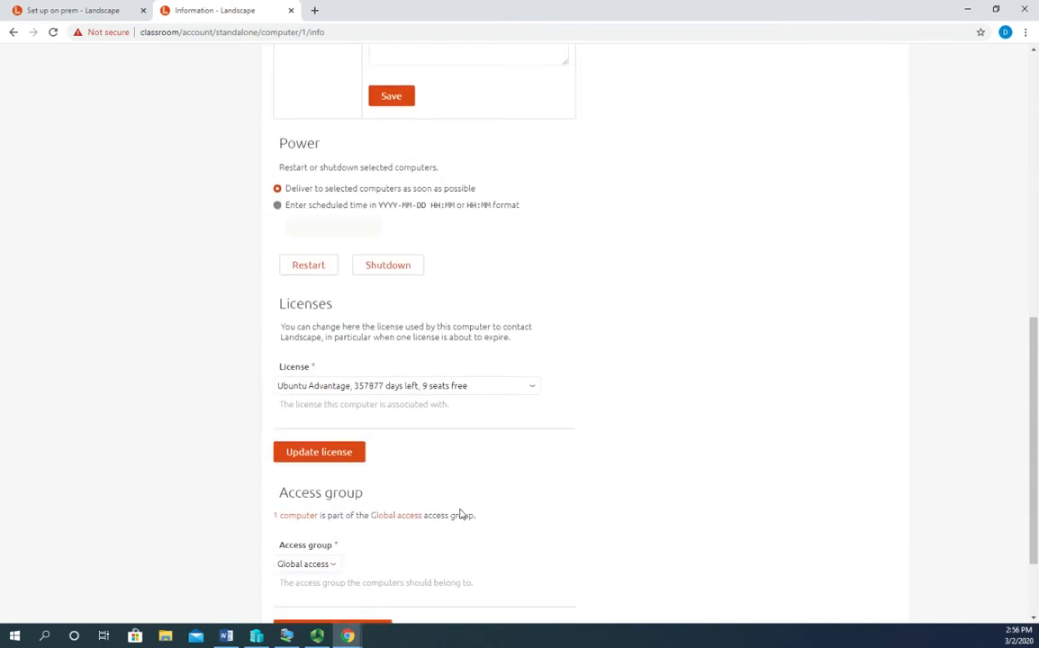
scroll("down", 3)
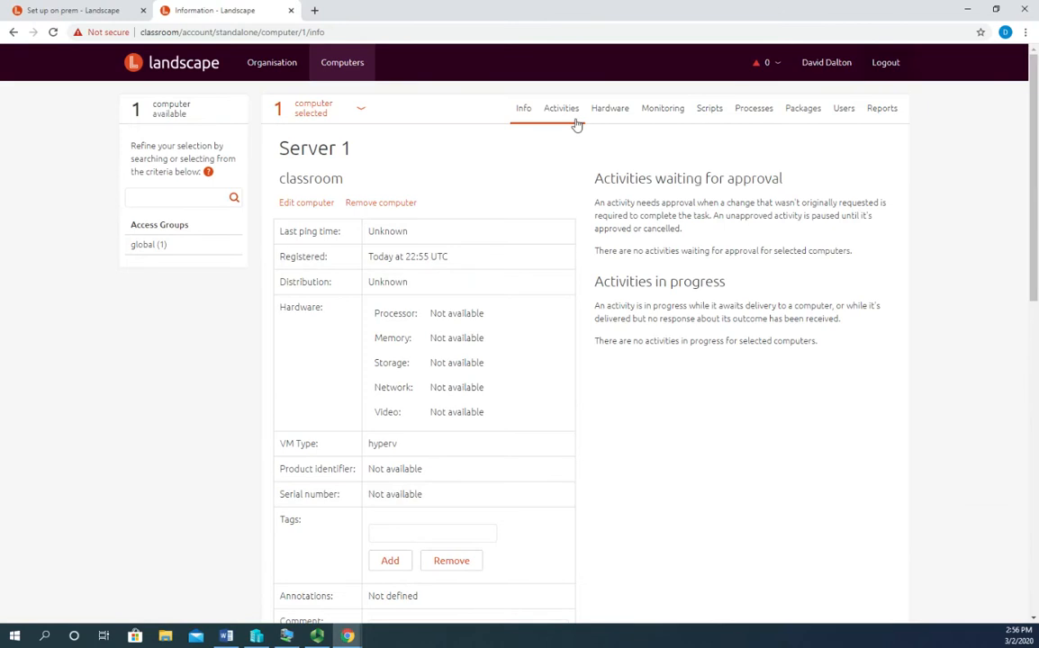
left_click(523, 108)
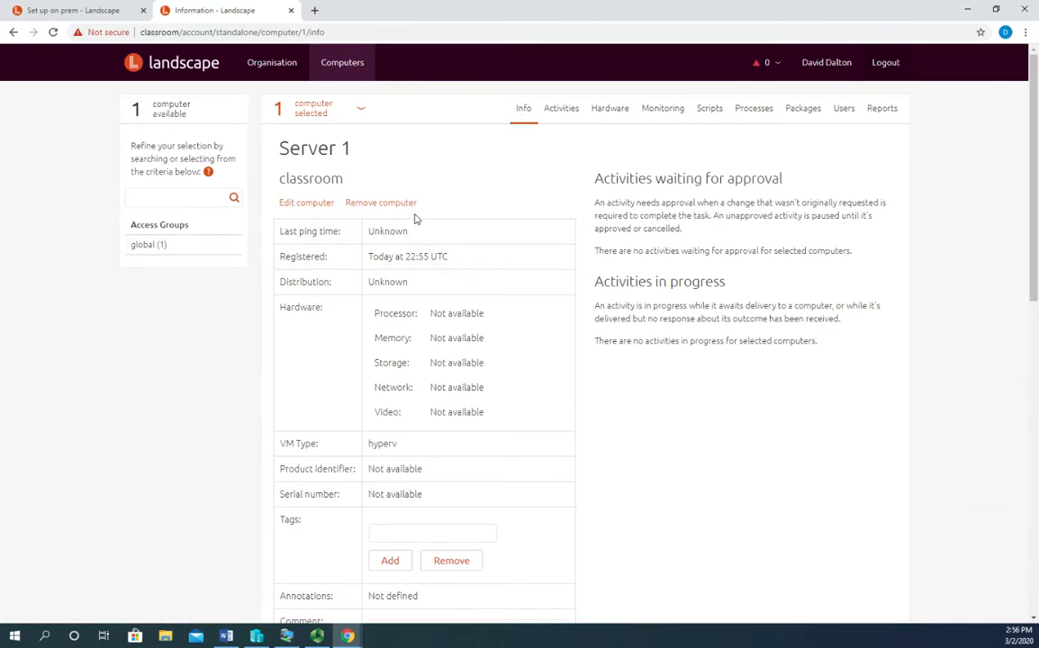
mouse_move(331, 397)
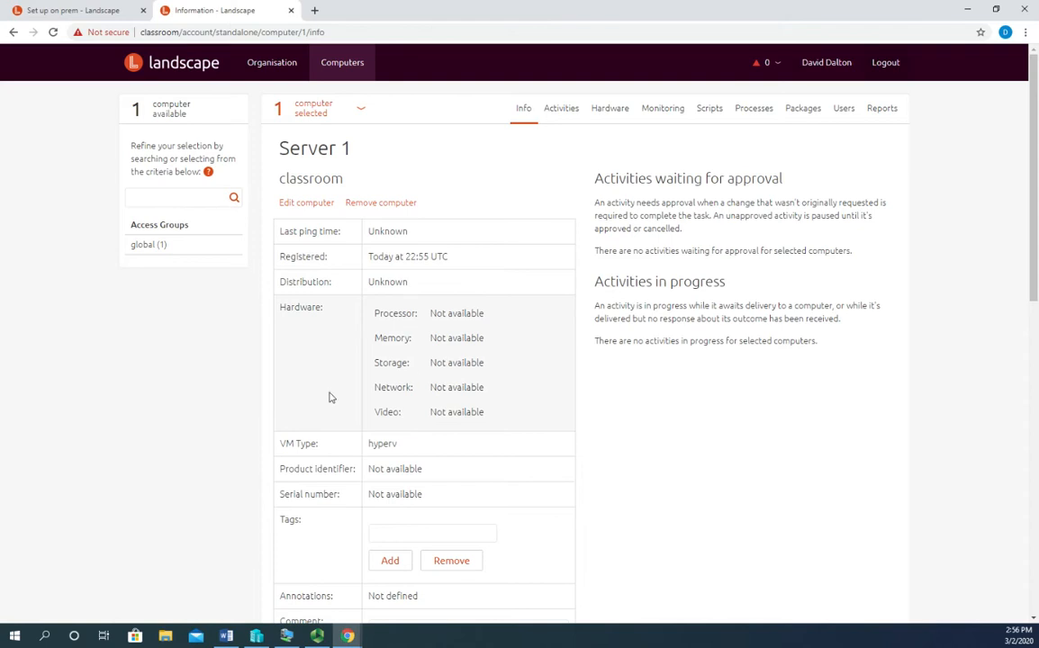
scroll("down", 3)
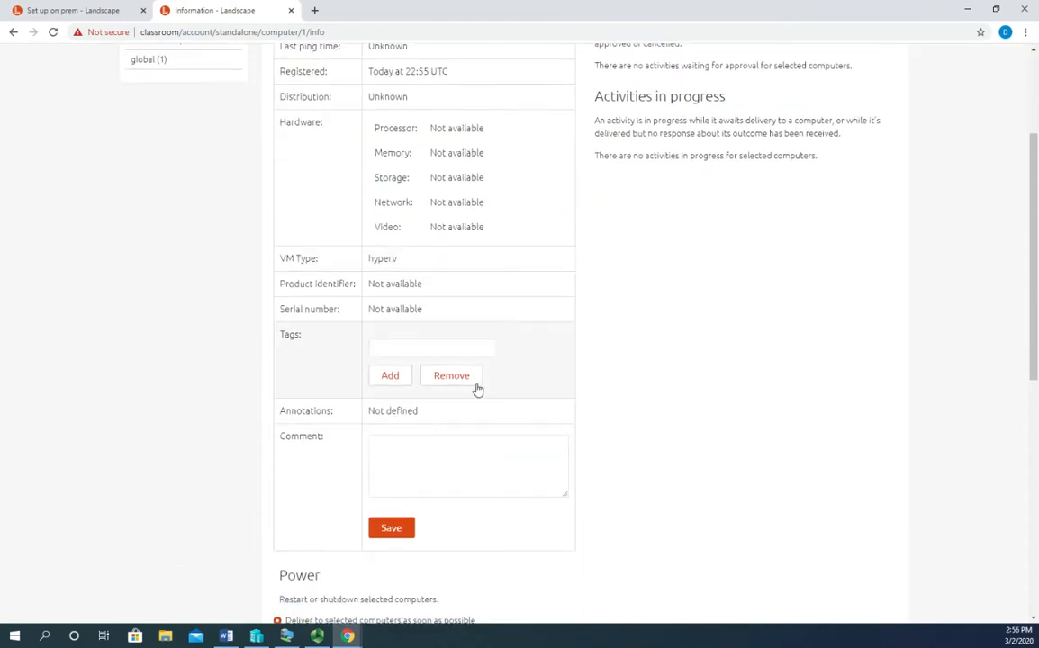
scroll("down", 3)
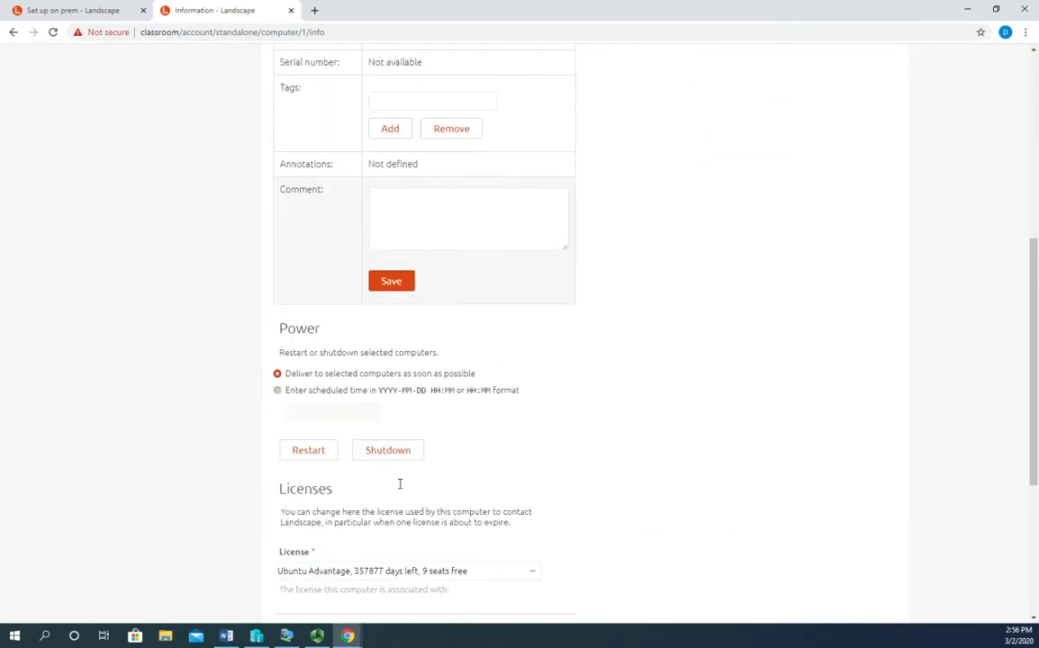
mouse_move(360, 373)
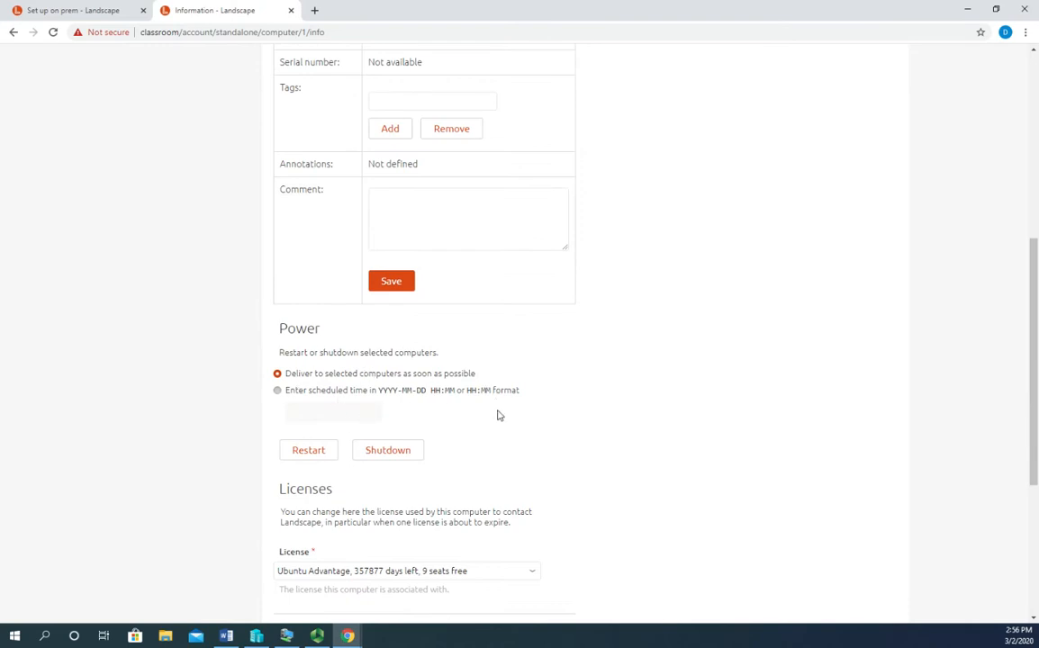
scroll("down", 3)
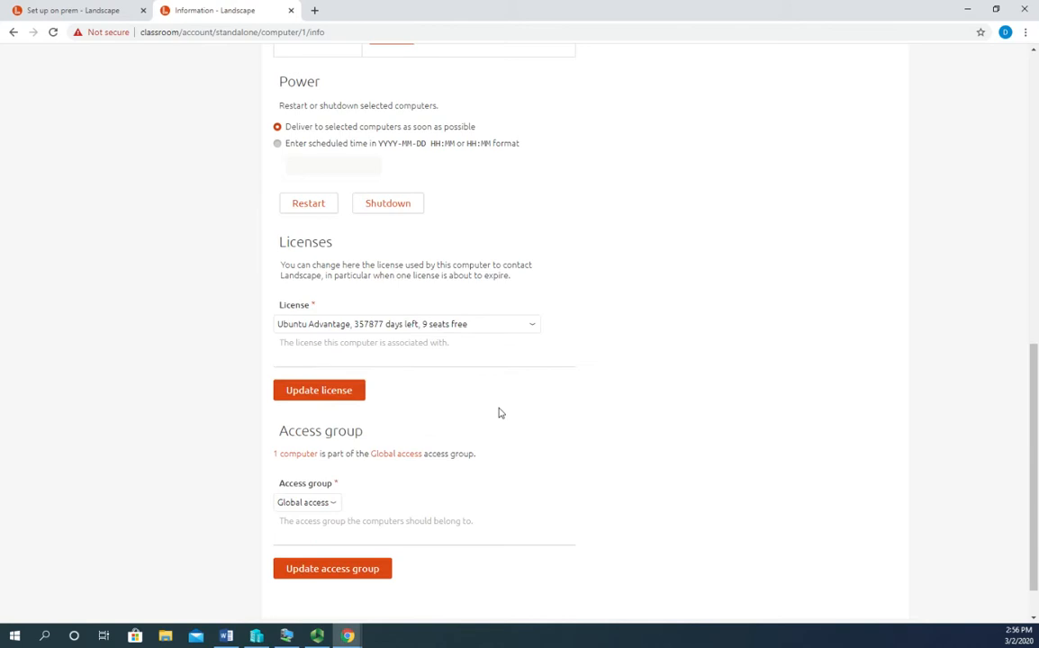
mouse_move(402, 340)
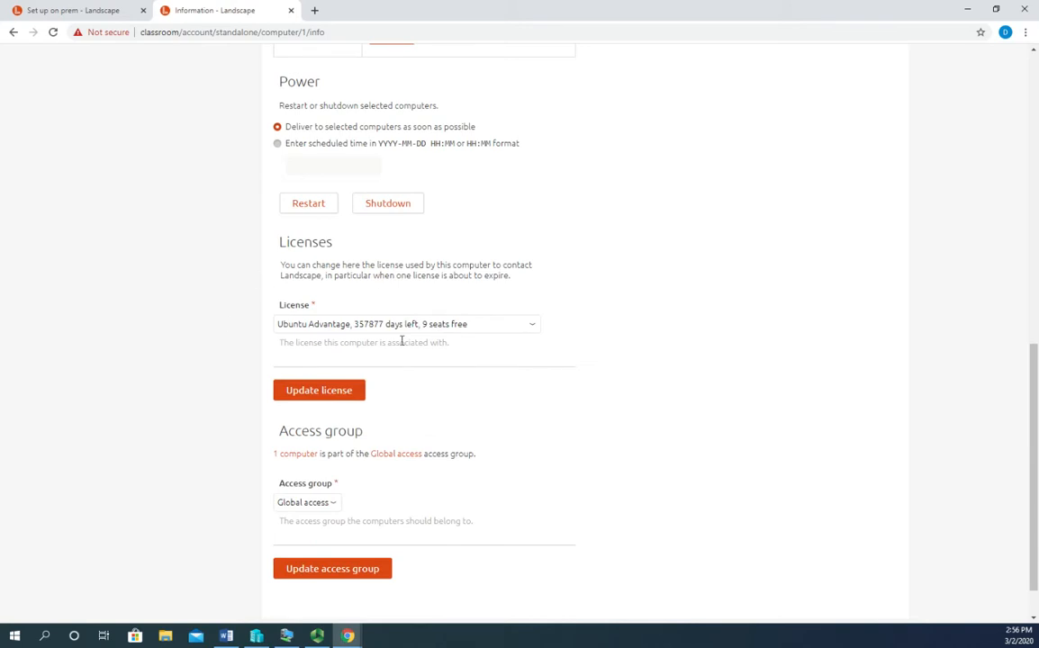
scroll("down", 3)
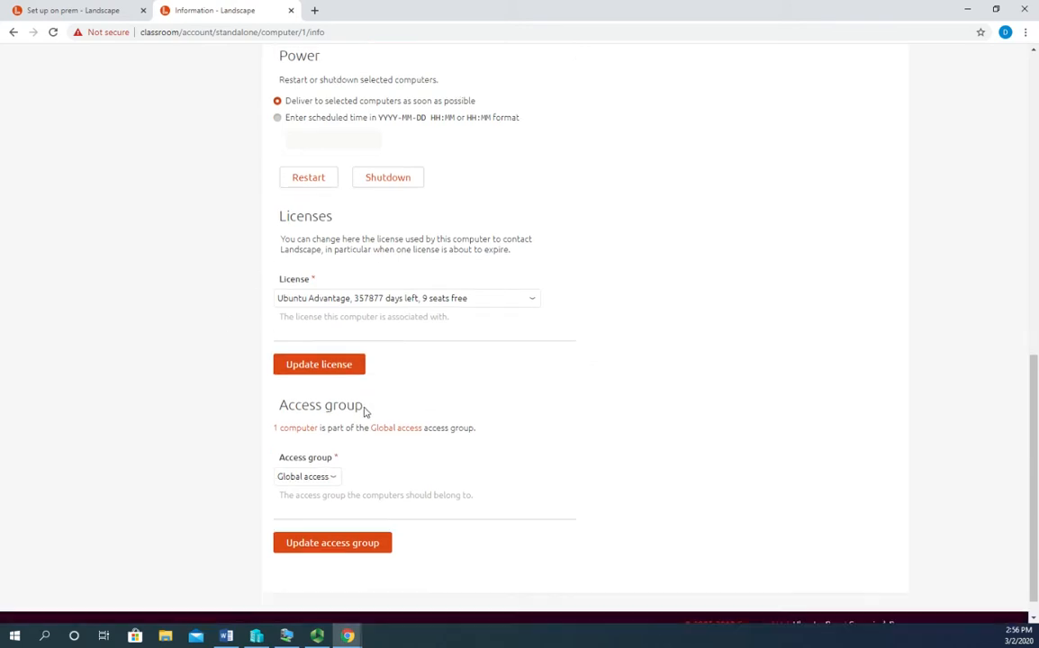
scroll("down", 3)
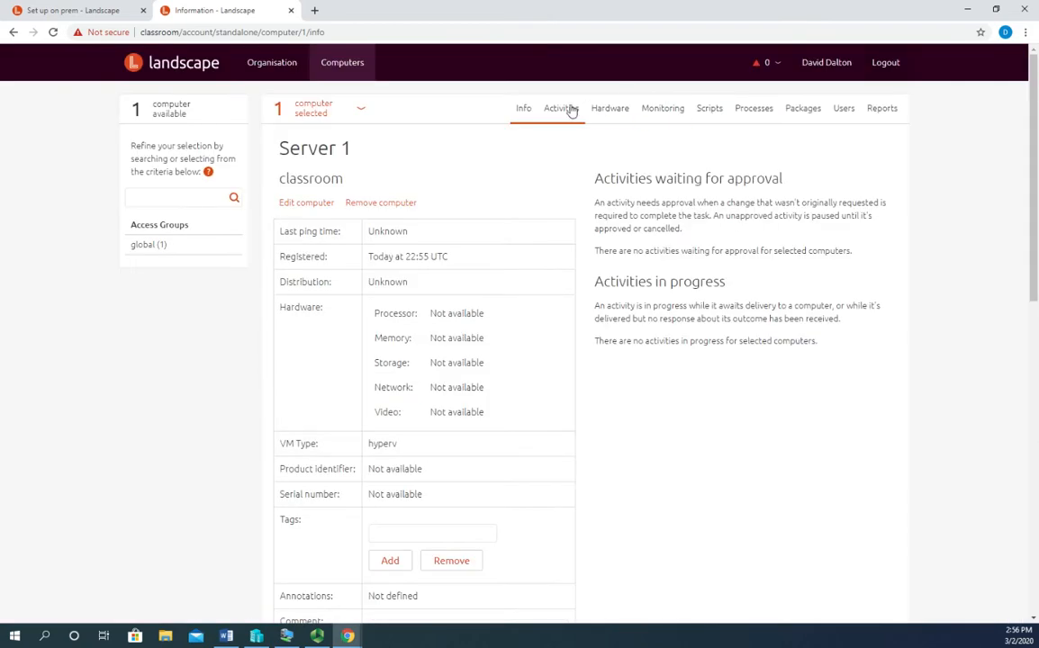
- View Server 1's Activities and Hardware tabs, ending on its Monitoring load graphs
left_click(560, 108)
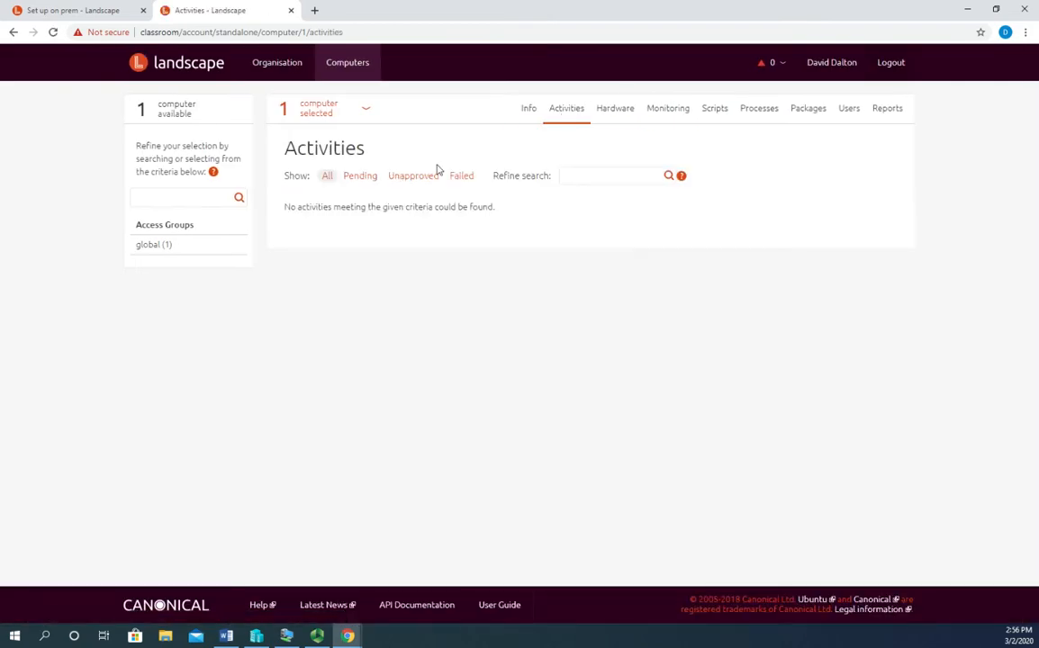
mouse_move(419, 196)
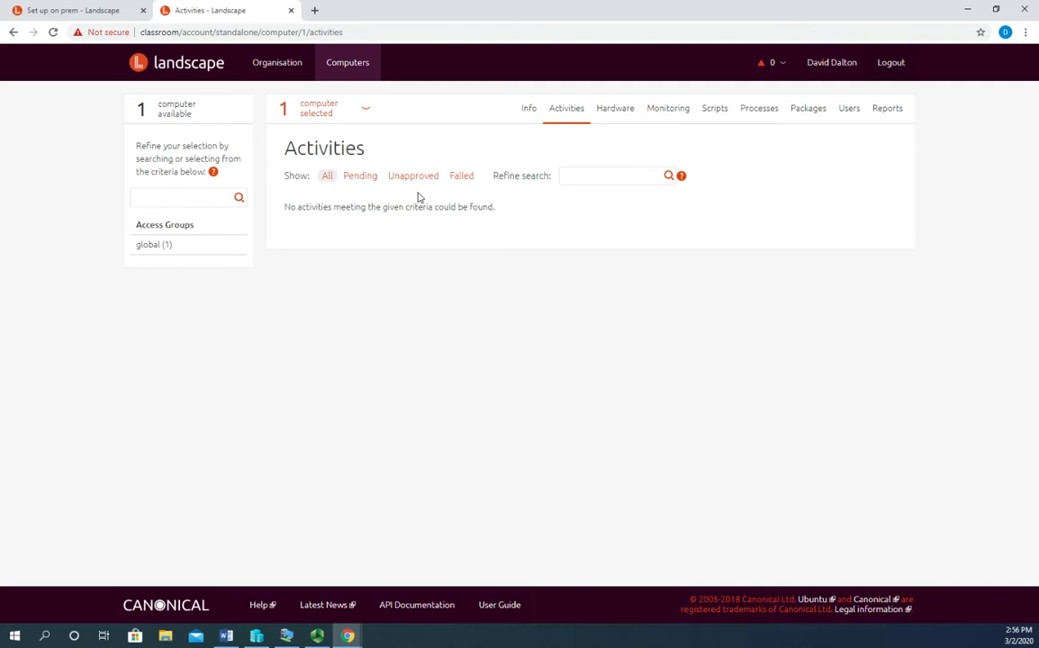
left_click(615, 108)
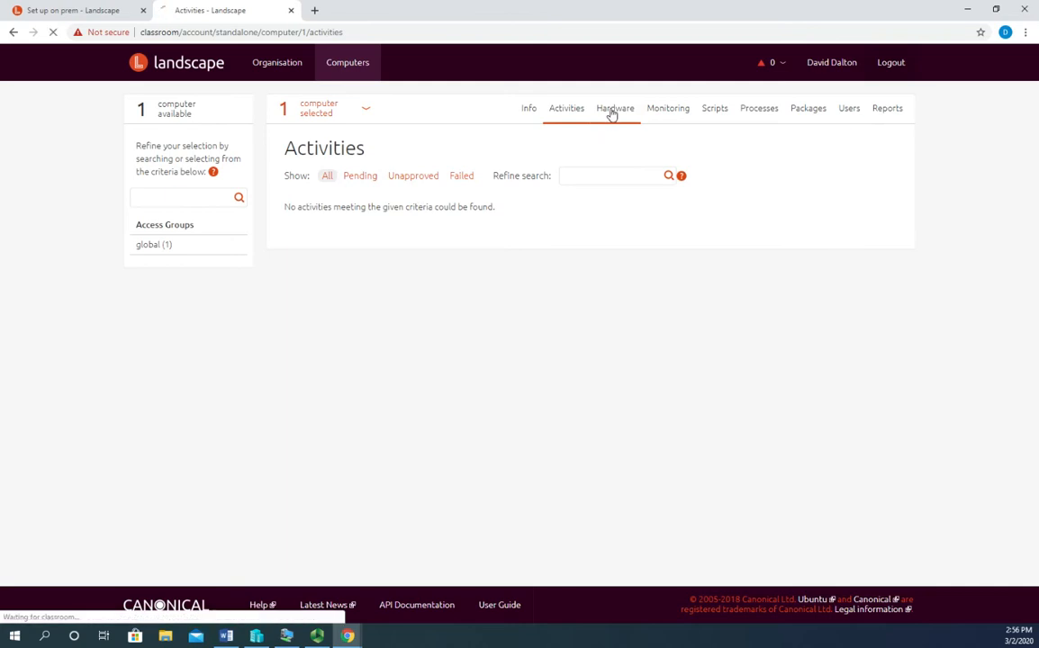
left_click(614, 108)
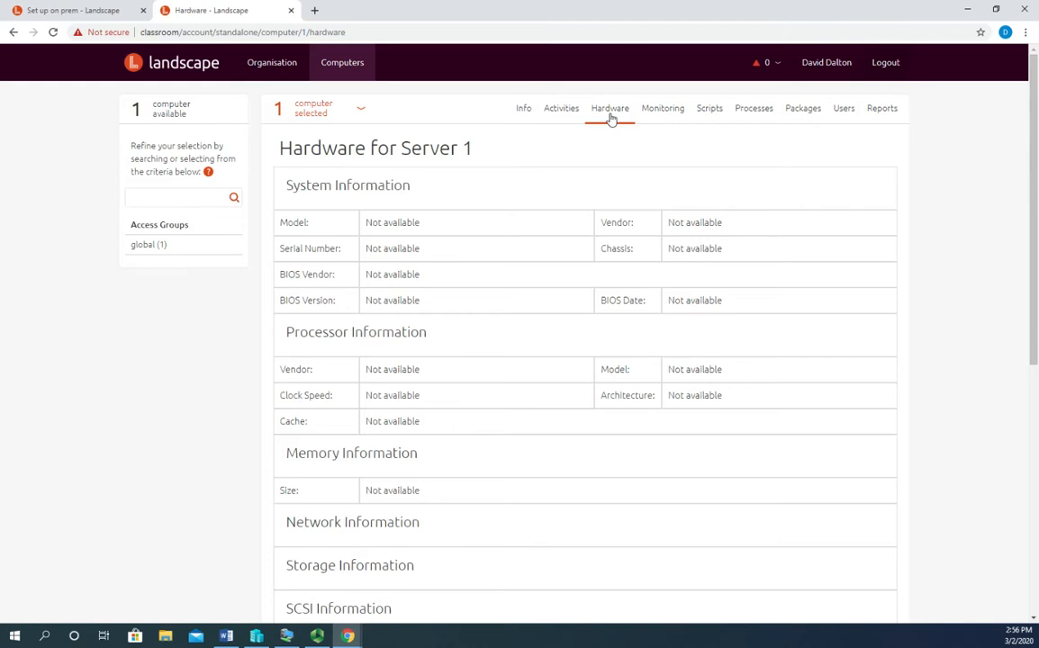
left_click(663, 108)
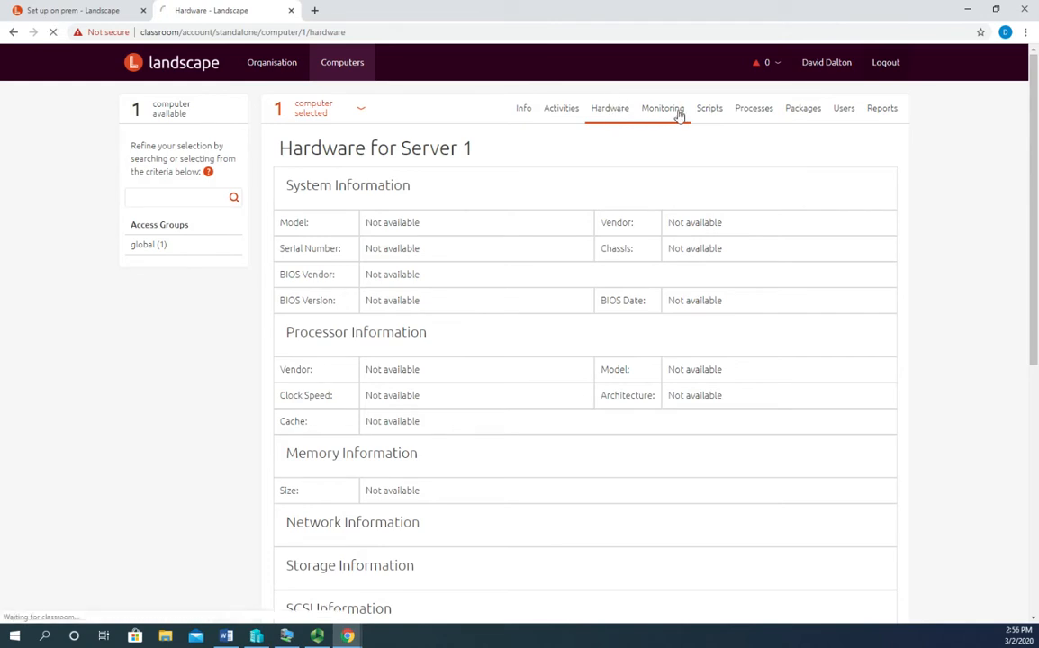
left_click(663, 108)
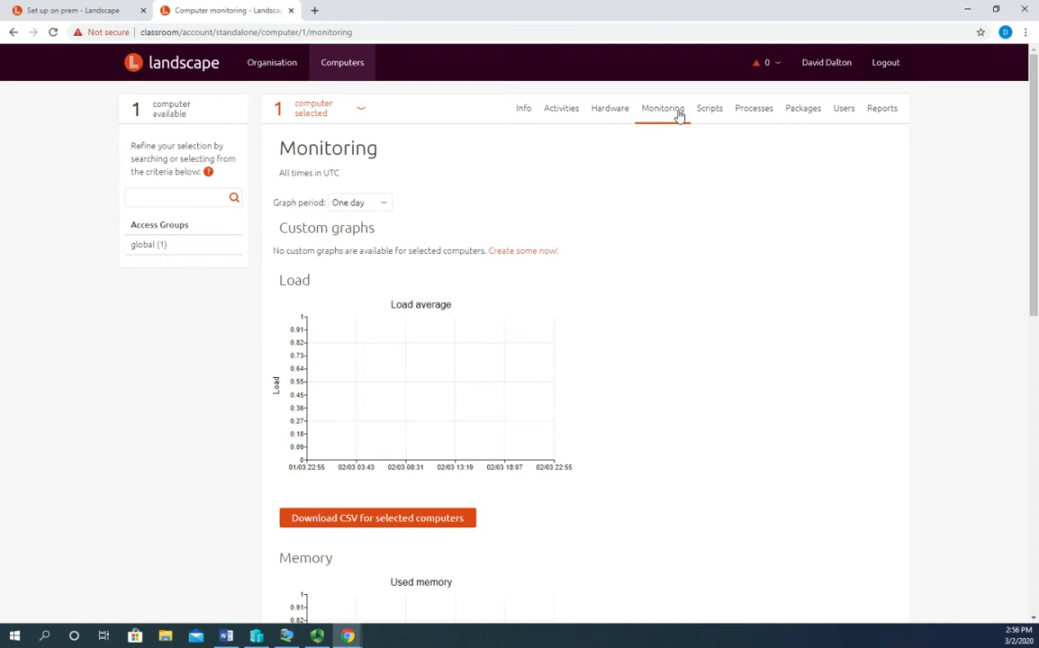
mouse_move(374, 407)
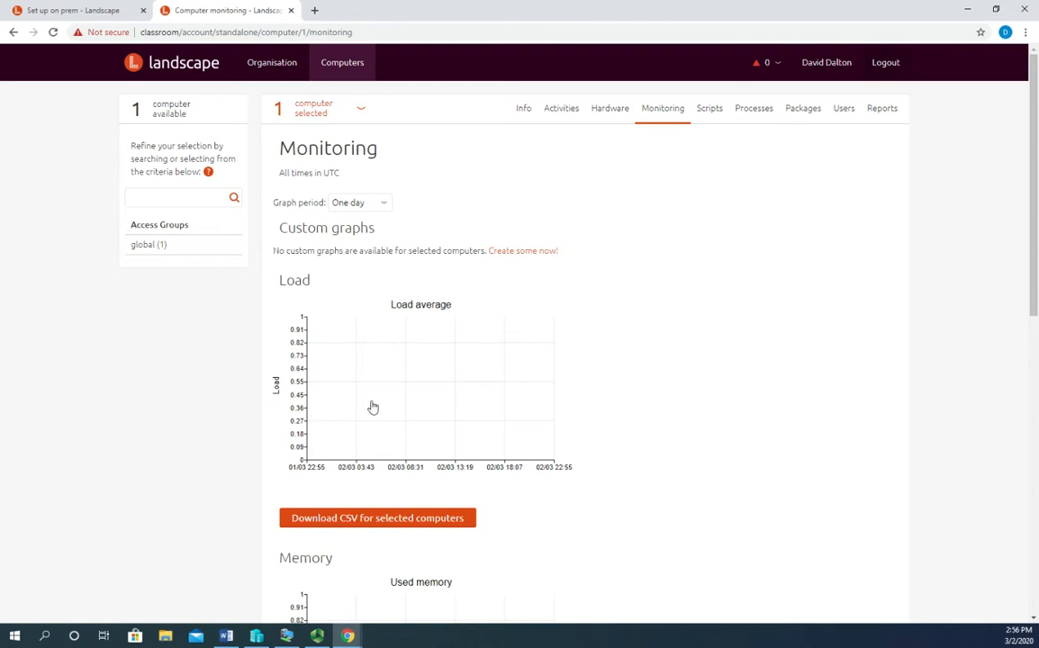
mouse_move(393, 401)
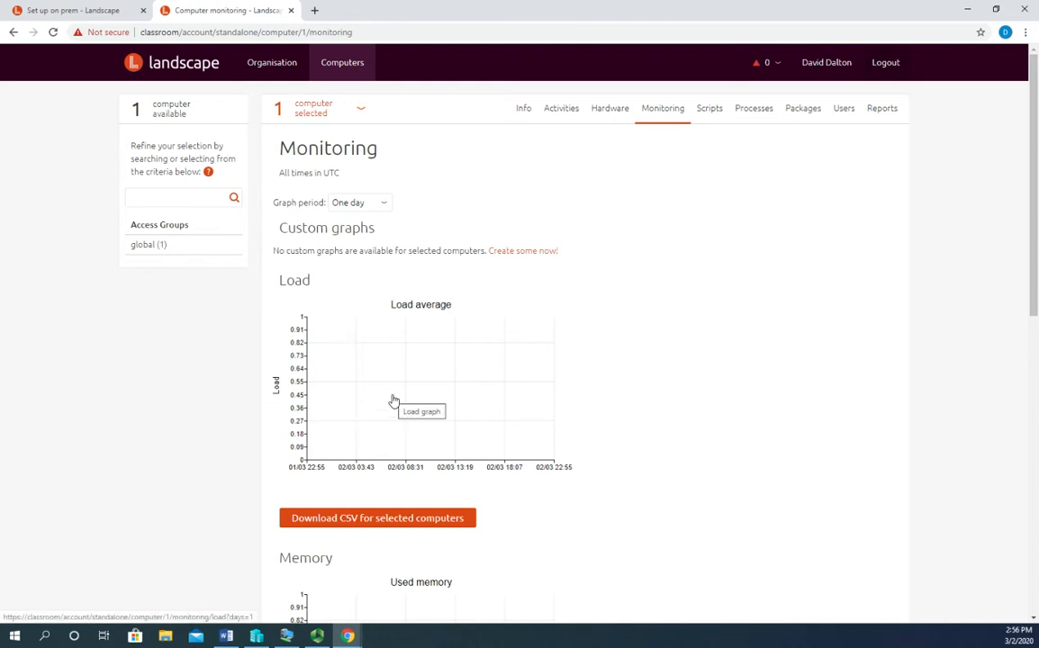
scroll("down", 3)
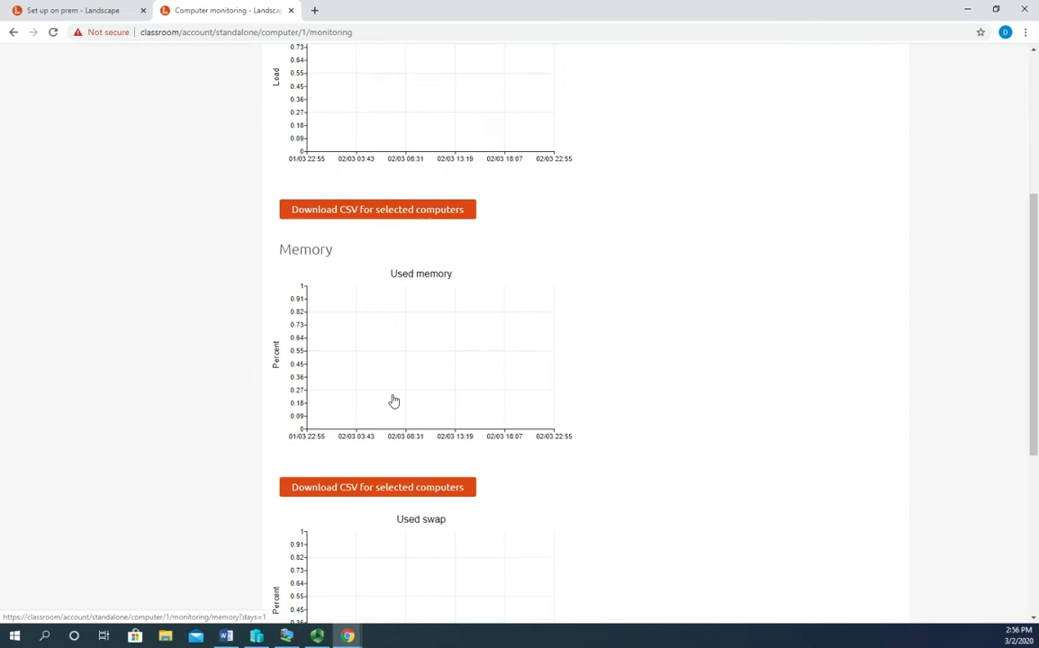
scroll("down", 3)
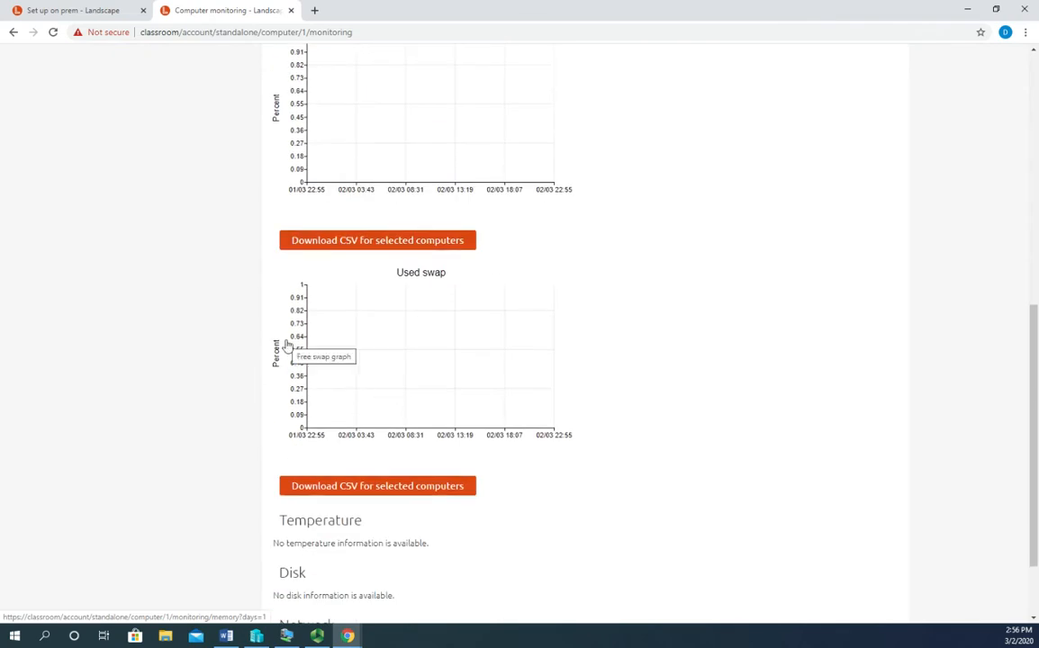
scroll("down", 3)
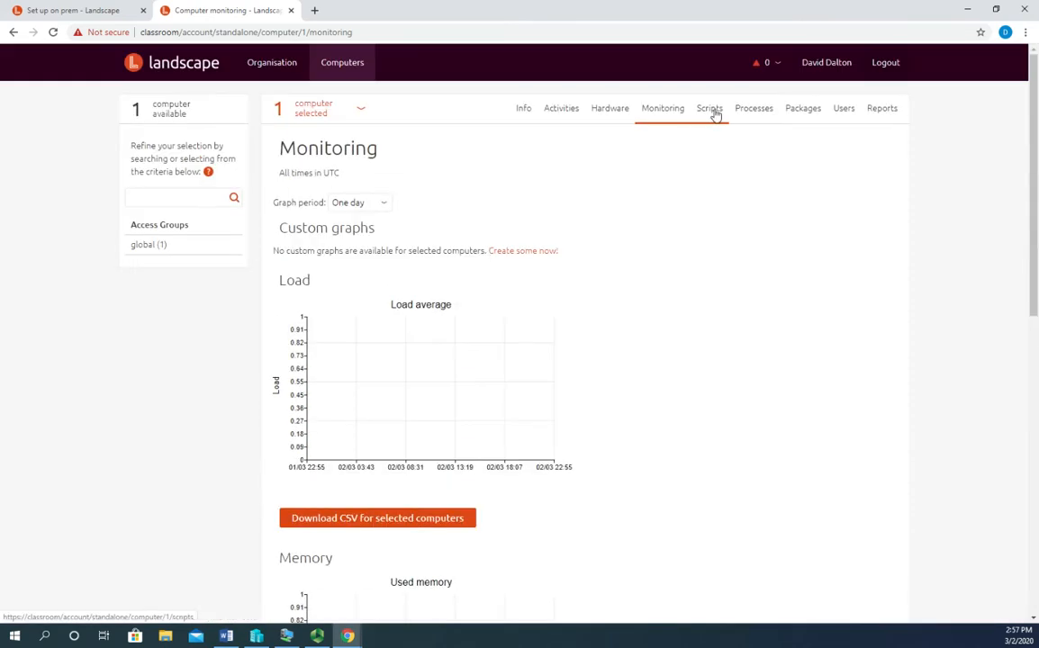
left_click(709, 108)
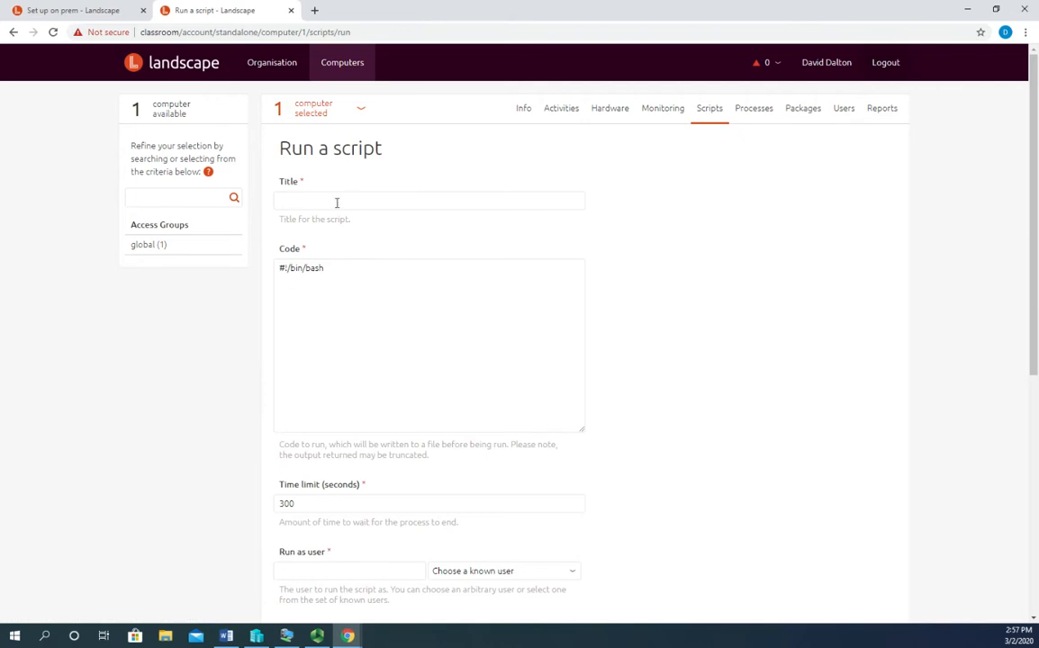
mouse_move(330, 383)
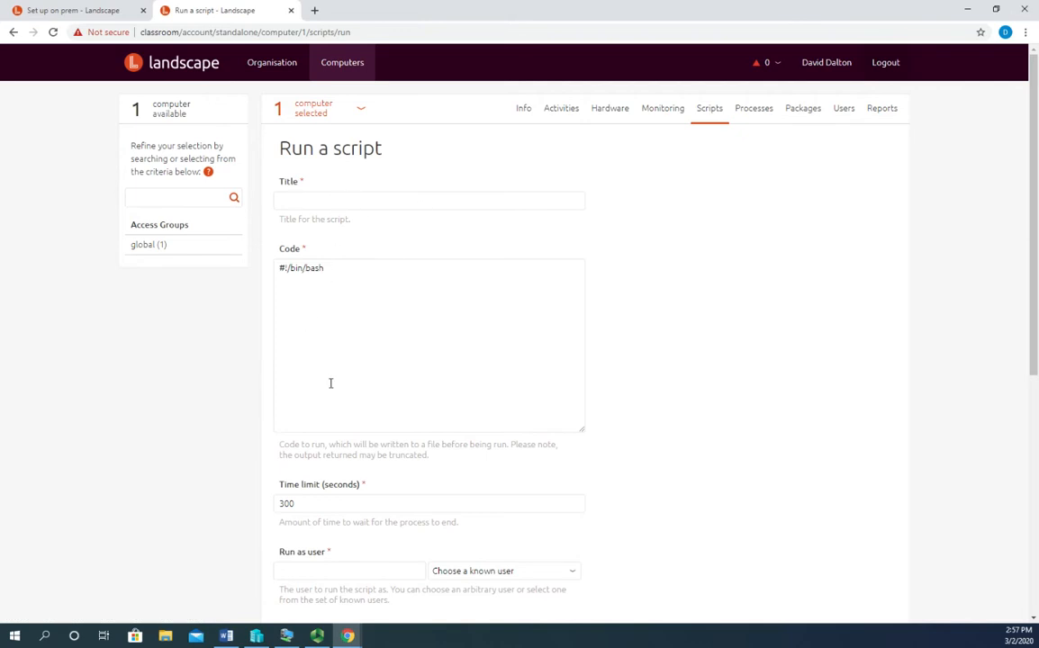
- Scroll through the Run a script form and back, then view Server 1's Processes page
scroll("down", 3)
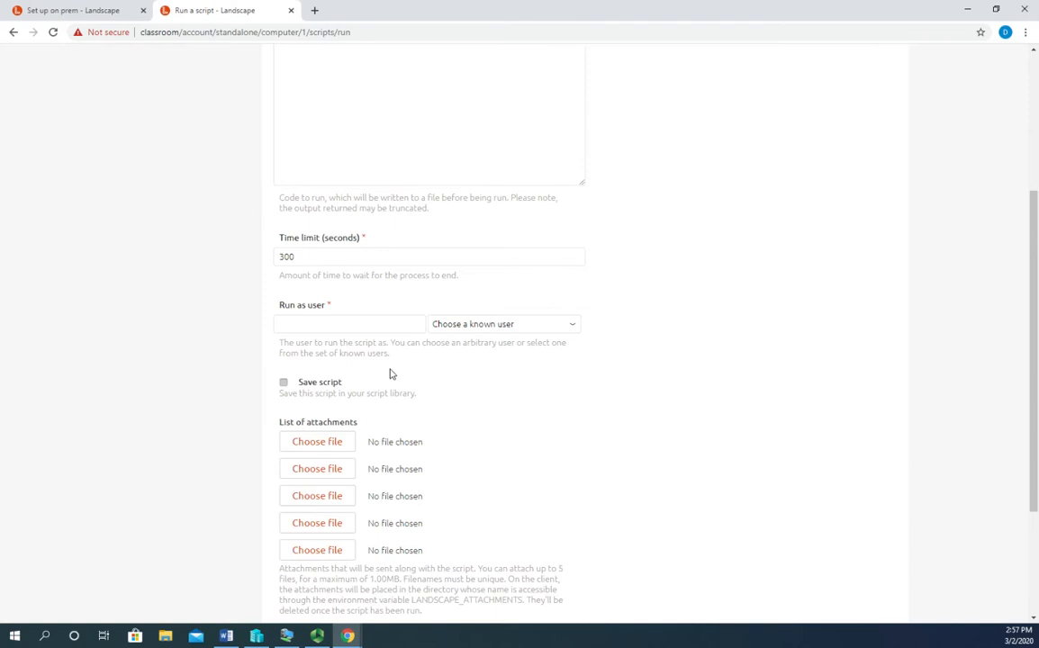
mouse_move(541, 329)
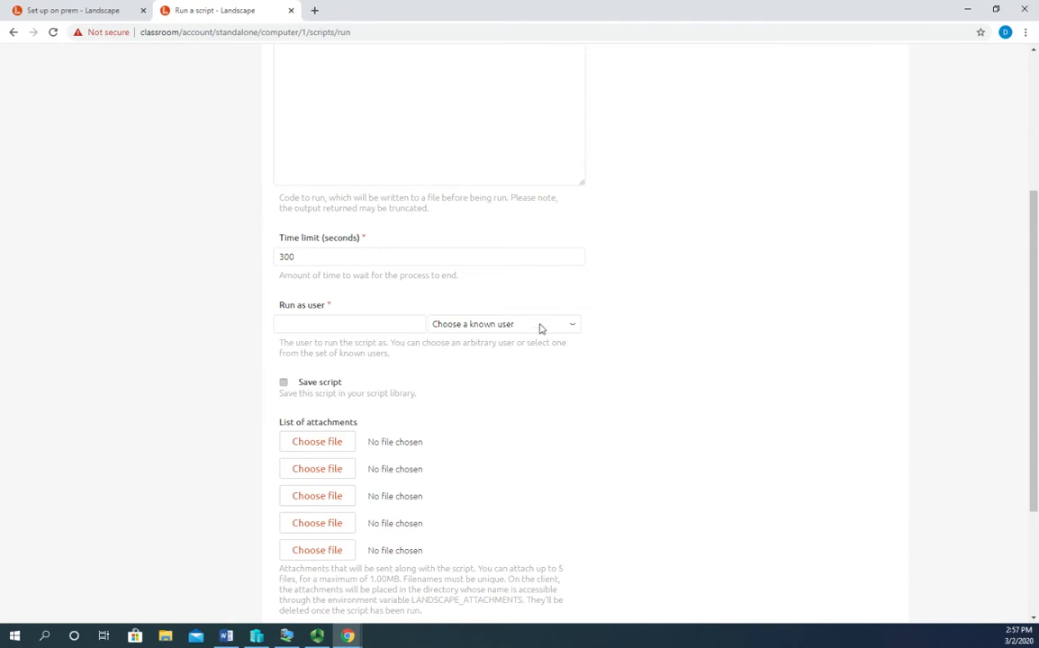
scroll("down", 3)
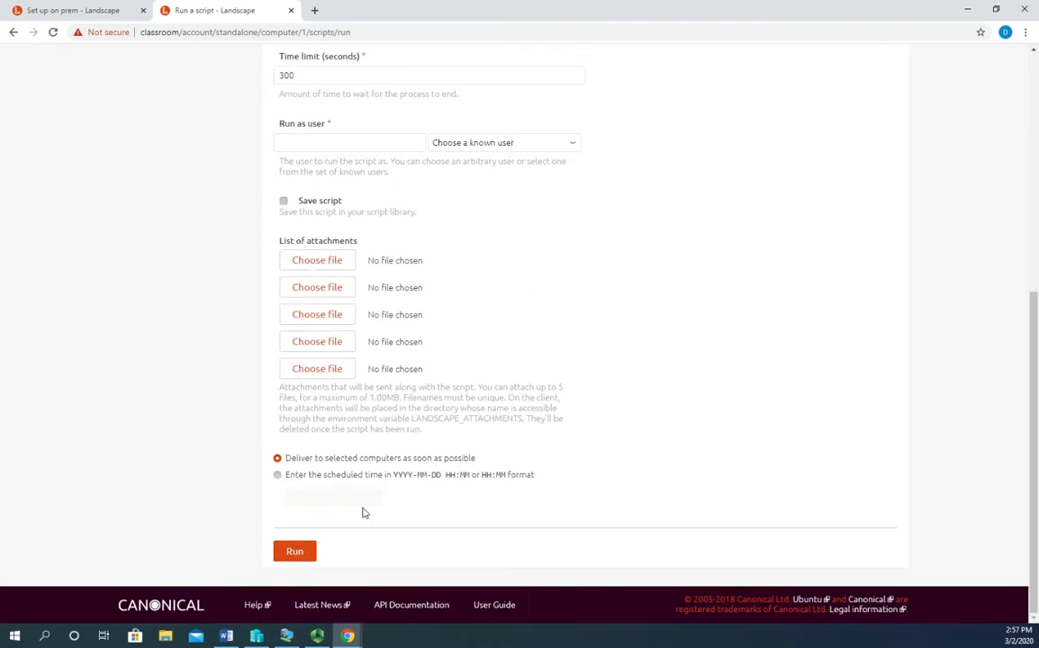
scroll("up", 3)
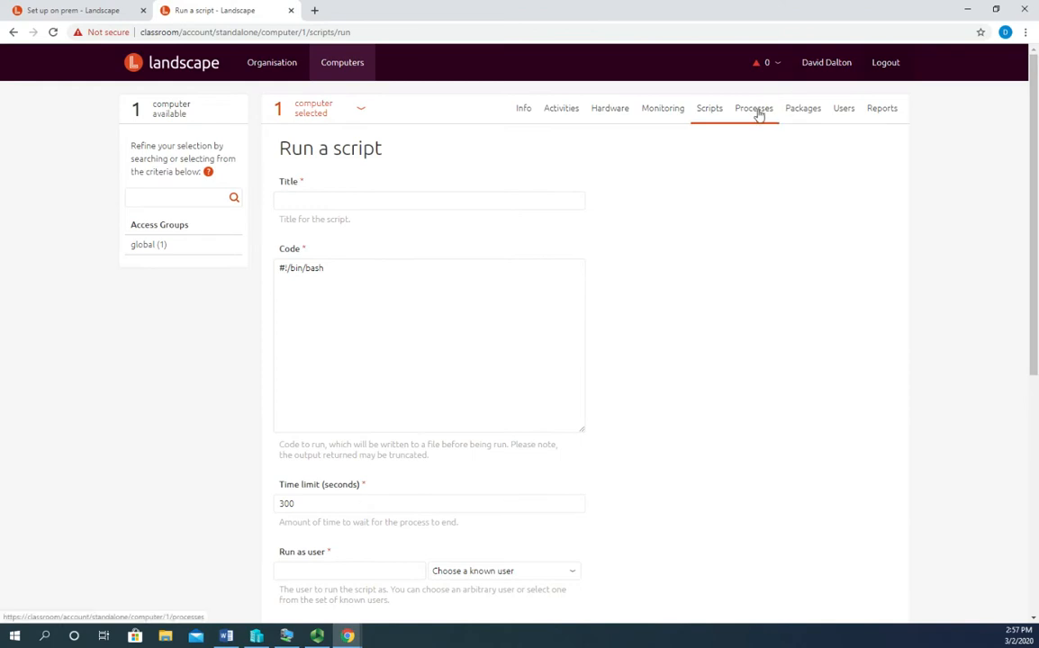
left_click(754, 108)
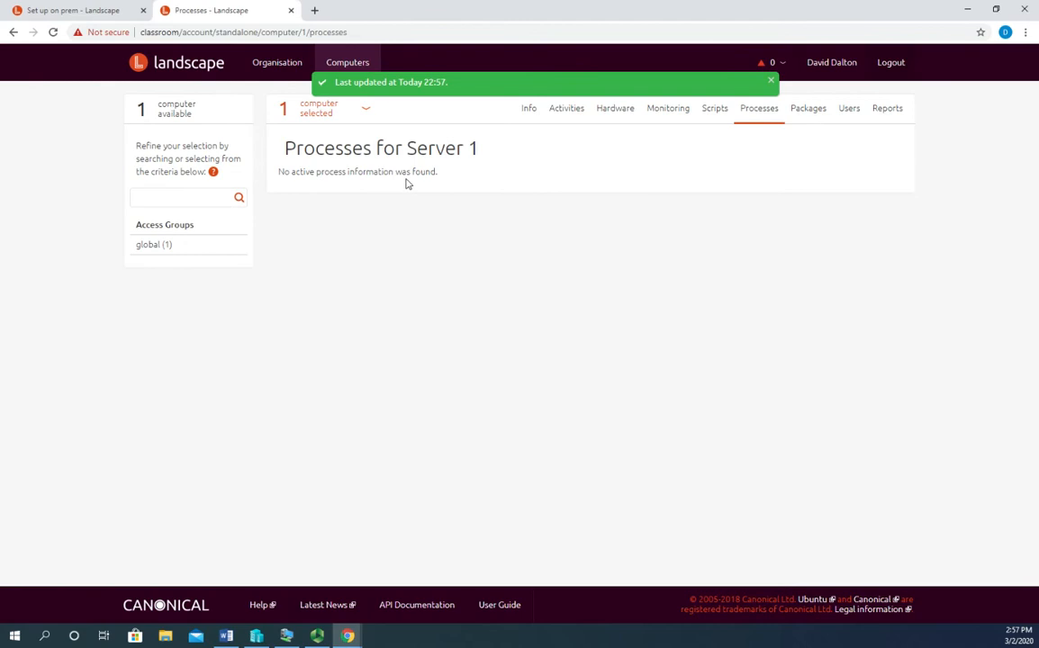
mouse_move(807, 108)
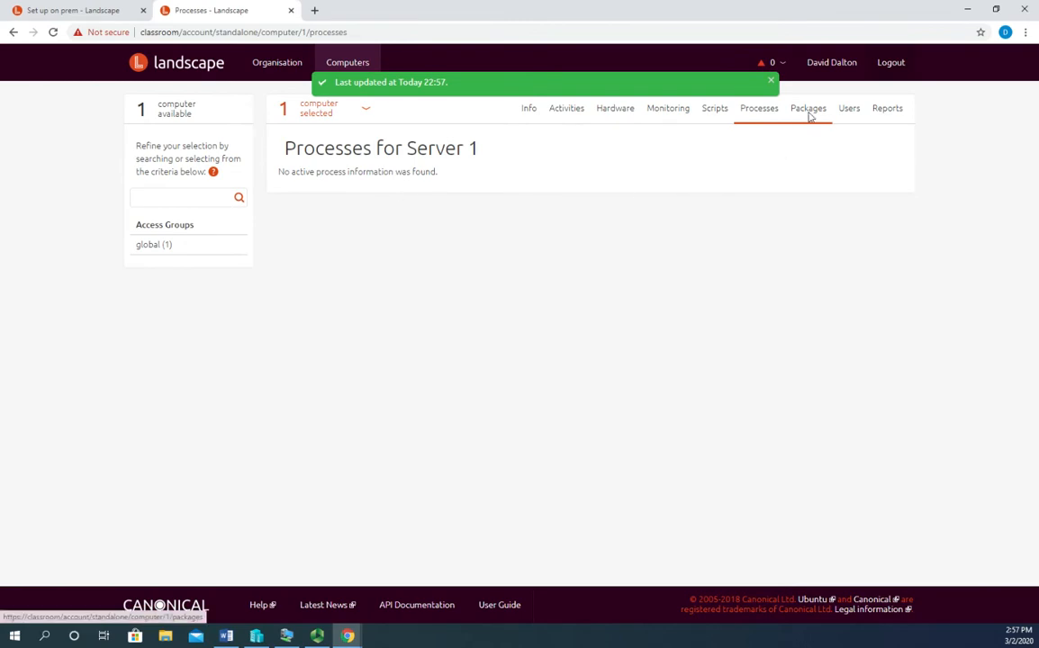
- View Server 1's Packages page, with no package information yet, and its empty Users list
left_click(807, 108)
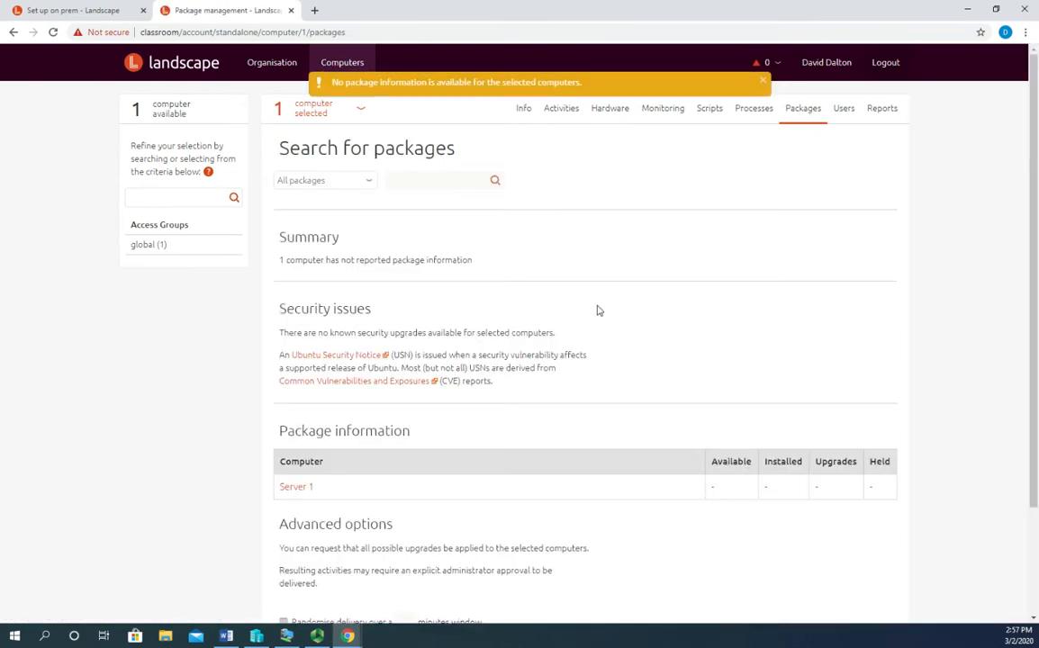
mouse_move(328, 277)
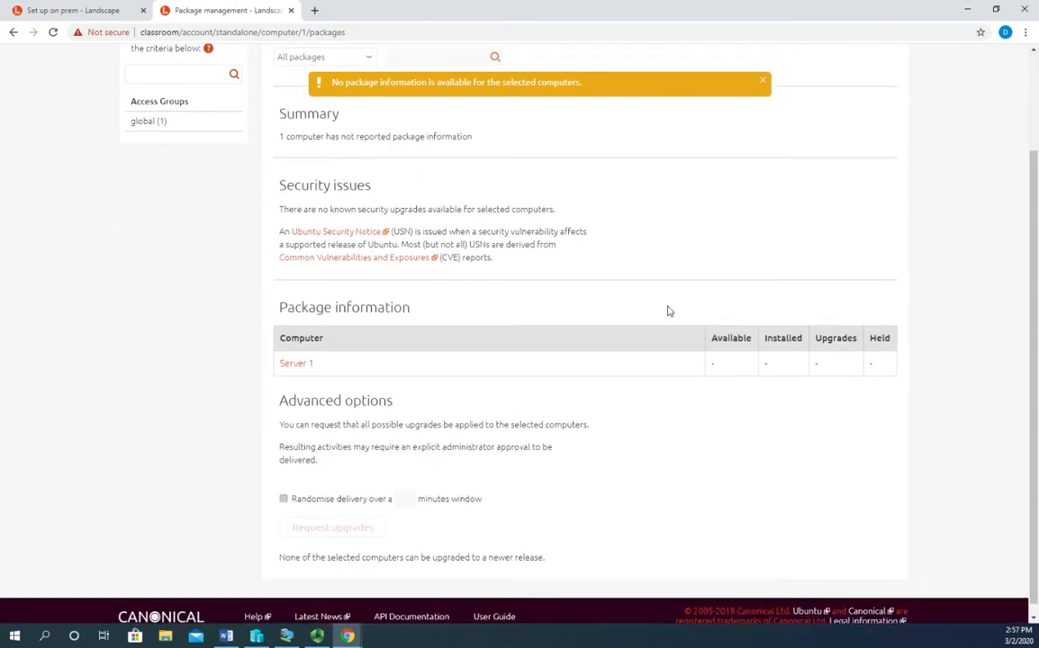
mouse_move(350, 467)
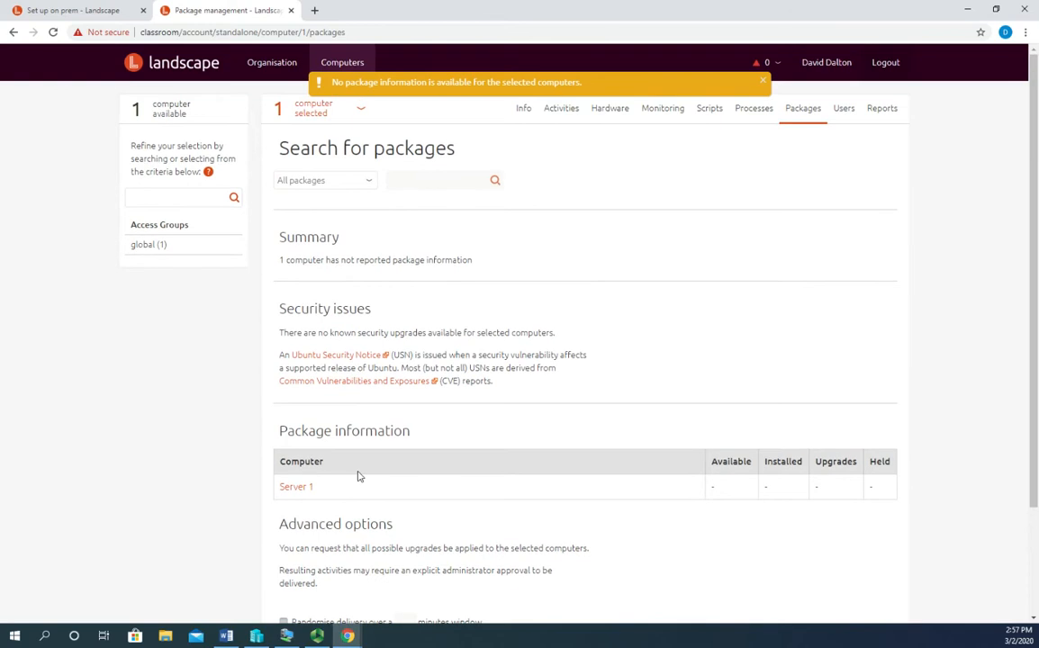
left_click(849, 108)
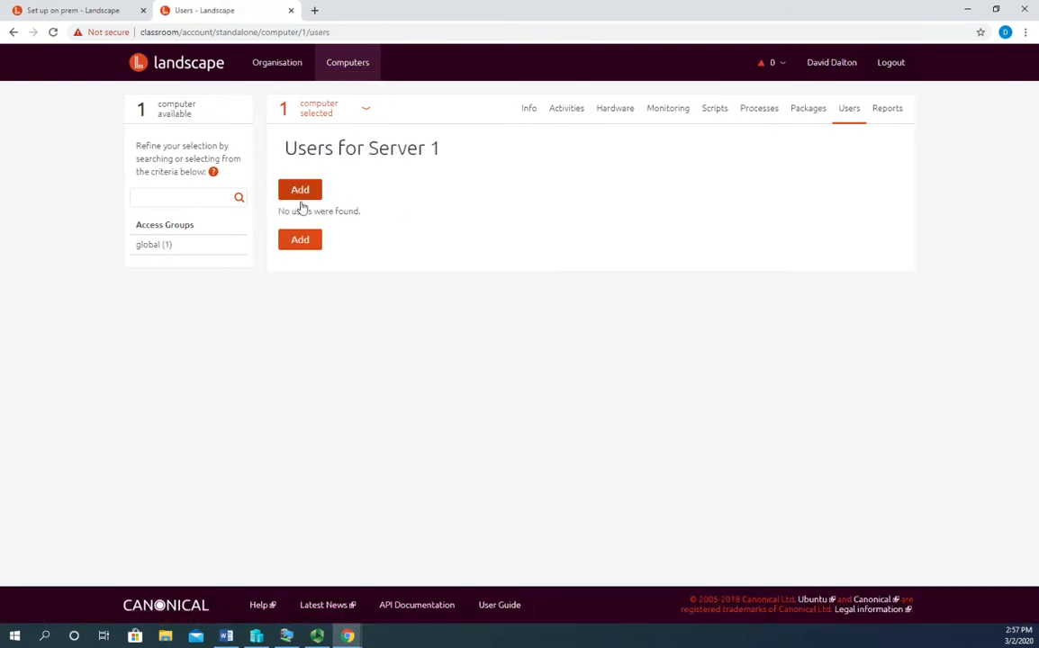
left_click(887, 108)
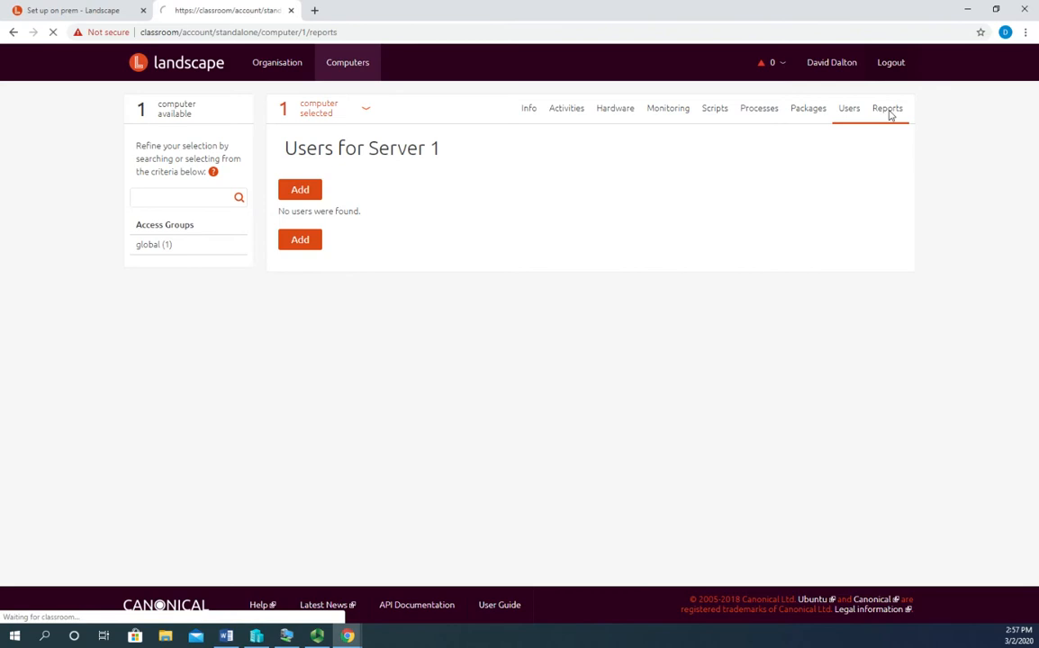
- Review Server 1's reports: 100% securely patched and contacted, 0% upgrade profiles
left_click(886, 108)
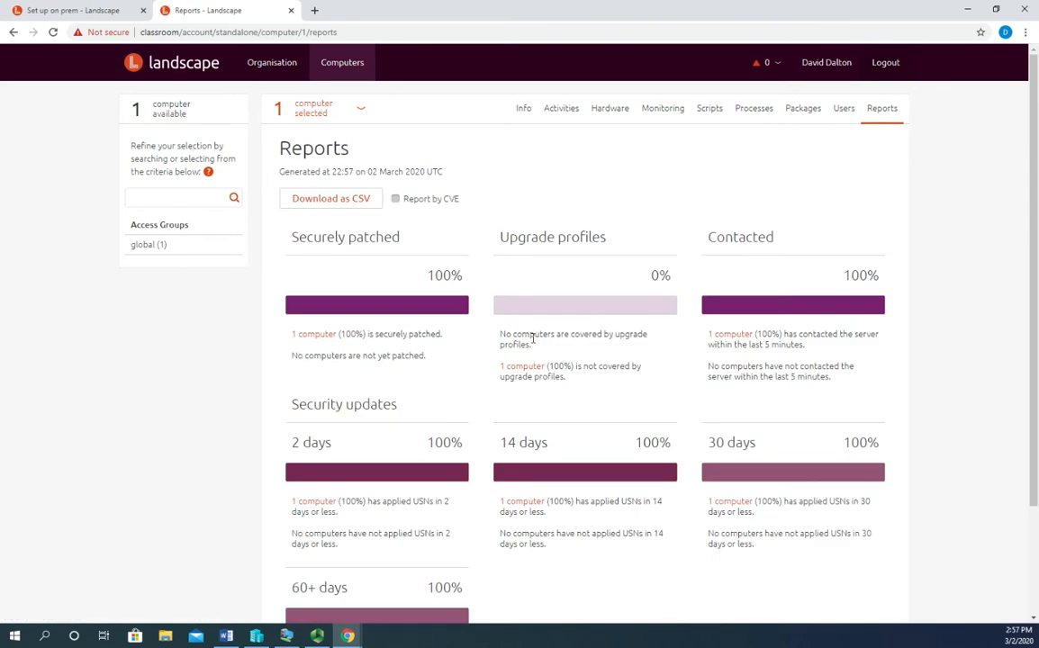
mouse_move(269, 369)
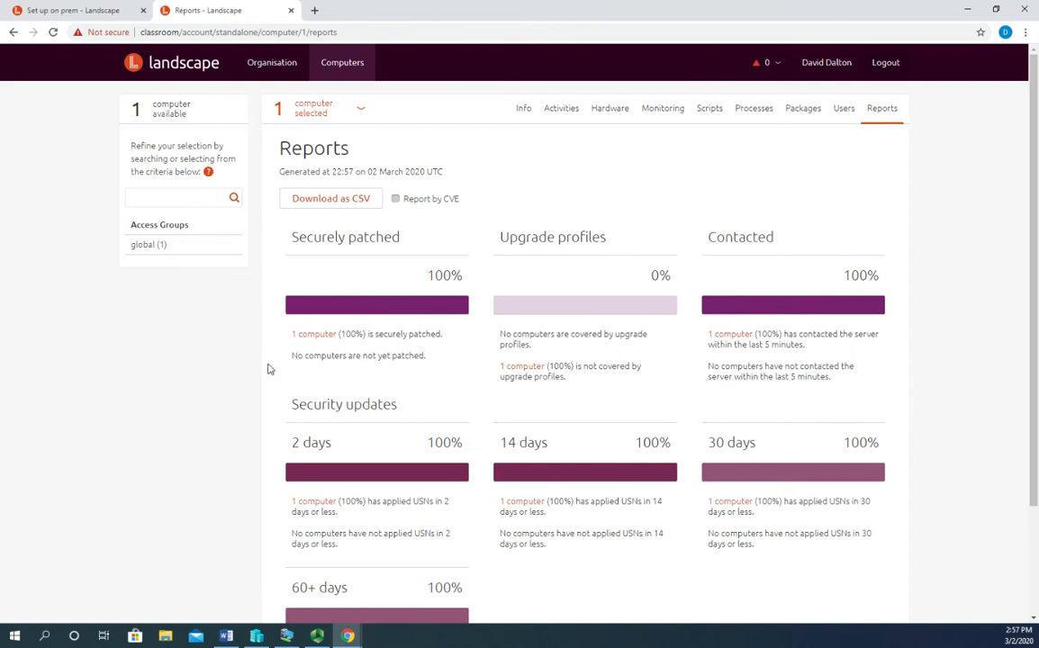
scroll("down", 3)
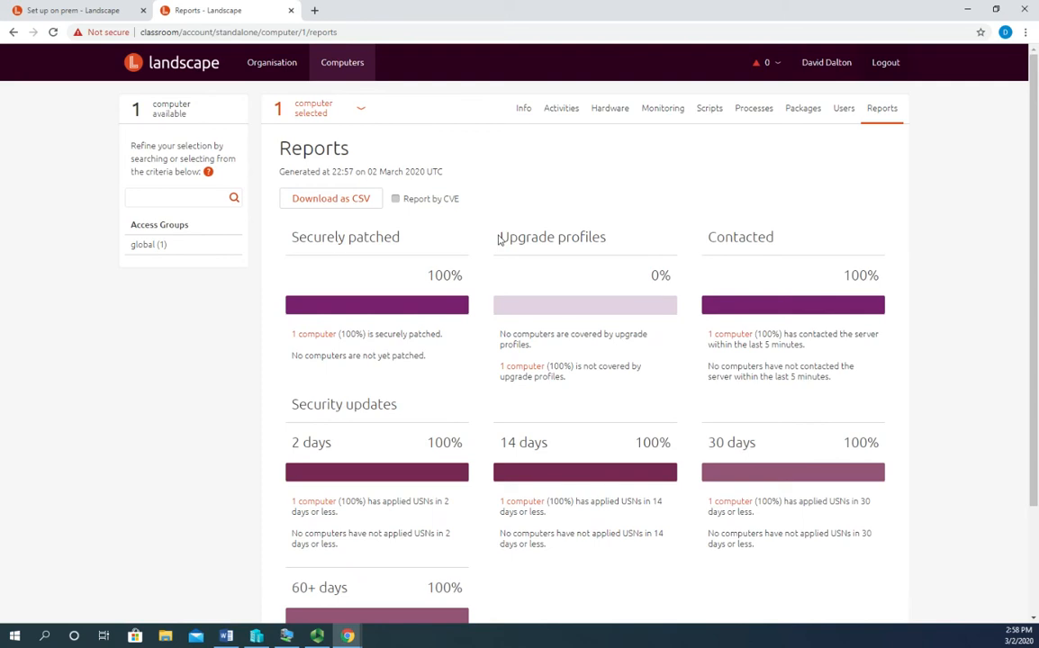
mouse_move(844, 108)
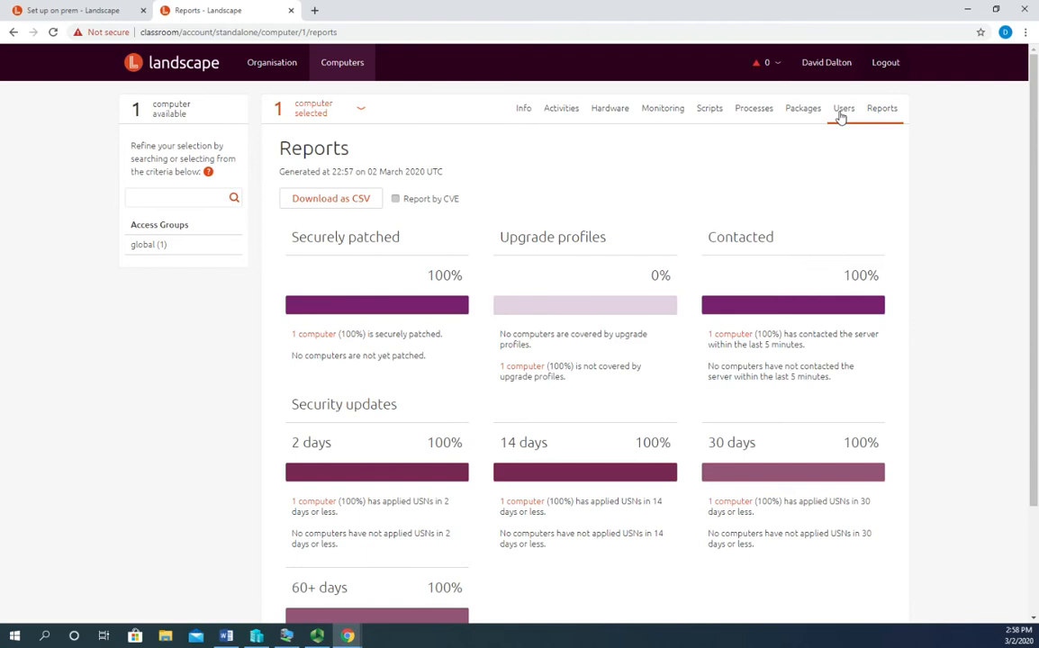
left_click(844, 108)
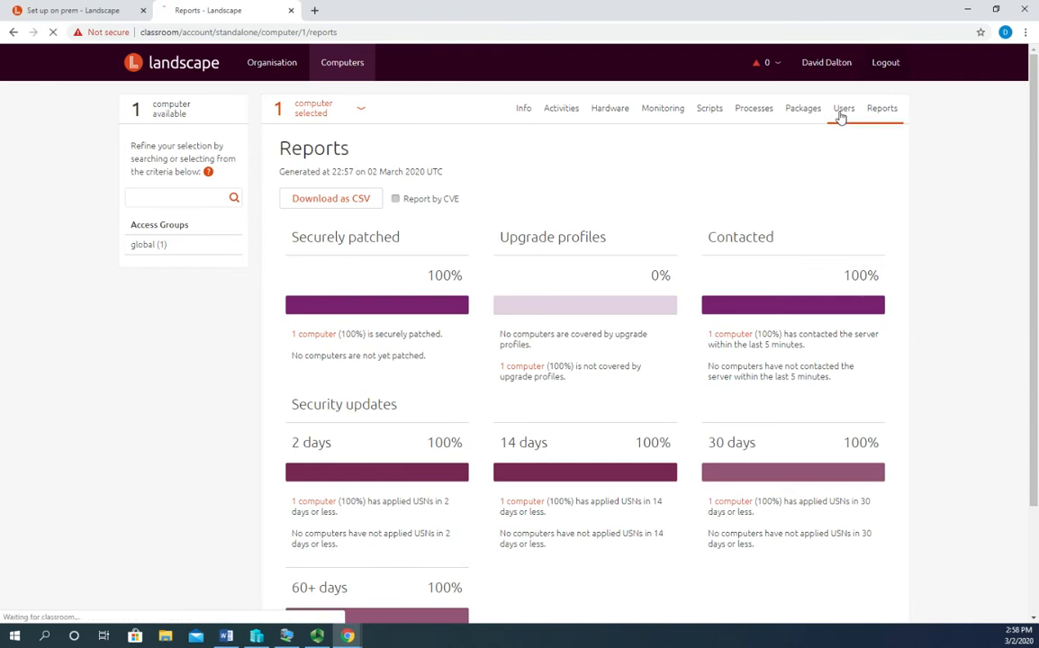
left_click(844, 108)
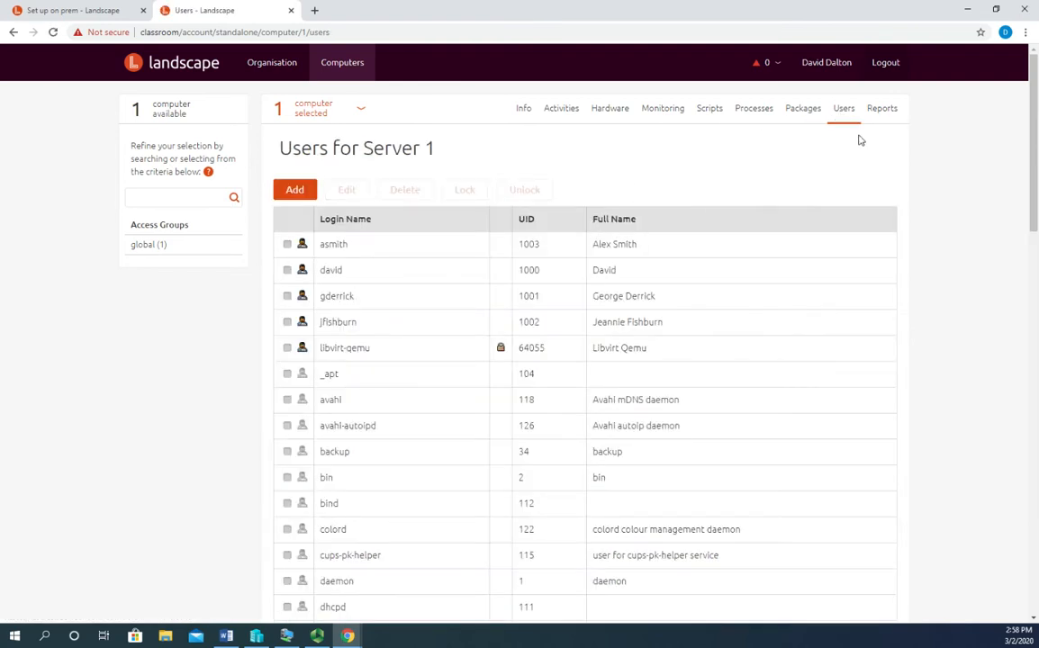
left_click(881, 108)
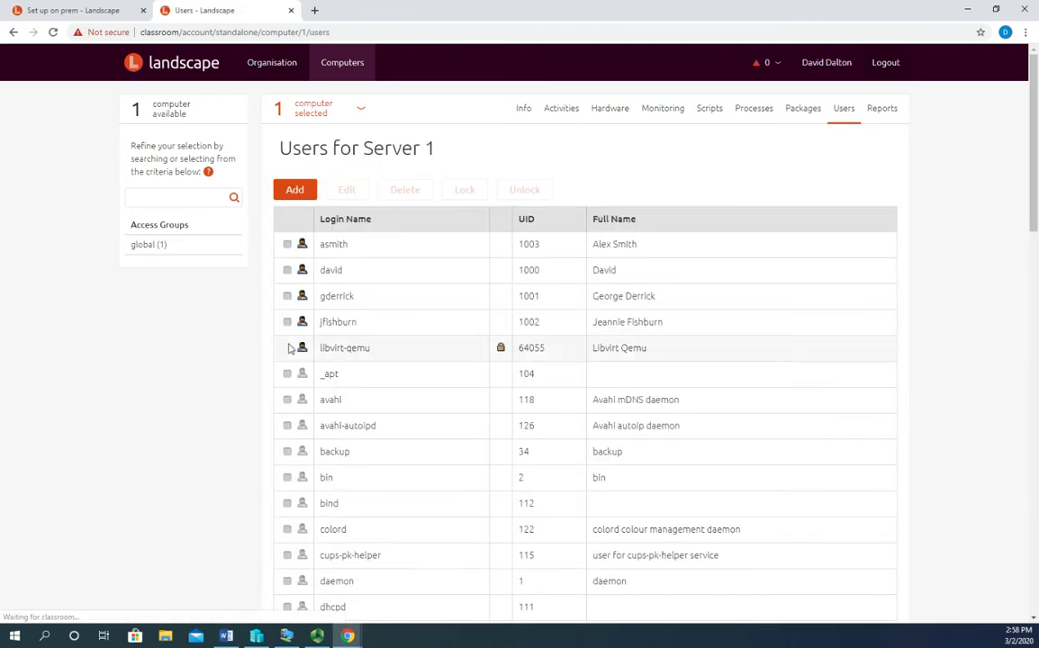
scroll("down", 3)
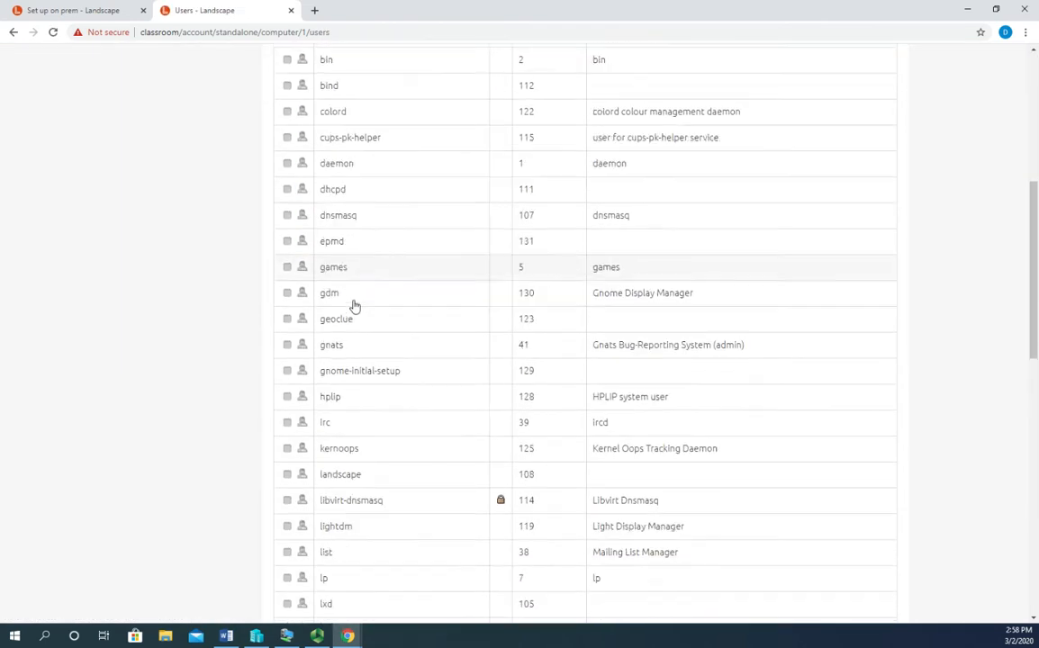
scroll("down", 3)
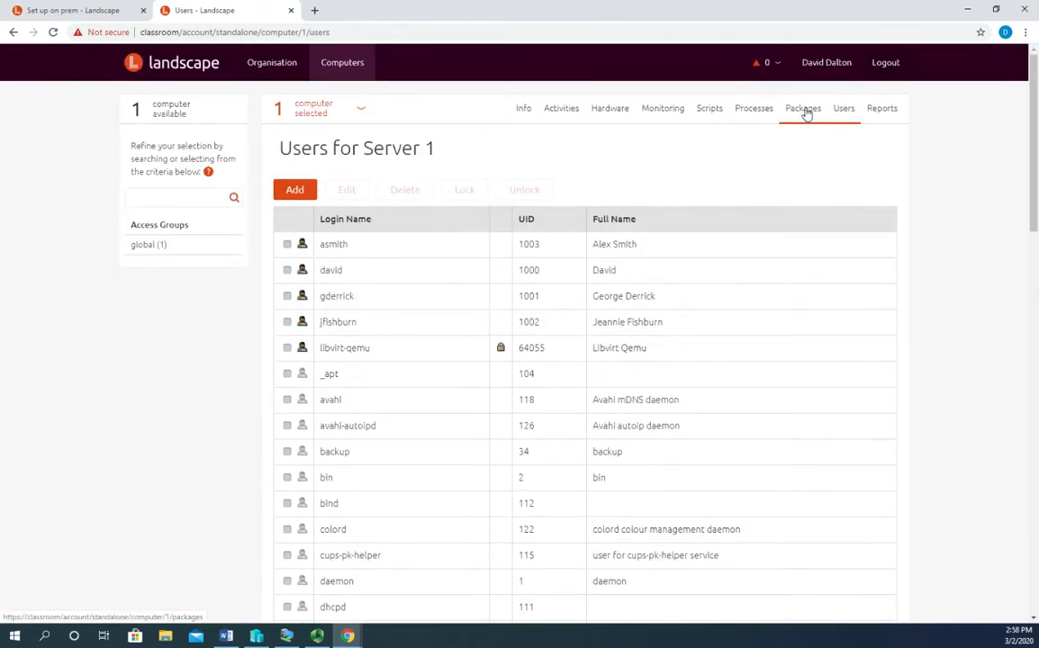
left_click(802, 108)
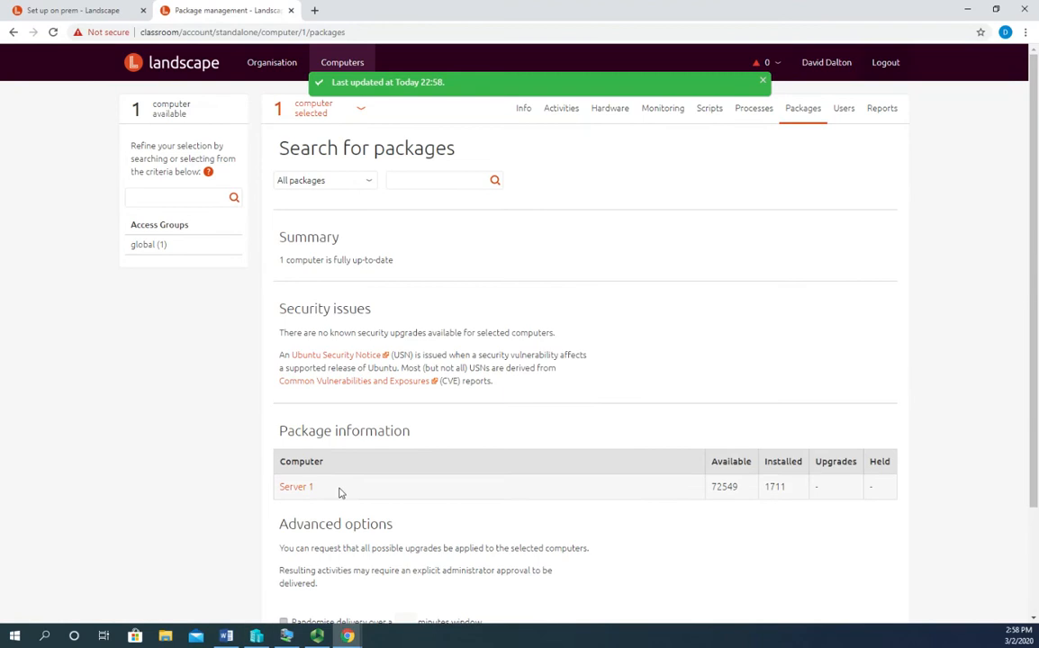
mouse_move(776, 486)
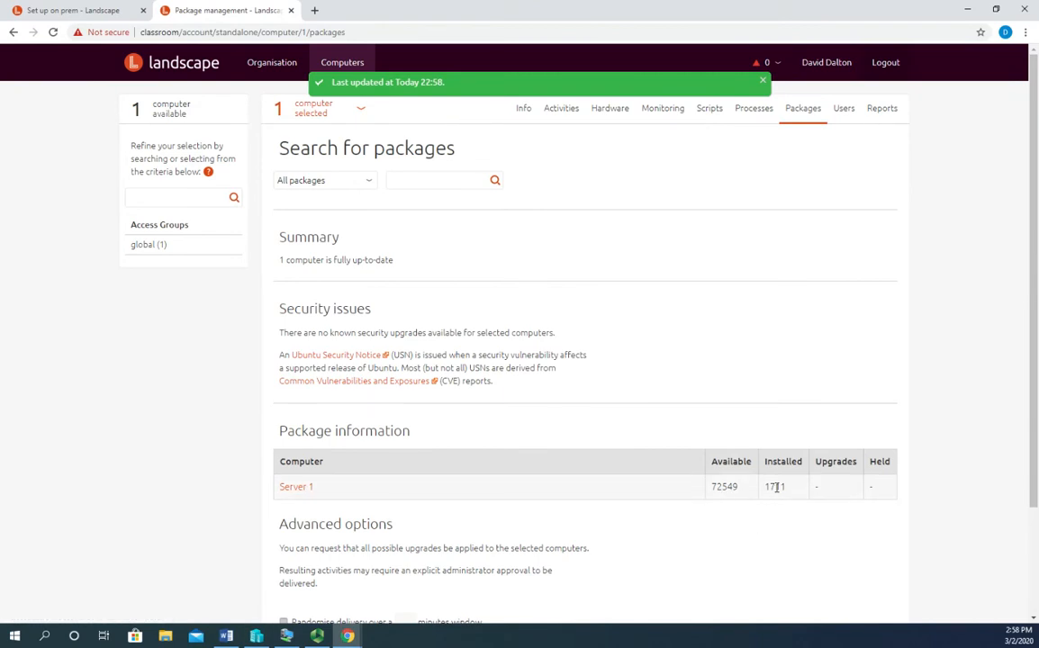
mouse_move(844, 486)
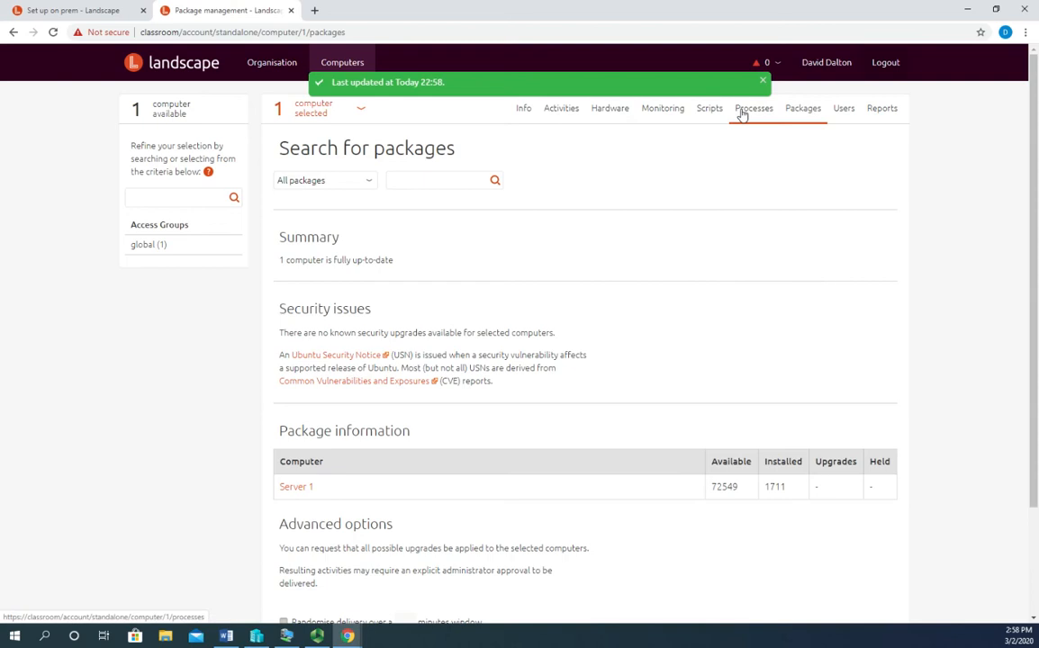
- Browse Server 1's running processes, such as acpid and apache2
left_click(754, 108)
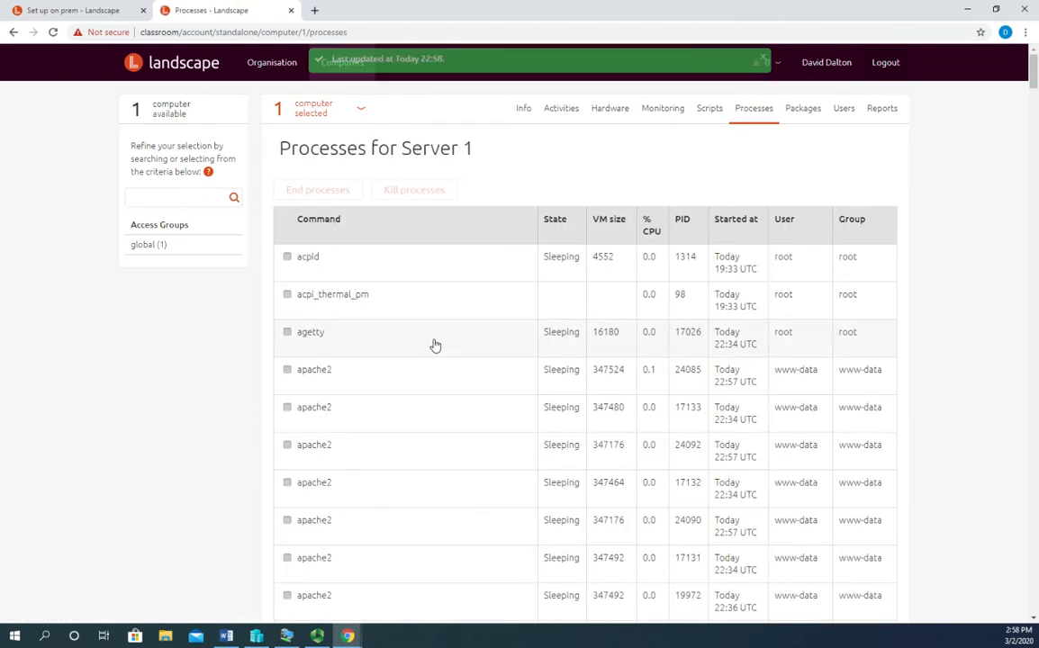
scroll("down", 3)
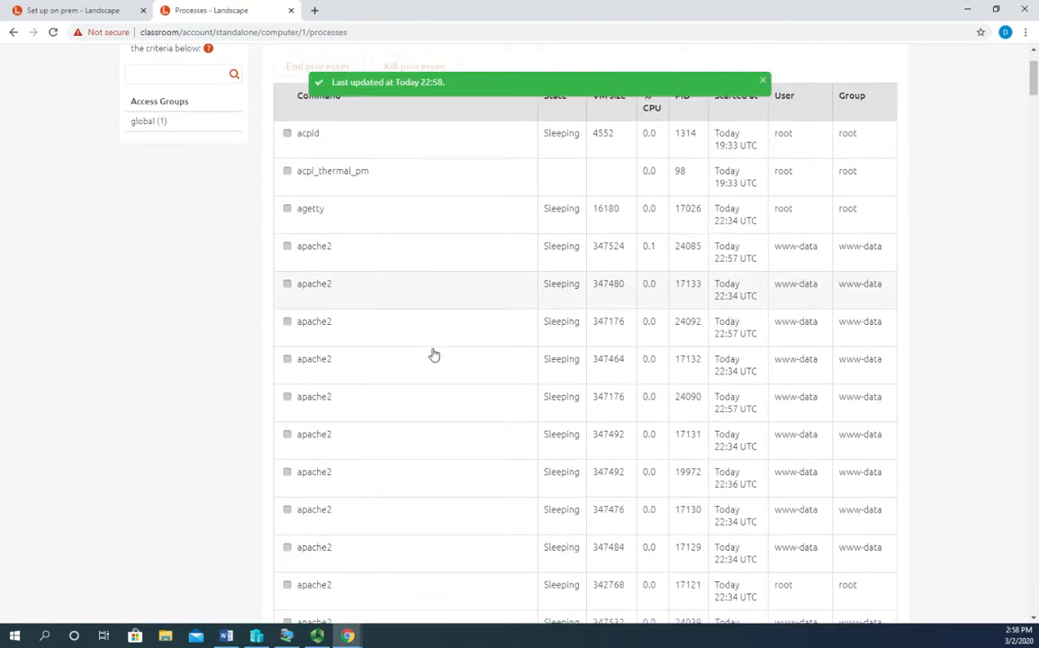
scroll("down", 3)
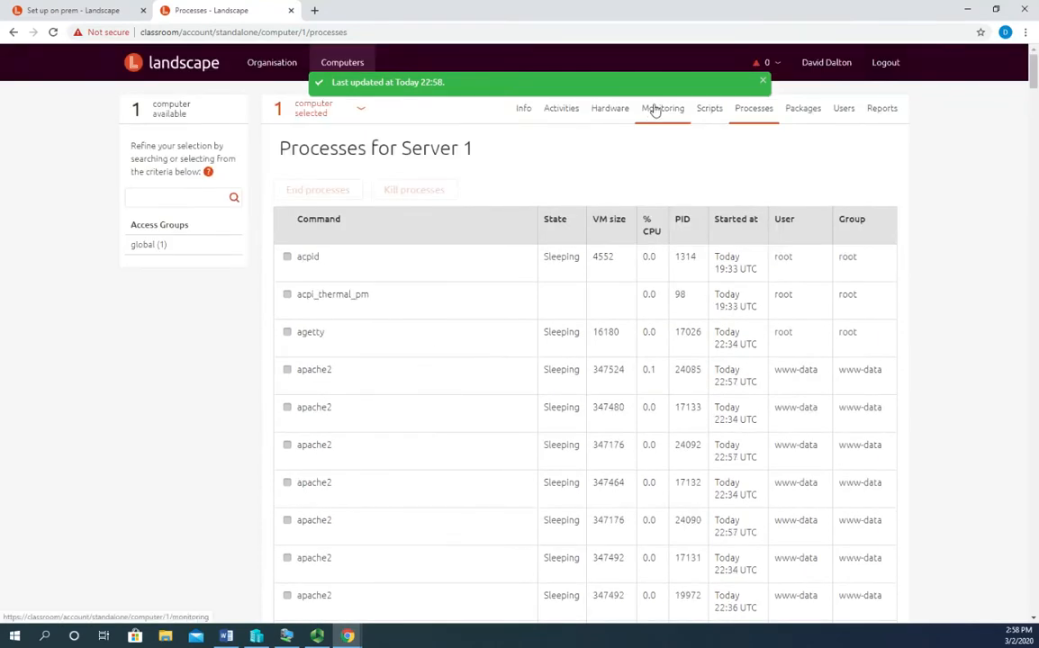
left_click(663, 109)
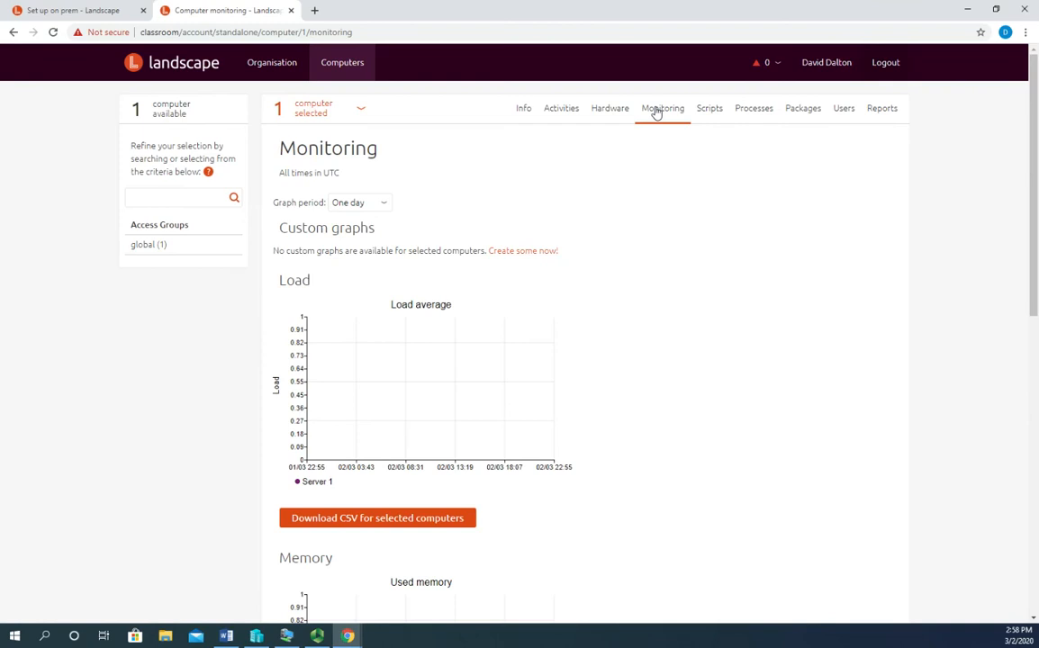
- Browse Server 1's hardware: virtual machine, Intel i7-3770 CPU, 4.12 GiB RAM, 136 GB disk
left_click(610, 108)
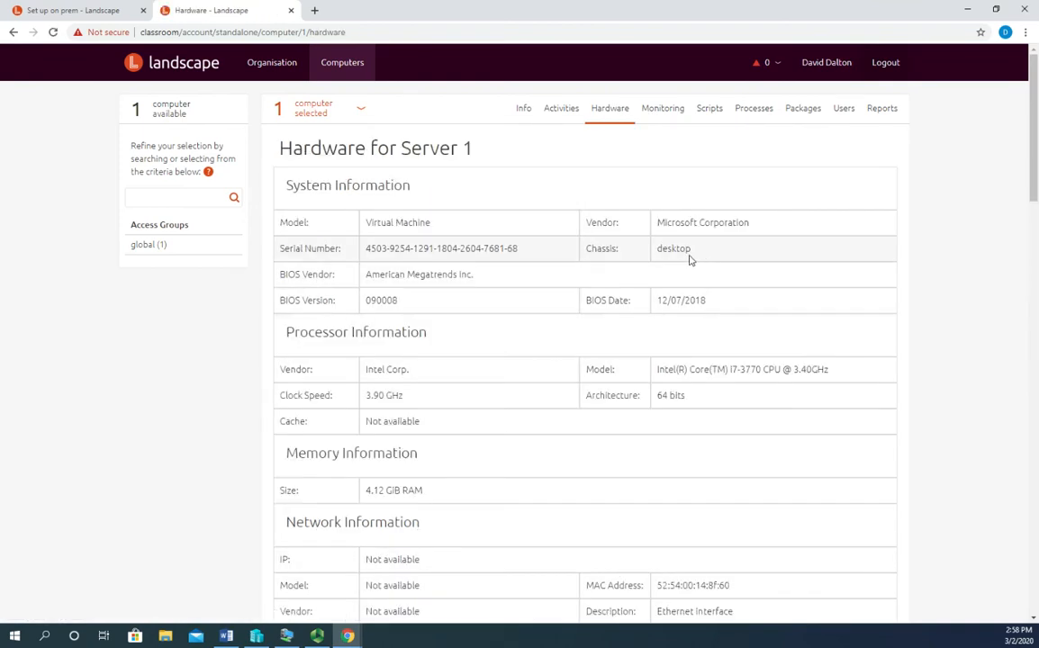
mouse_move(585, 374)
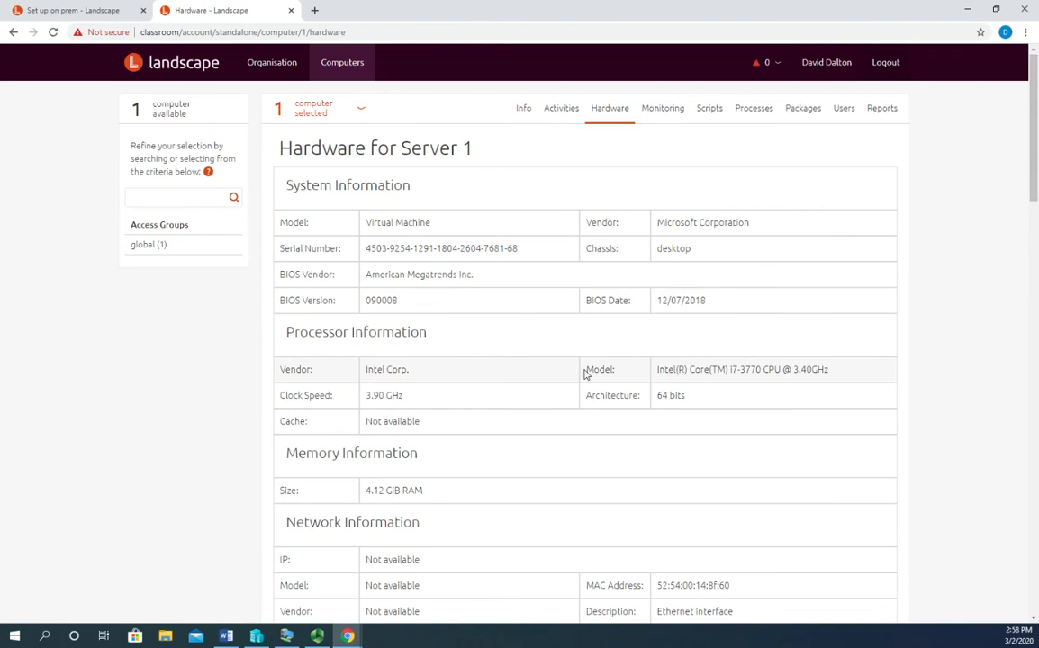
scroll("down", 3)
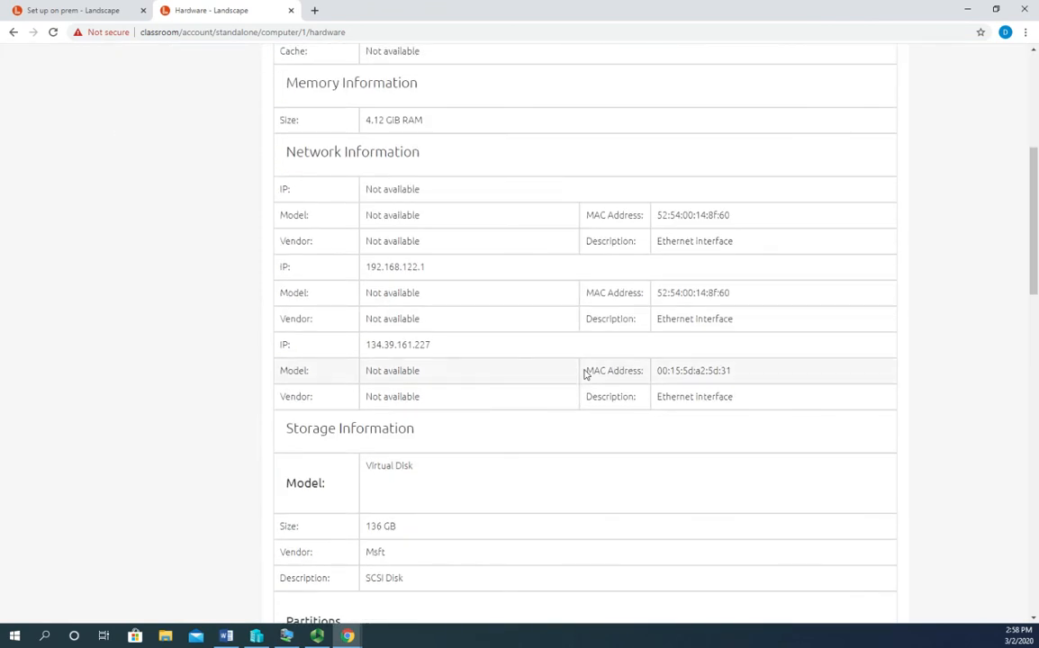
scroll("down", 3)
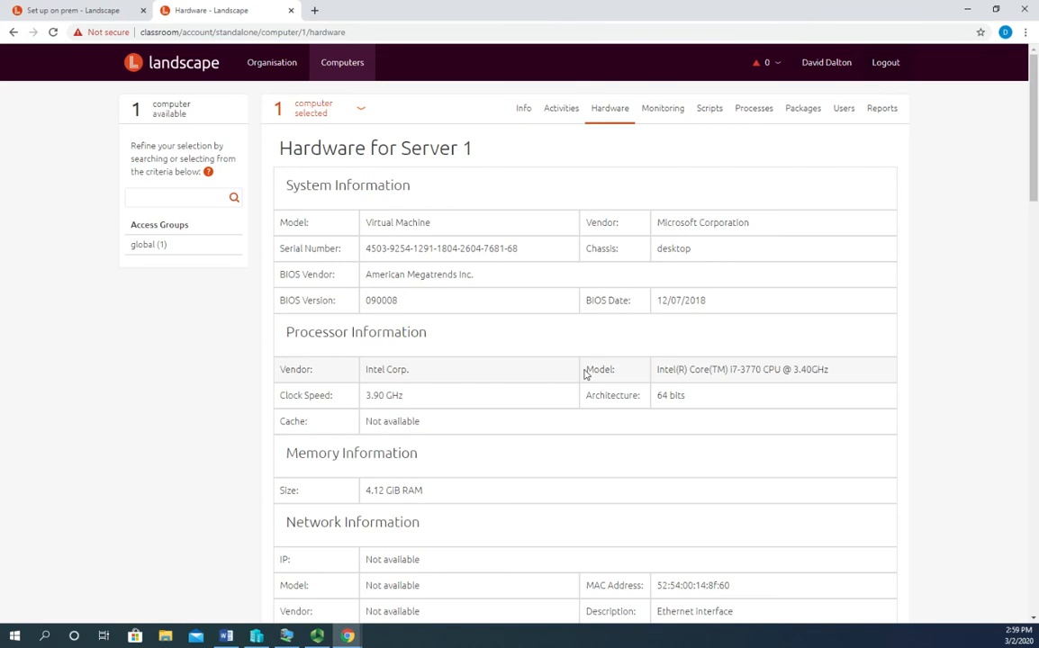
left_click(272, 62)
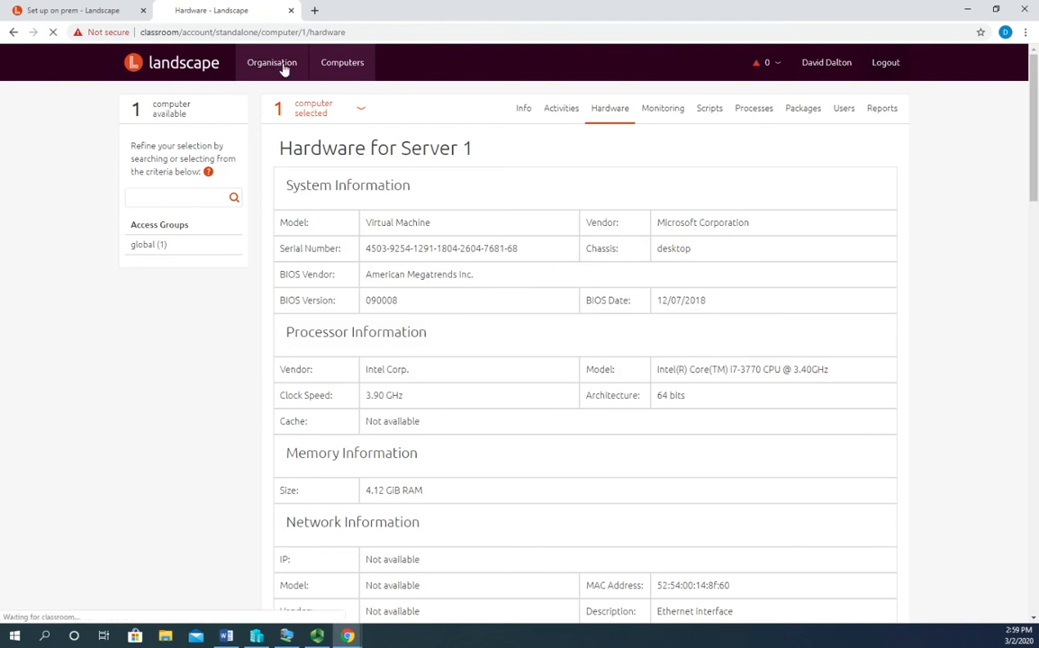
- Open the On Premises client registration instructions from the Organisation overview
left_click(271, 62)
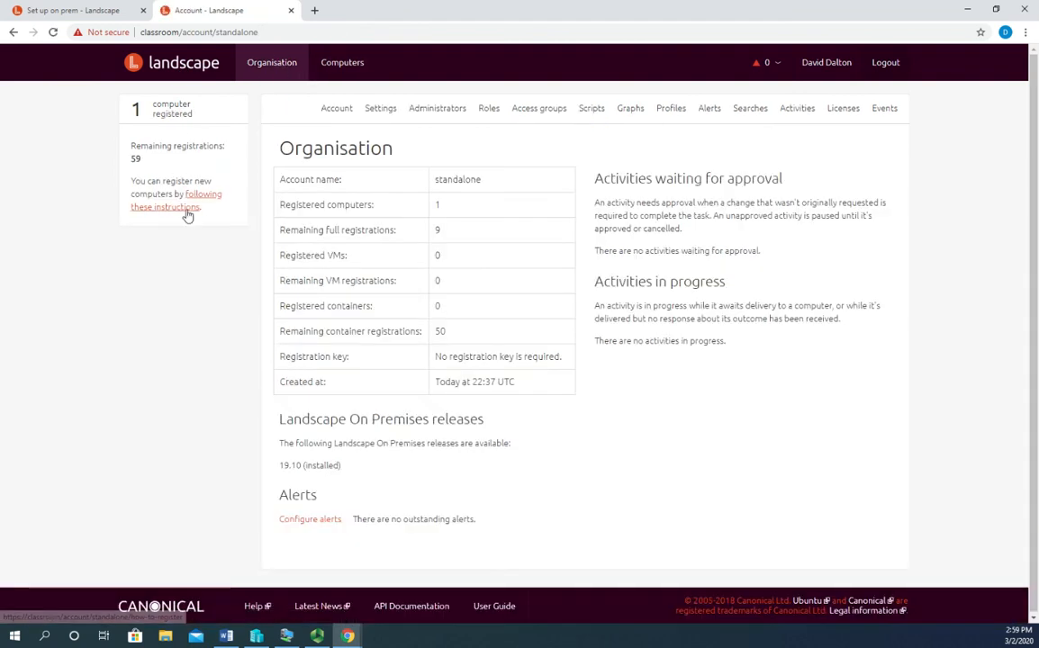
left_click(165, 207)
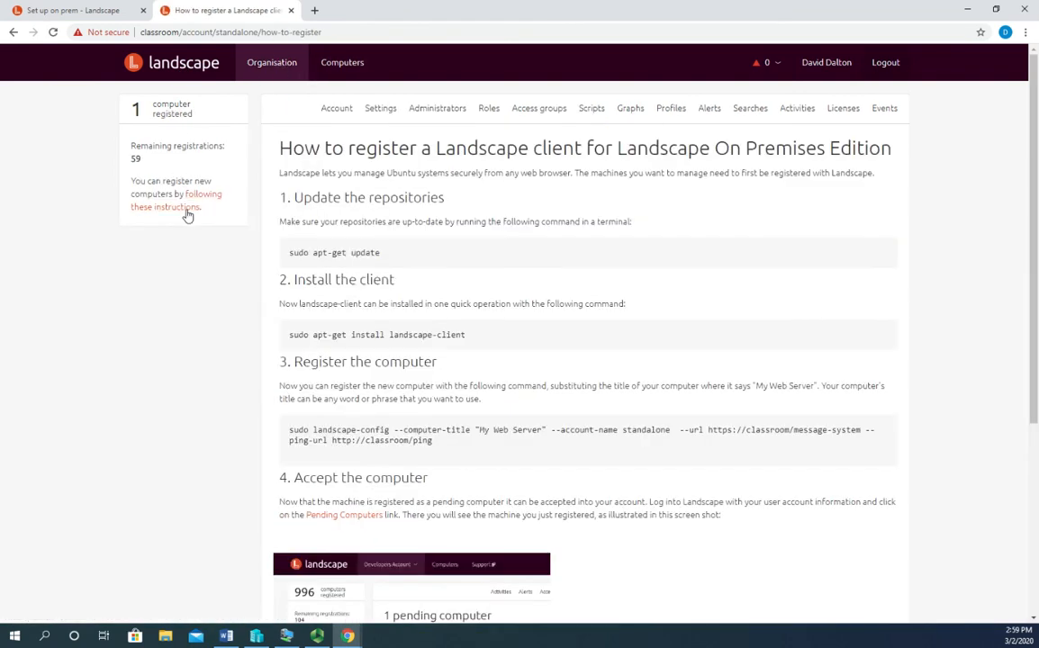